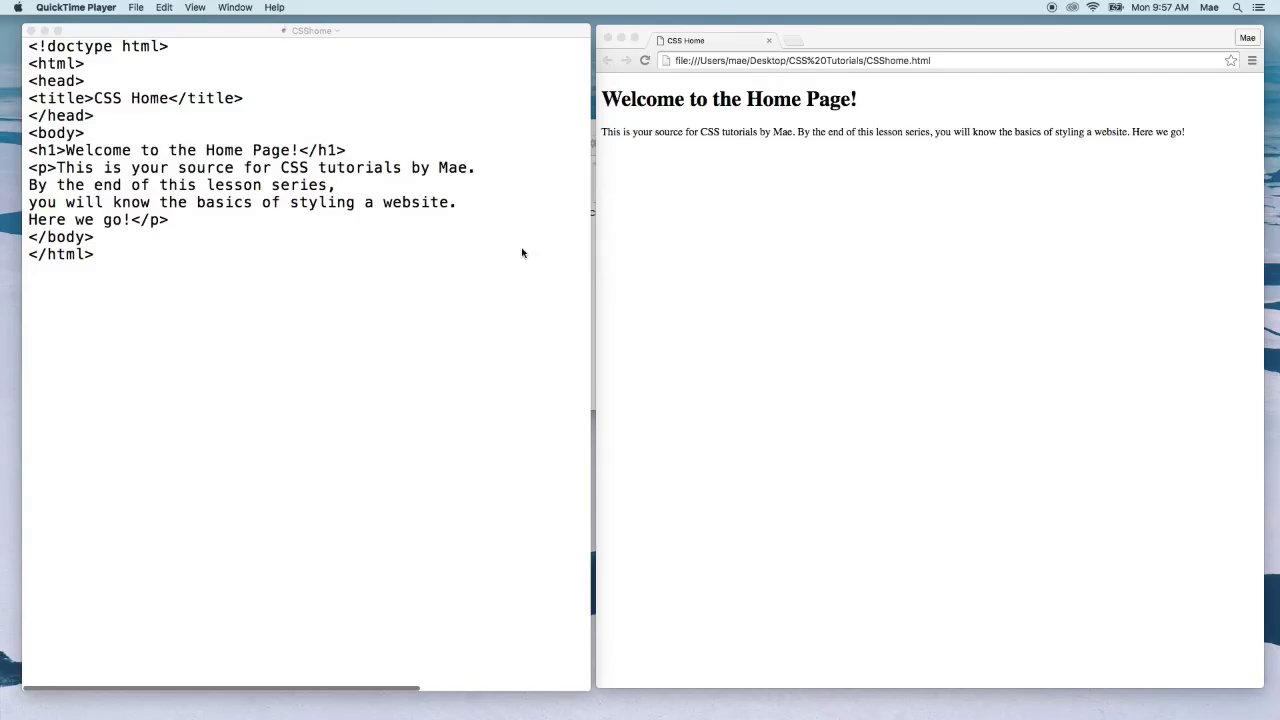
mouse_move(758, 96)
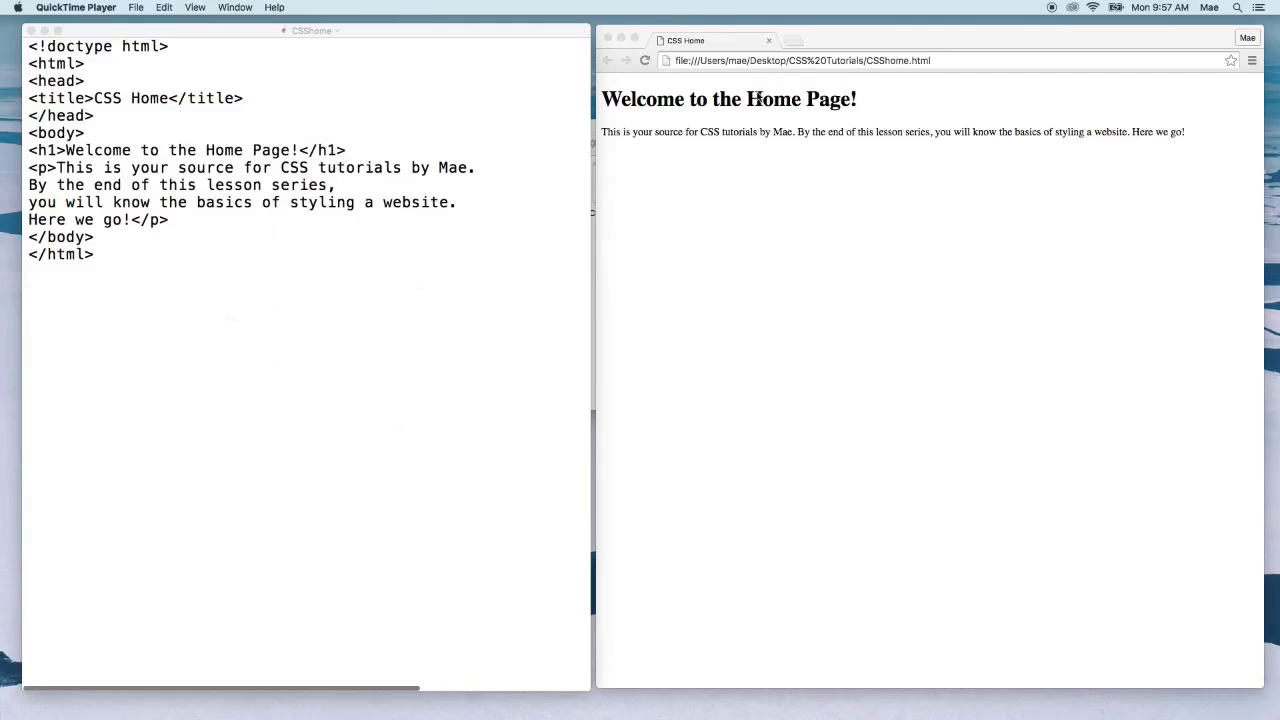
mouse_move(833, 149)
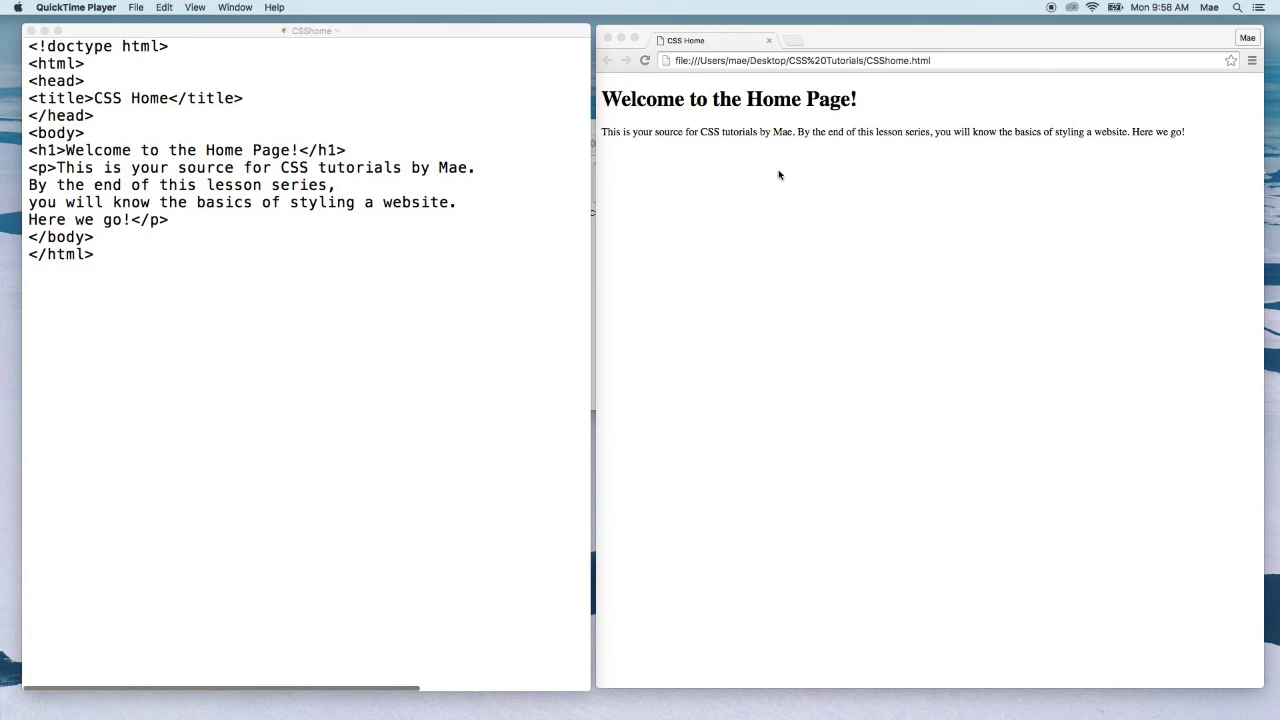
Bring the CSShome HTML source in TextEdit to the front beside the browser preview.
click(559, 148)
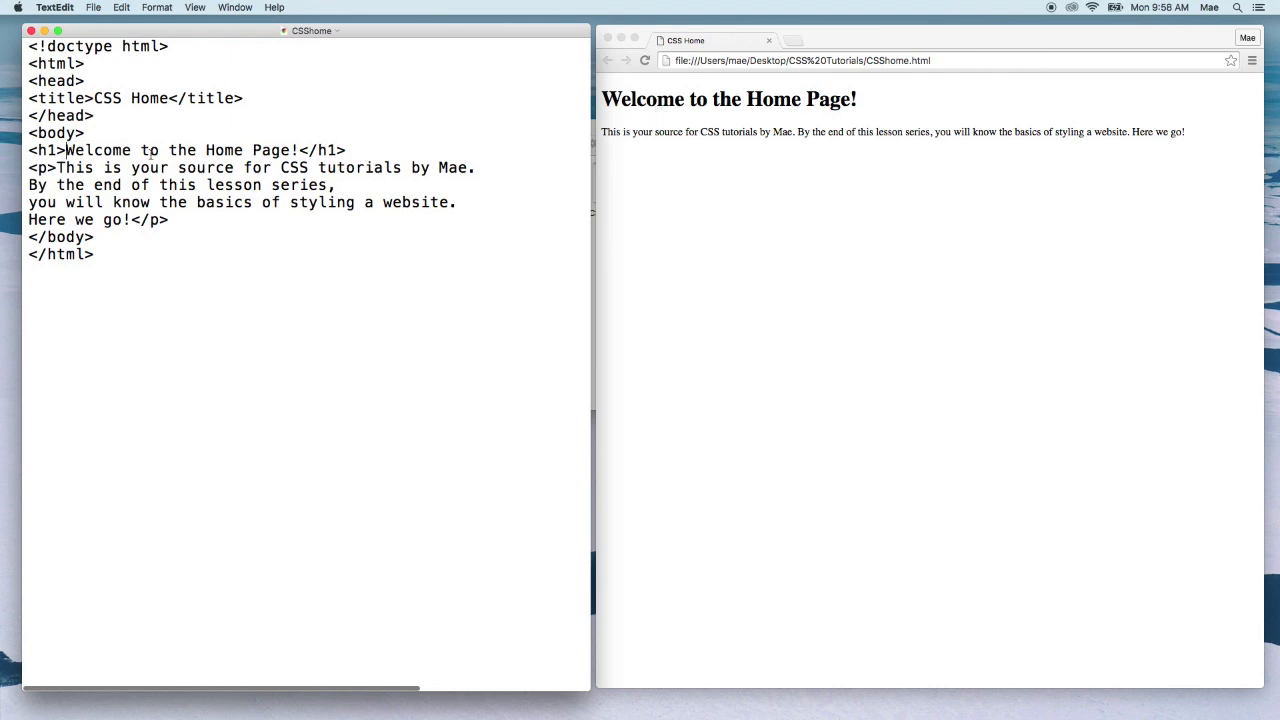
Start an inline style attribute with color inside the Welcome heading's opening h1 tag.
click(30, 150)
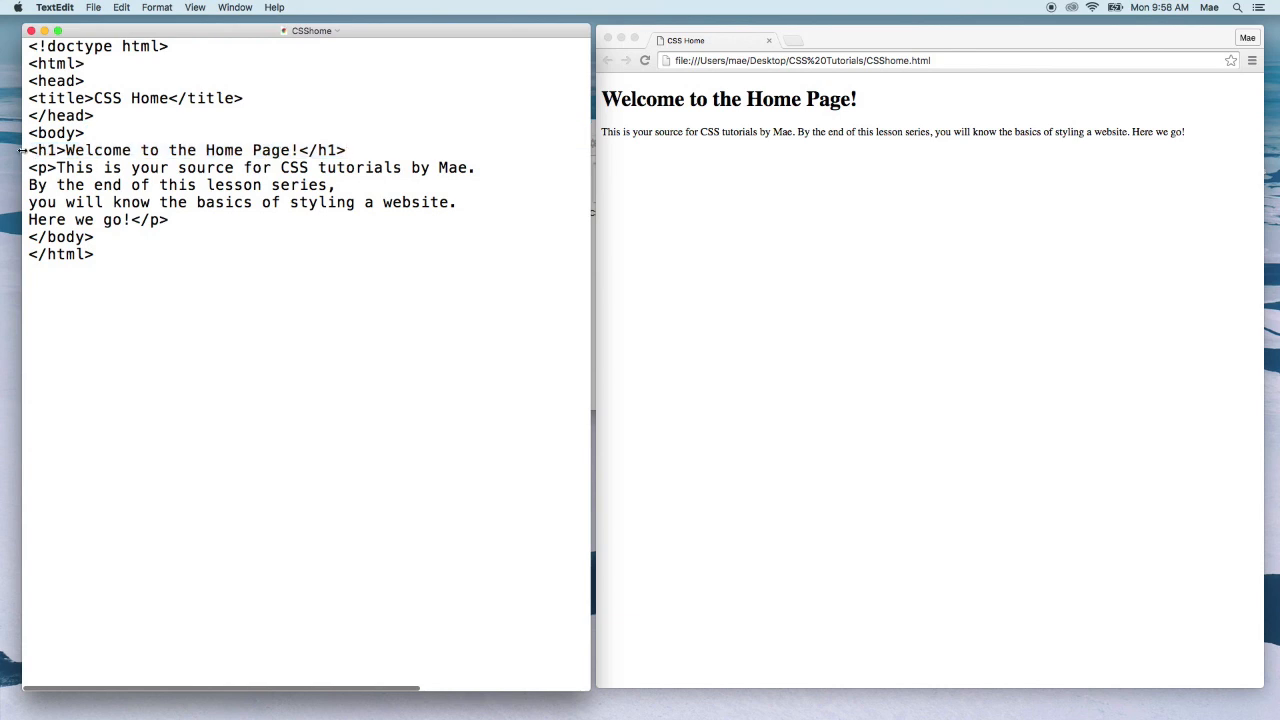
click(348, 150)
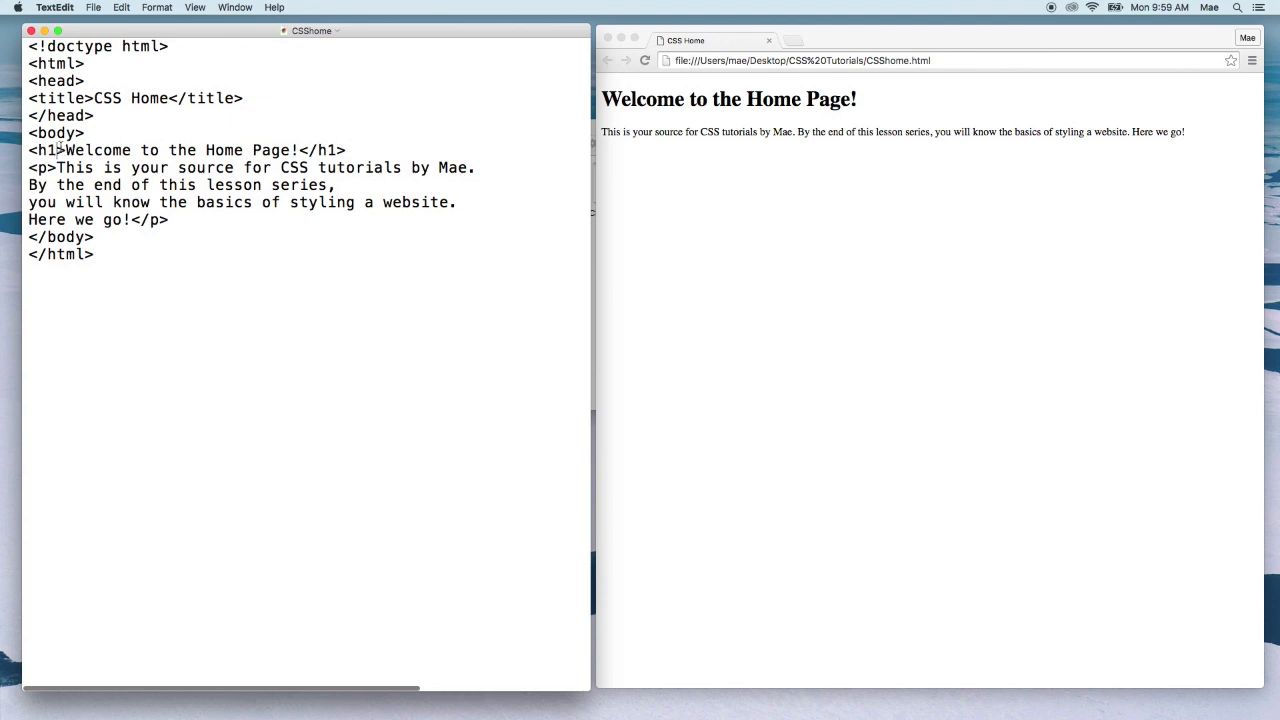
text(st)
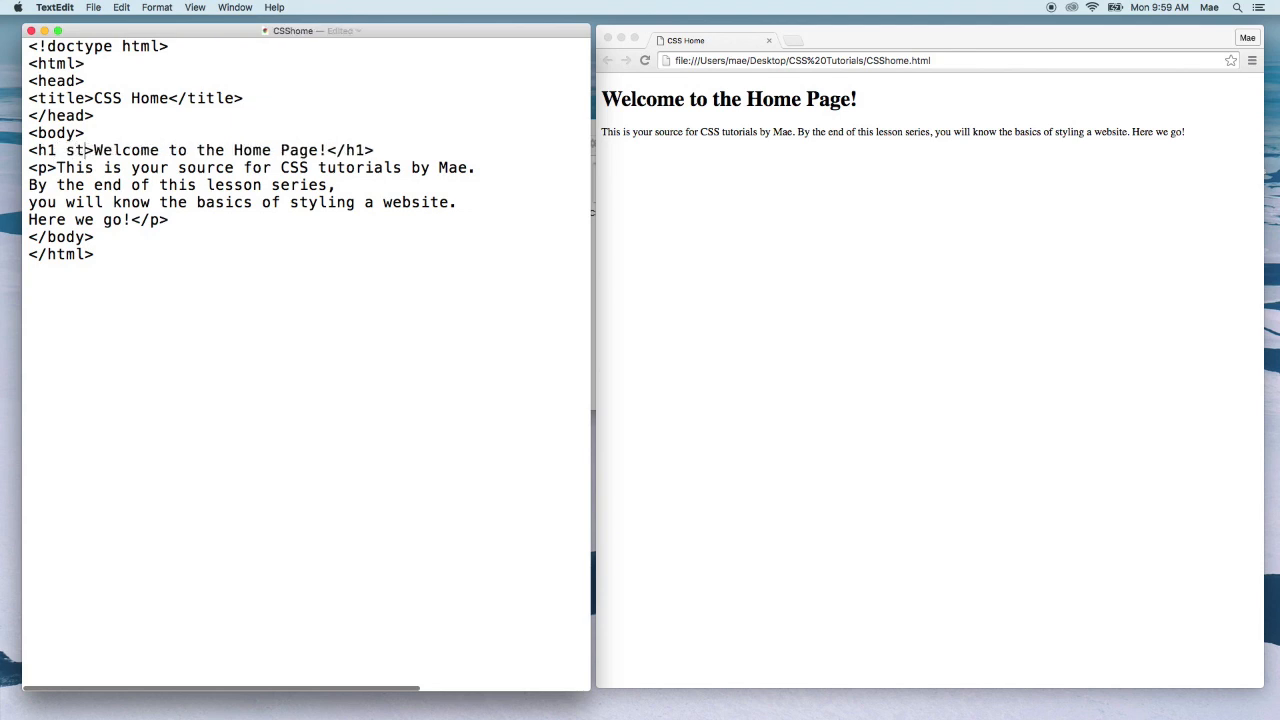
text(yle=)
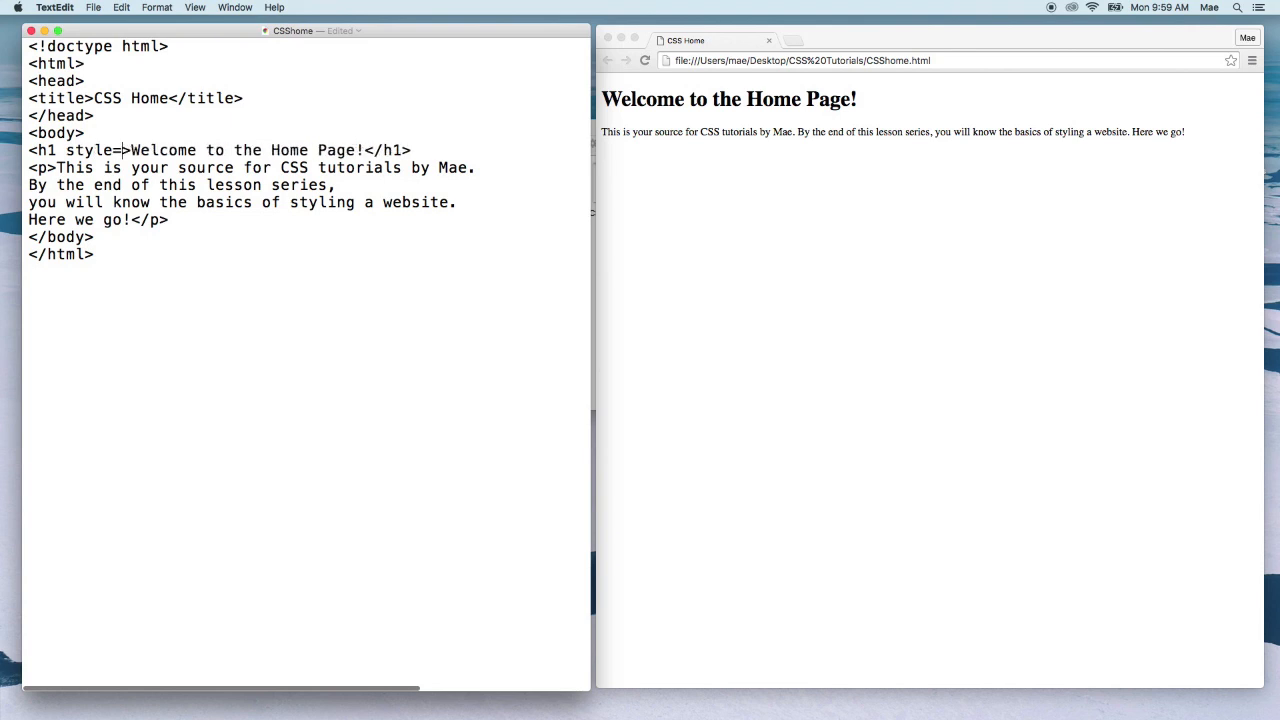
text("")
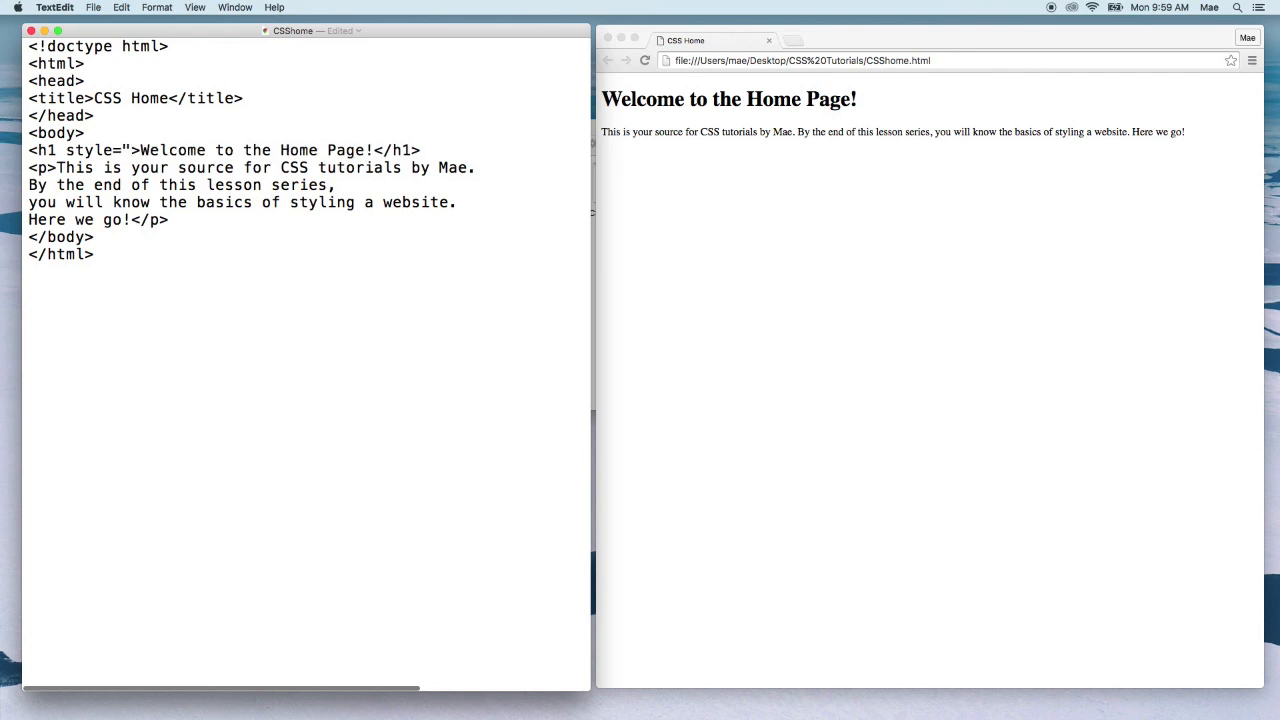
text(color)
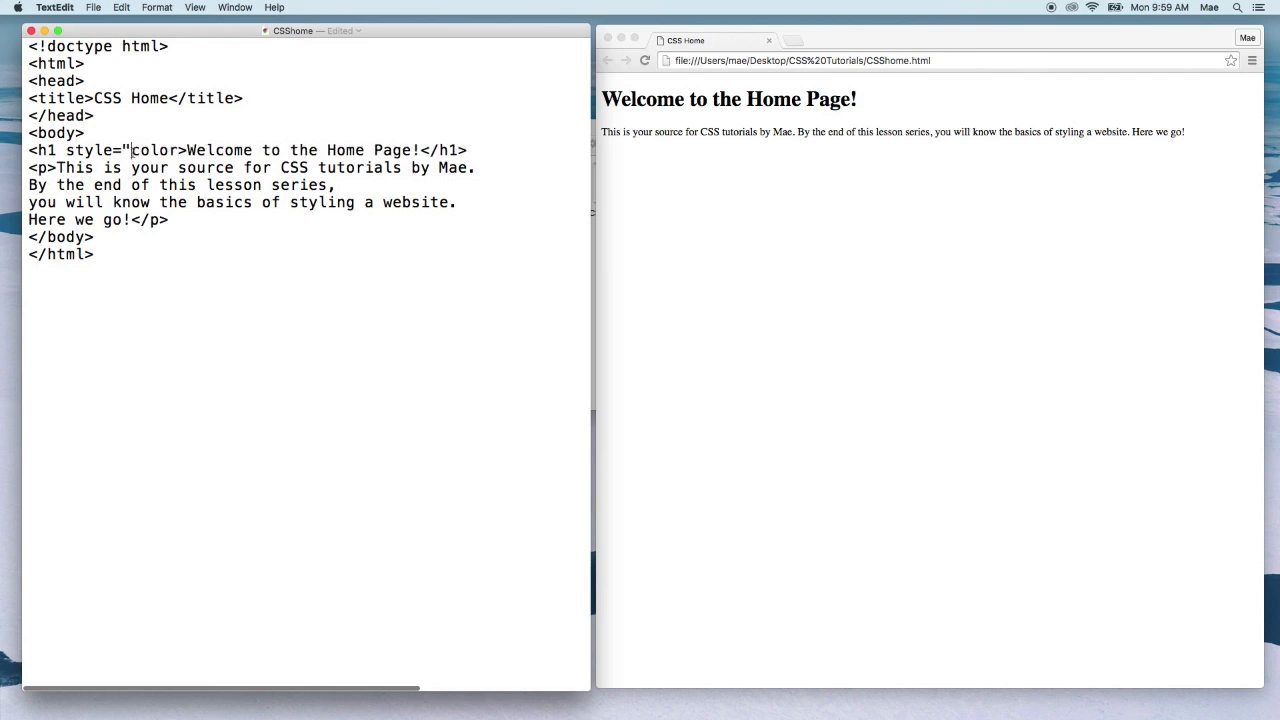
Complete the attribute as style="color:red;" on the Welcome heading.
double_click(154, 150)
text(:)
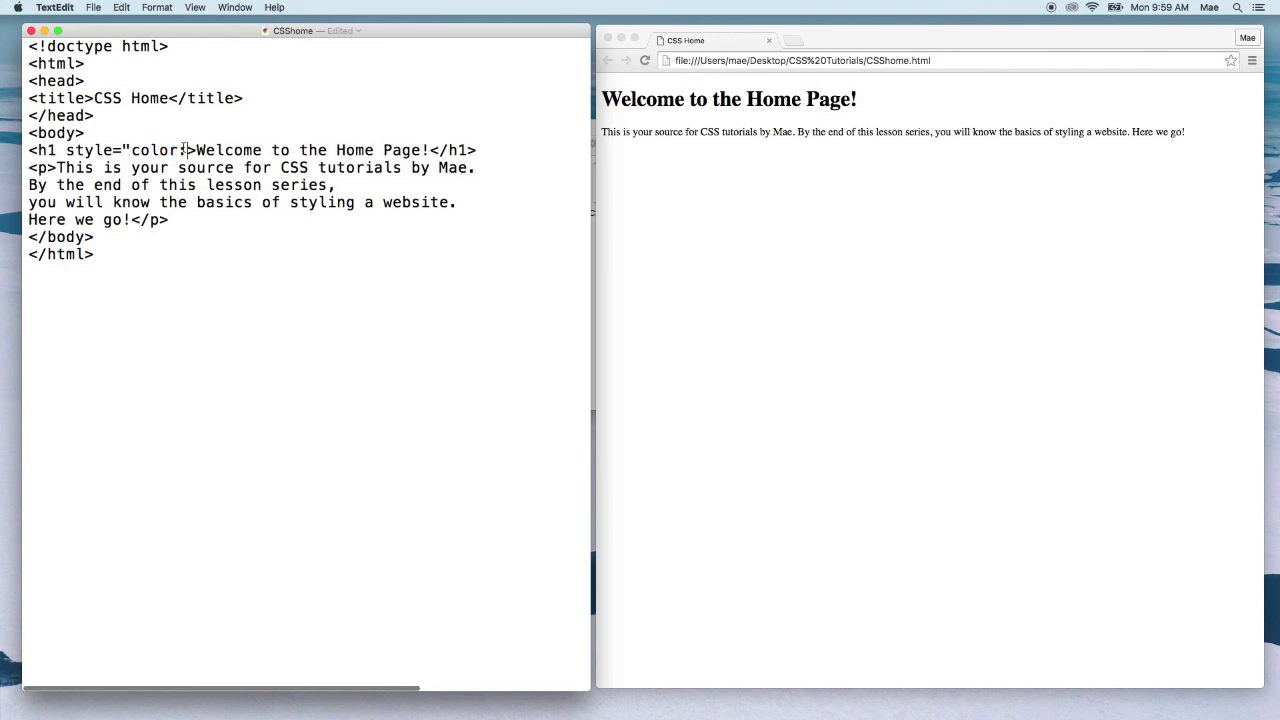
text(re)
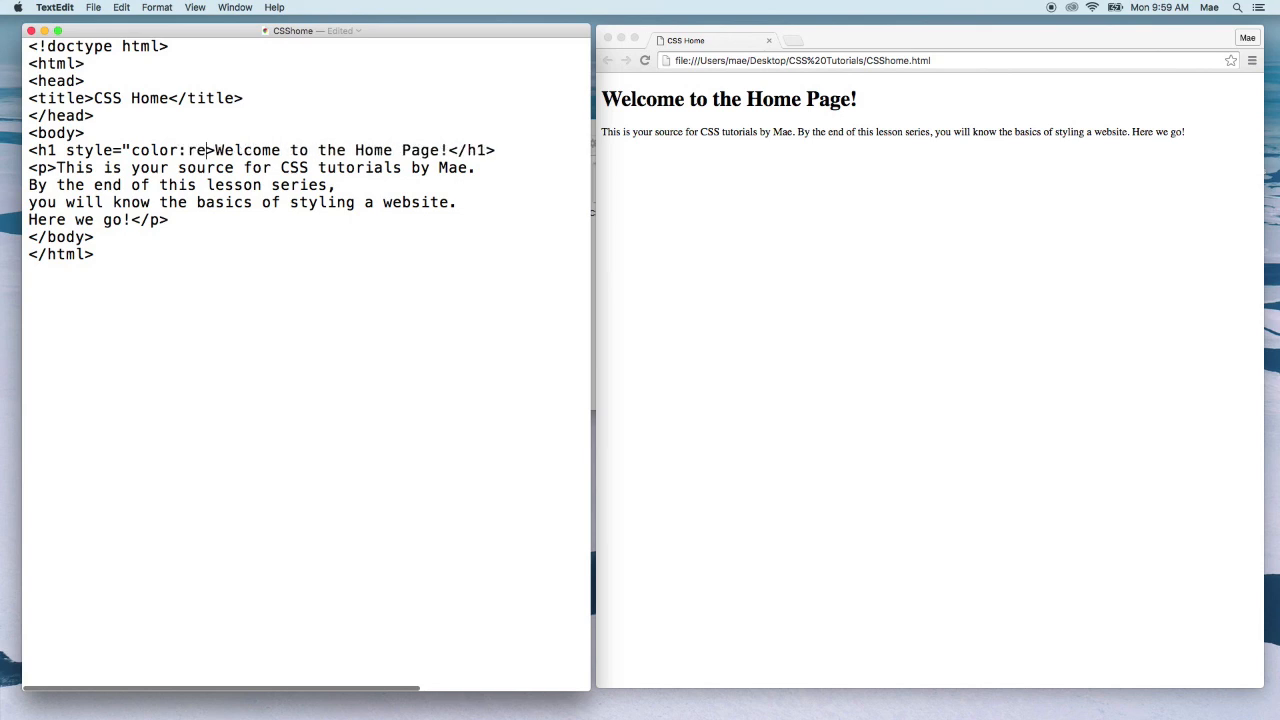
text(d)
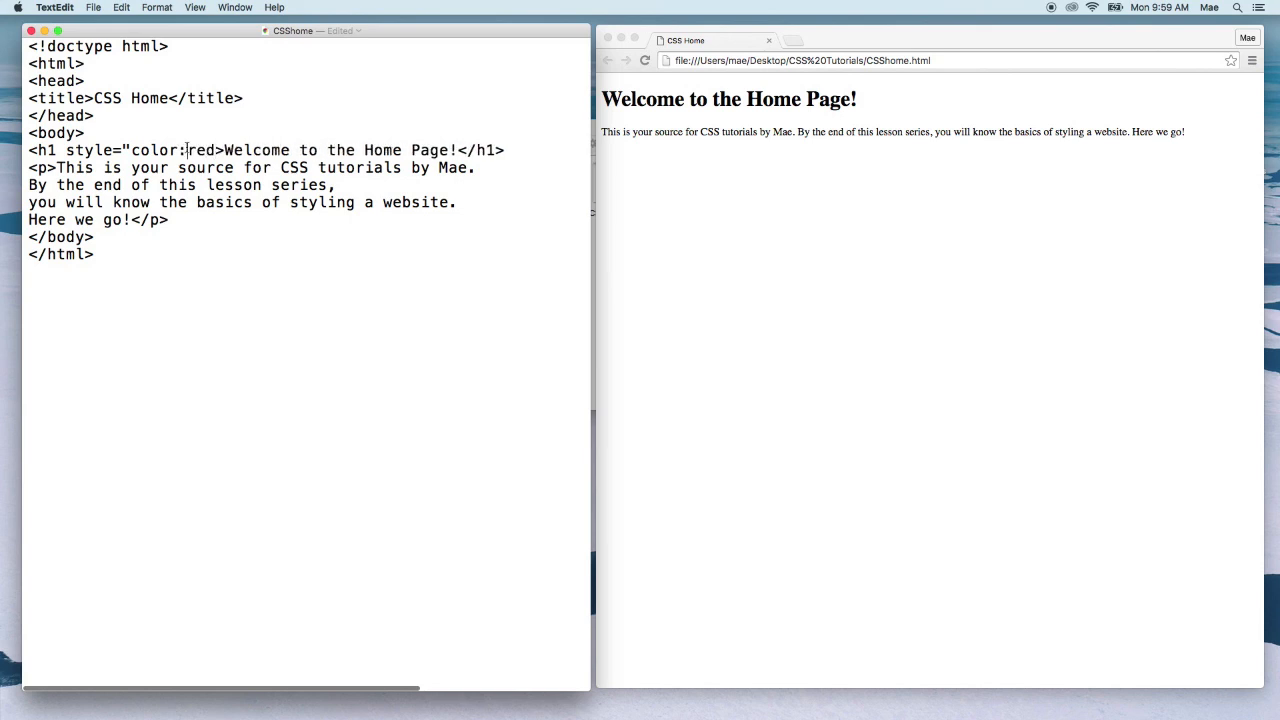
double_click(148, 150)
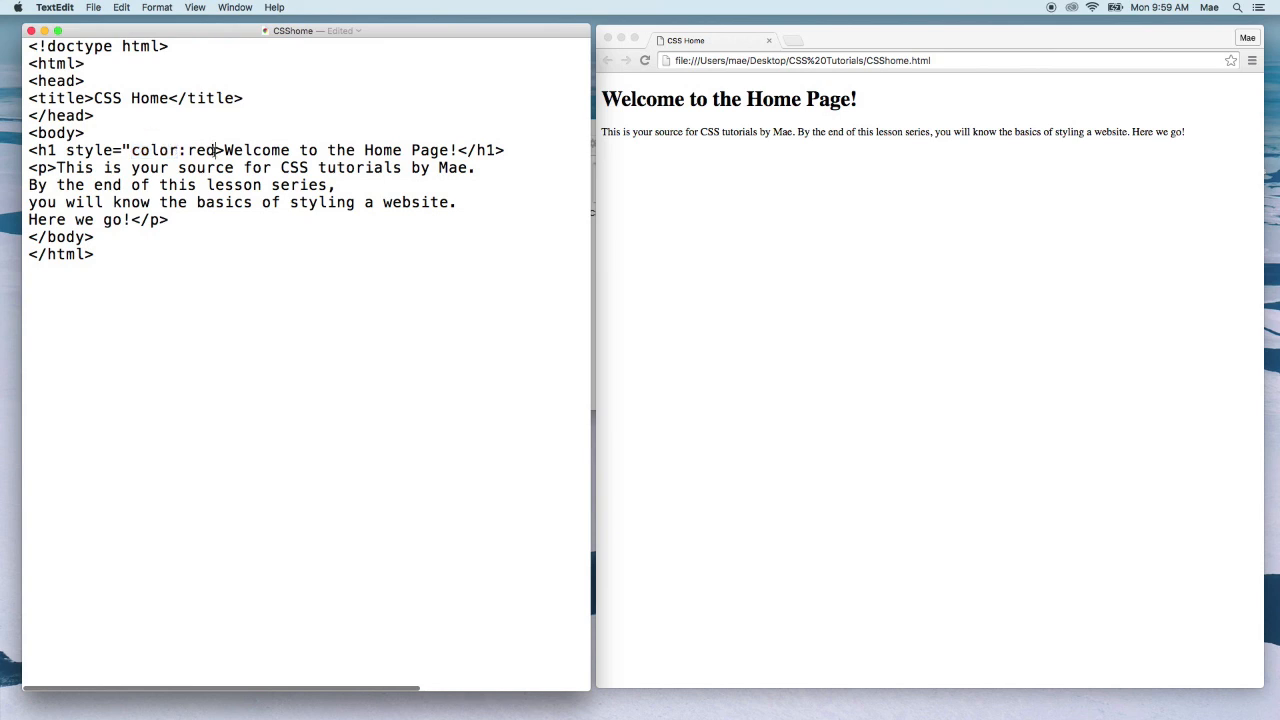
text(;")
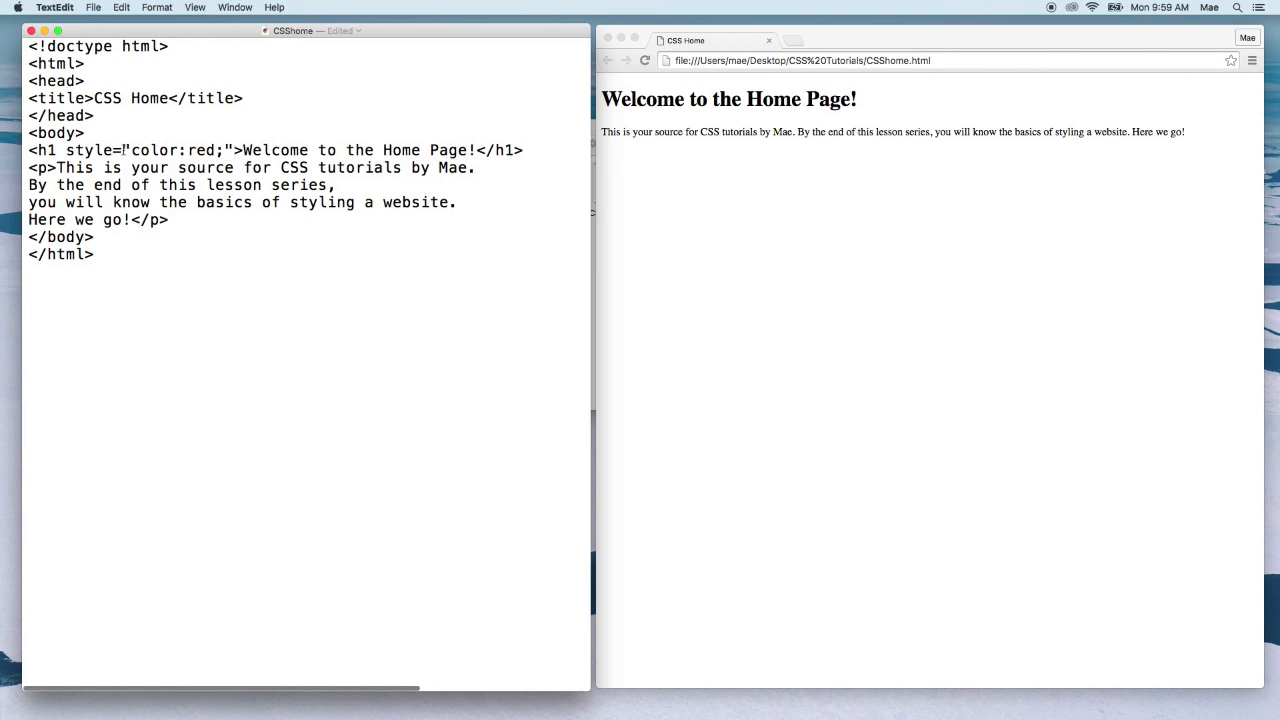
click(123, 150)
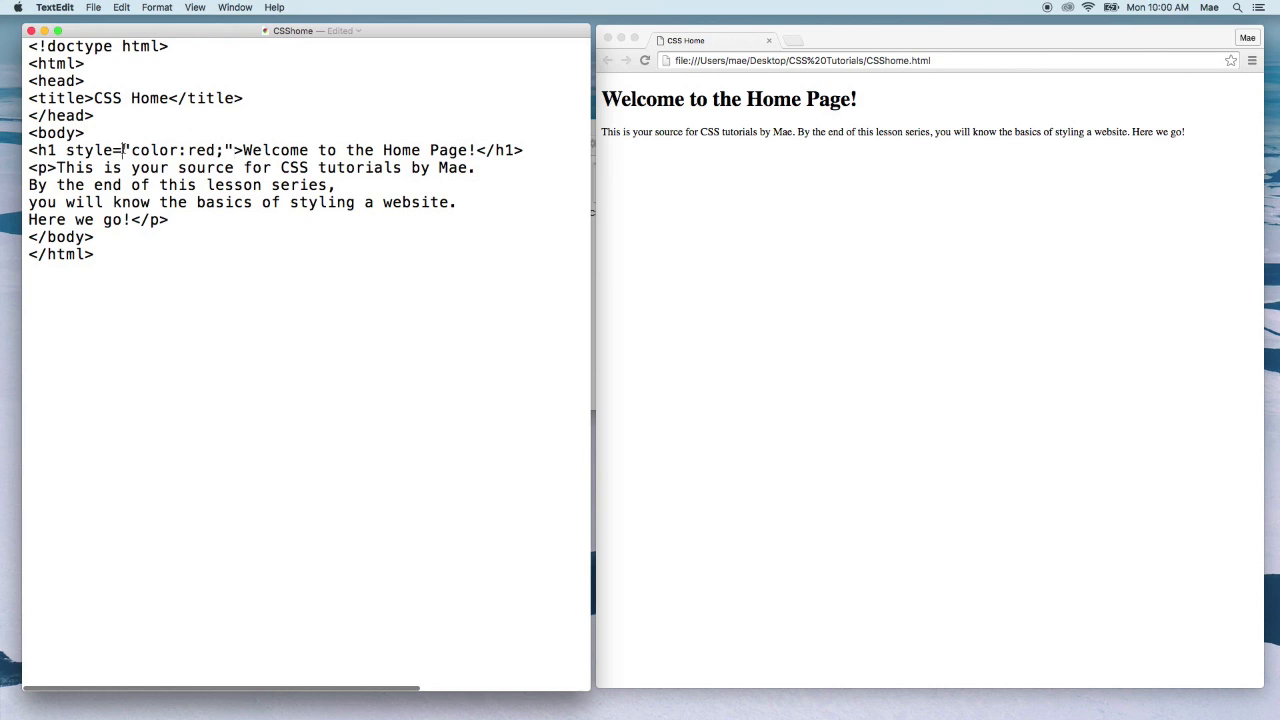
Retype the quote and turn off Smart Quotes so the style attribute keeps straight quotes.
text(")
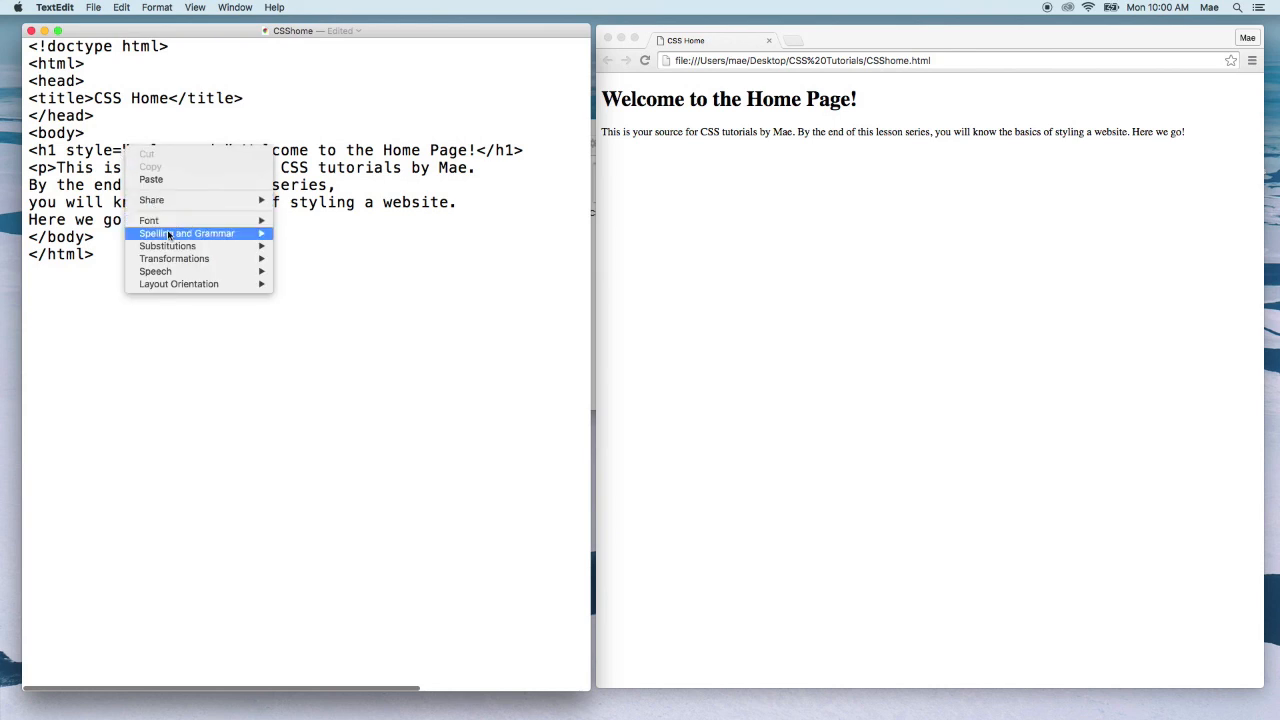
mouse_move(167, 246)
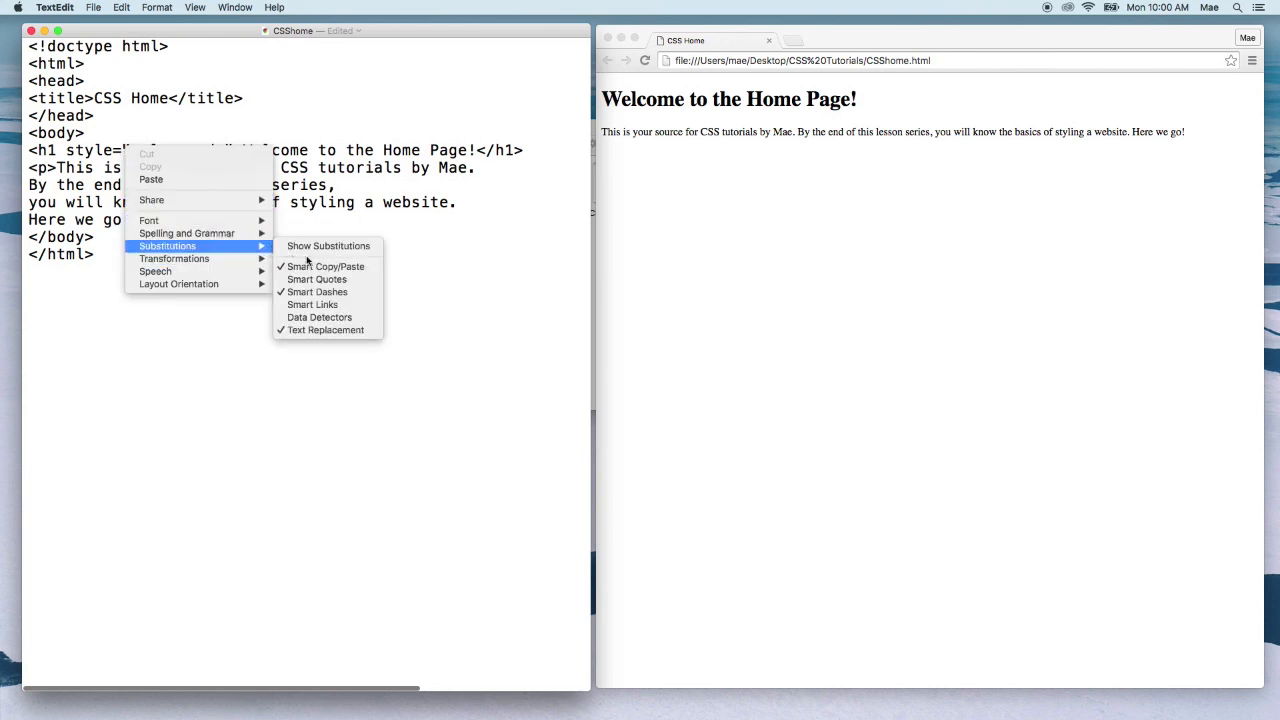
mouse_move(317, 279)
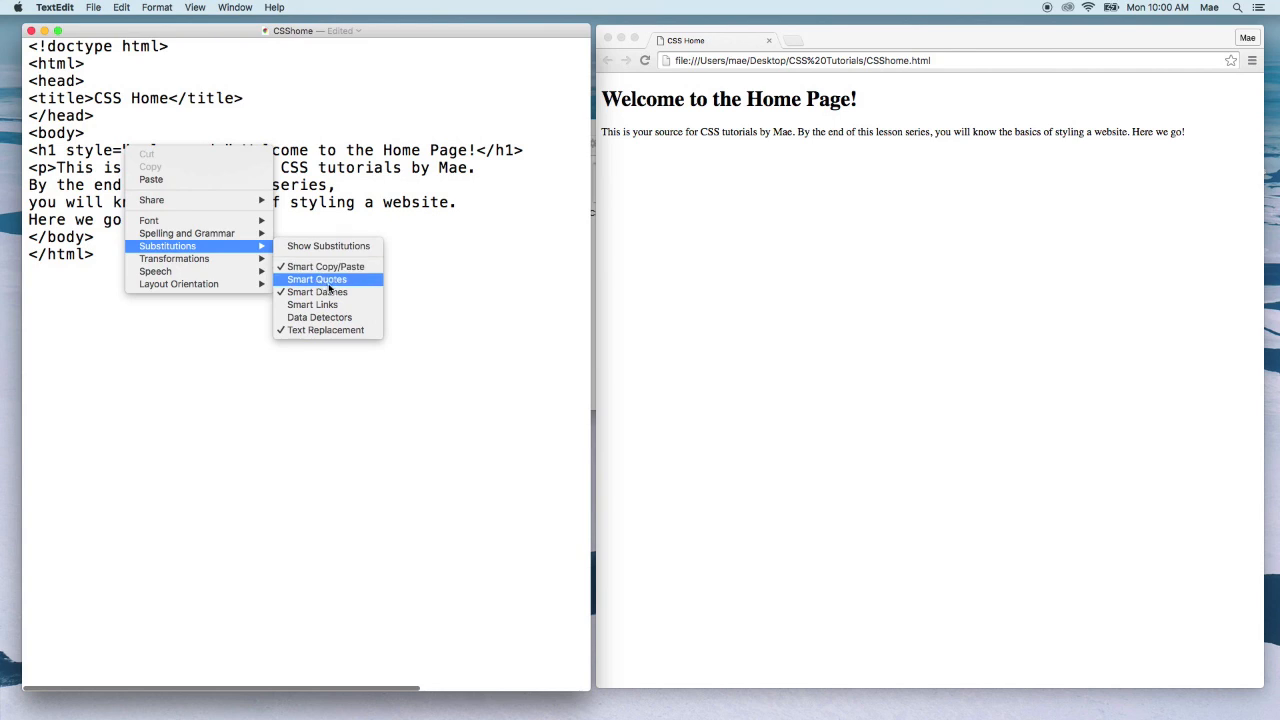
click(317, 279)
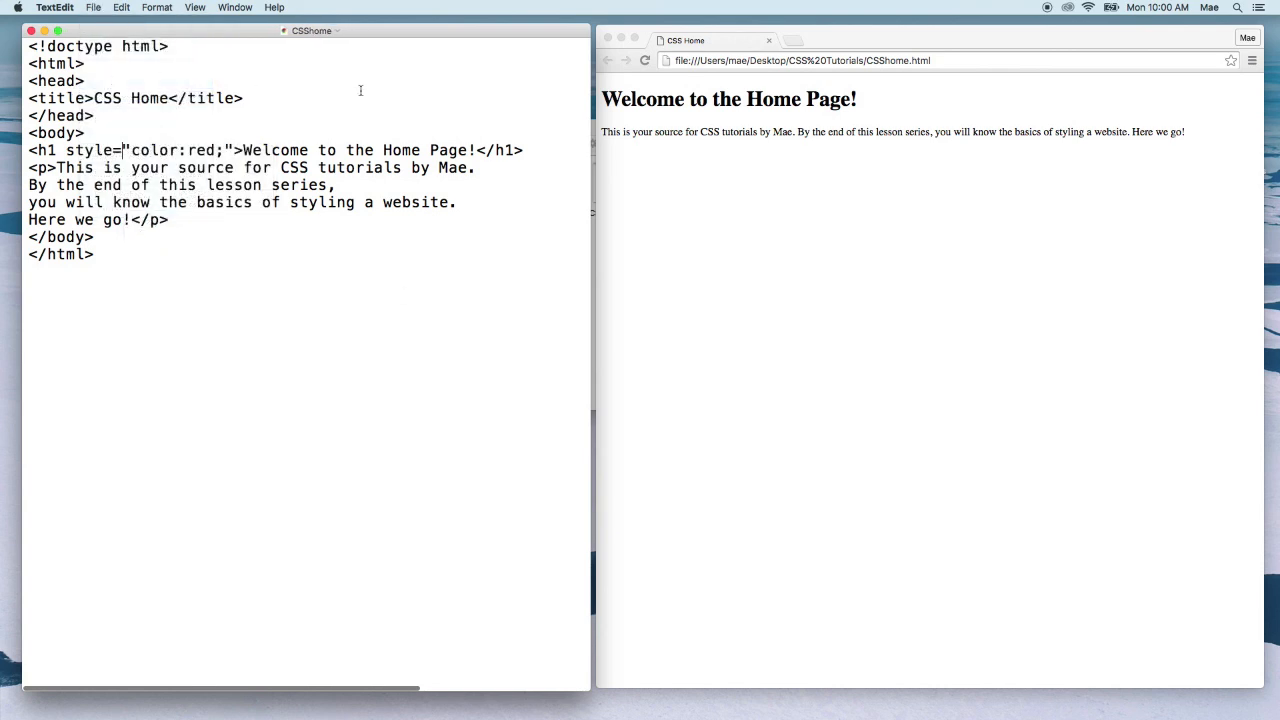
Reload Chrome to show the Welcome heading in red, then return to the HTML source.
click(645, 61)
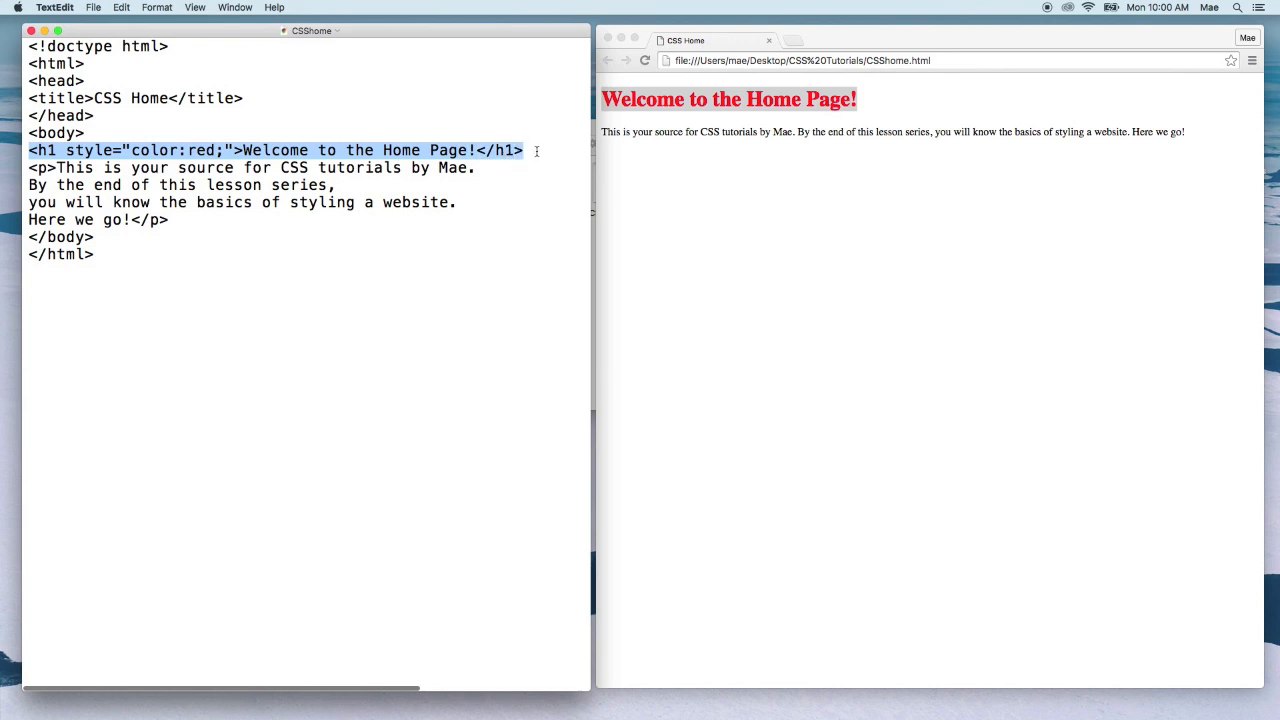
click(55, 150)
text(<)
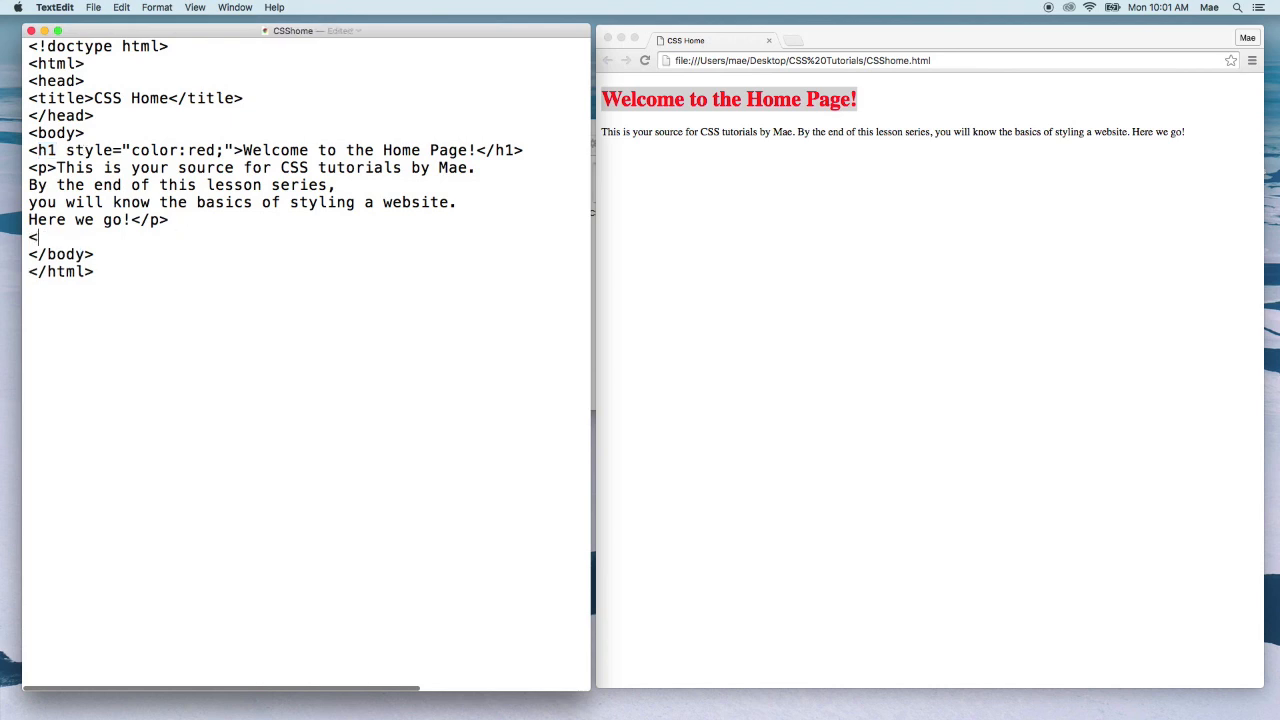
Add <h1>What you will learn:</h1> below the paragraph and save via File > Save.
text(h1>)
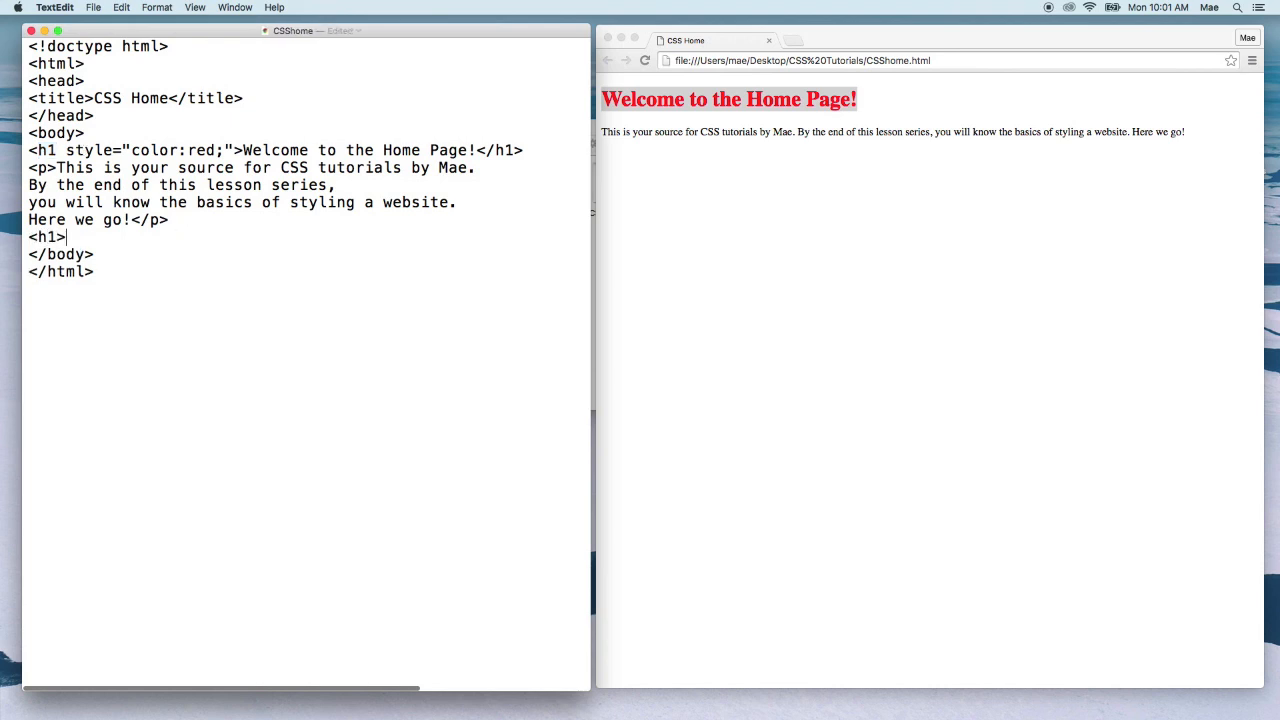
text(W)
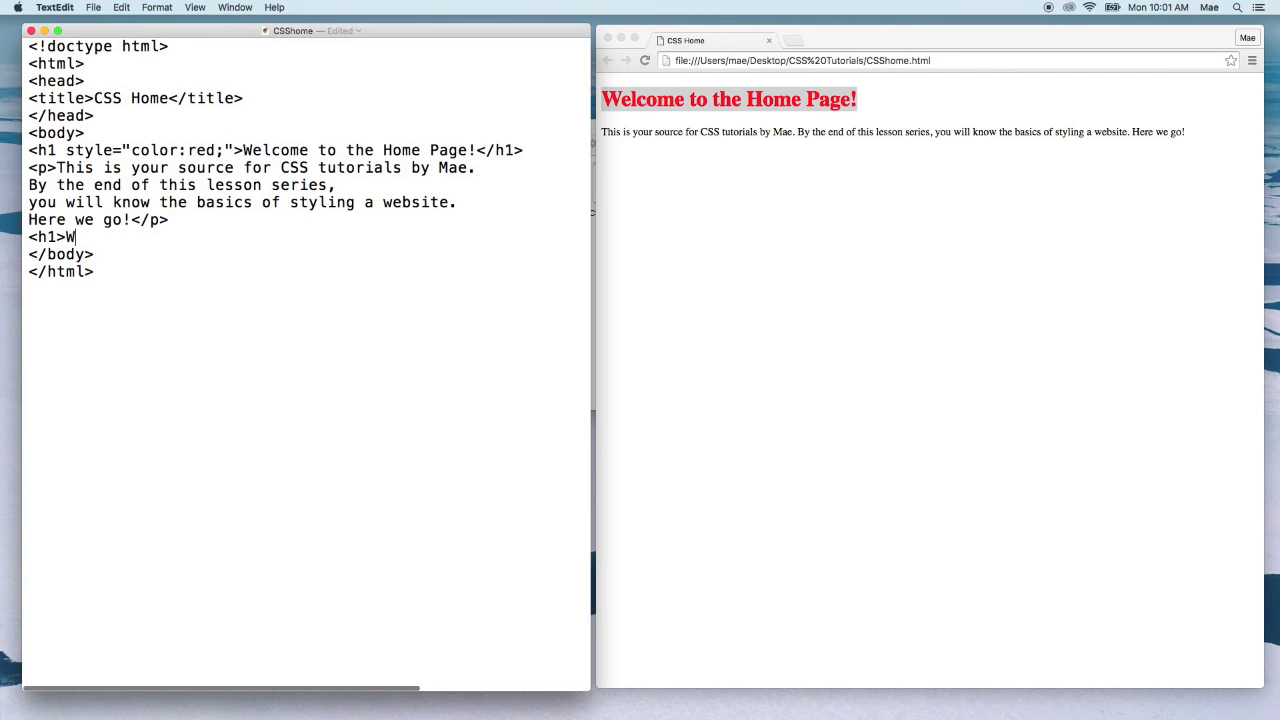
text(hat you will learn:</h1>)
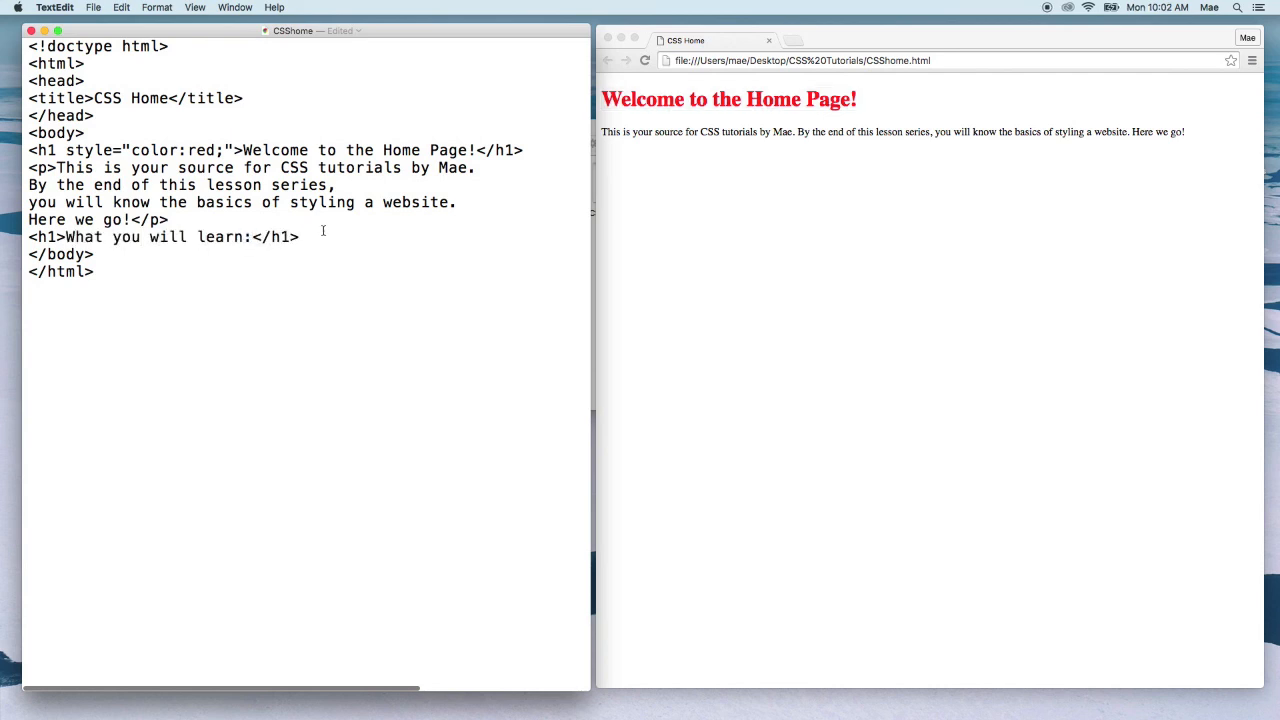
click(93, 7)
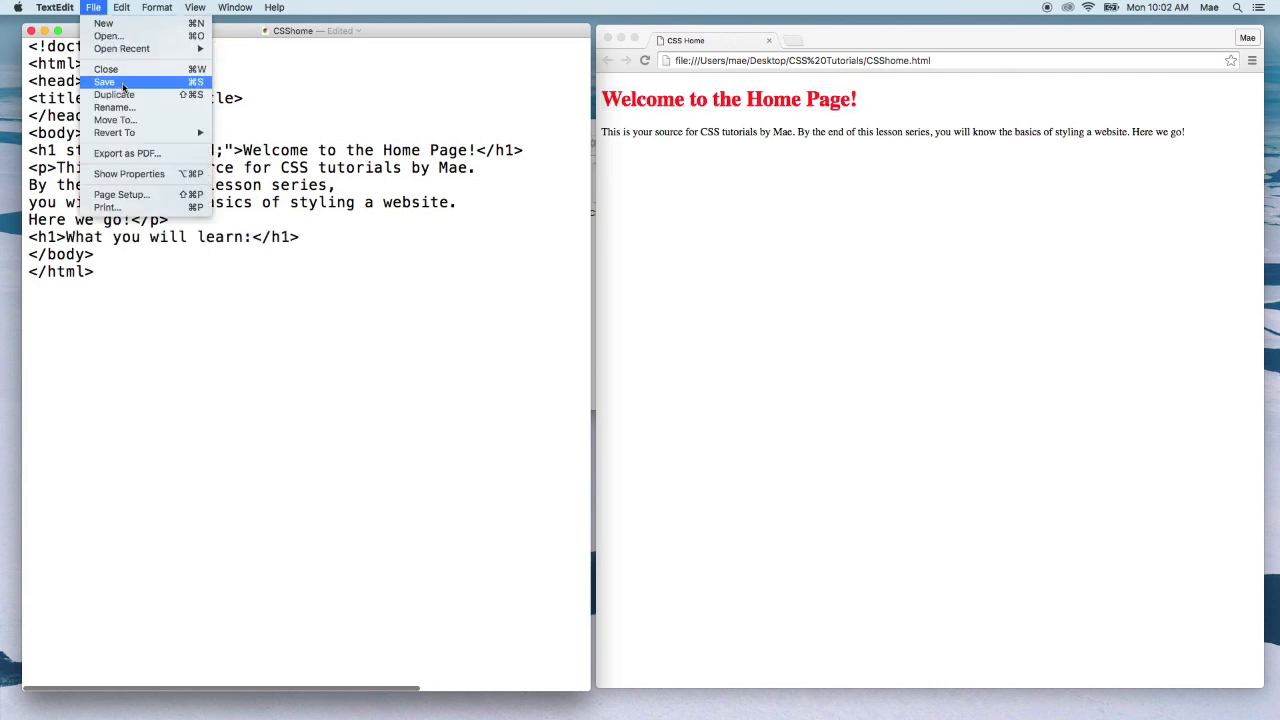
click(104, 82)
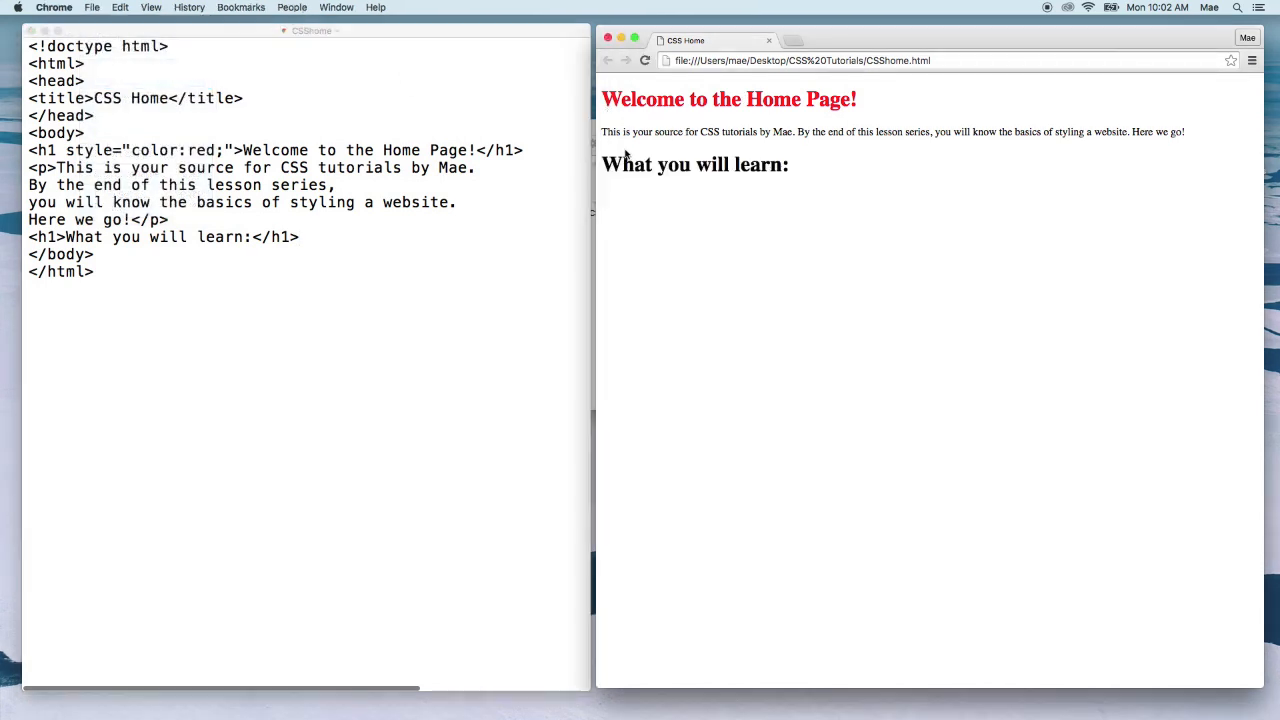
double_click(695, 164)
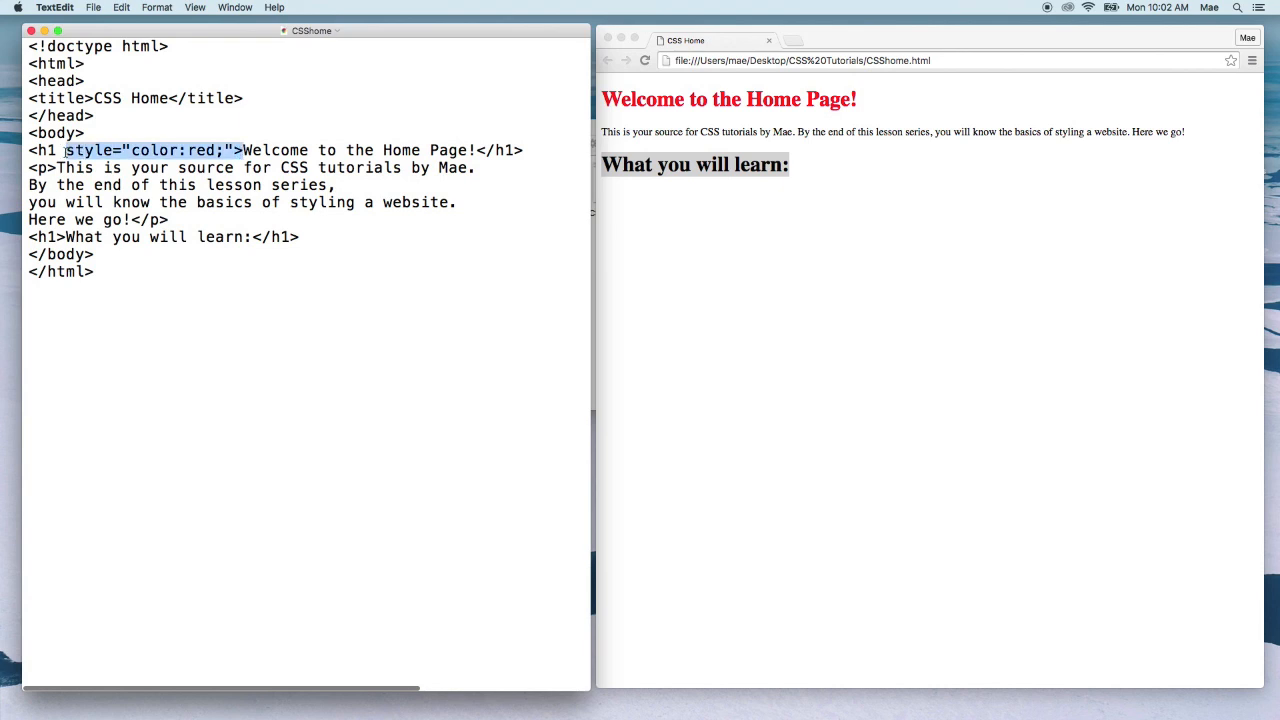
Delete the selected style="color:red;" from the Welcome heading and check the page.
key(Delete)
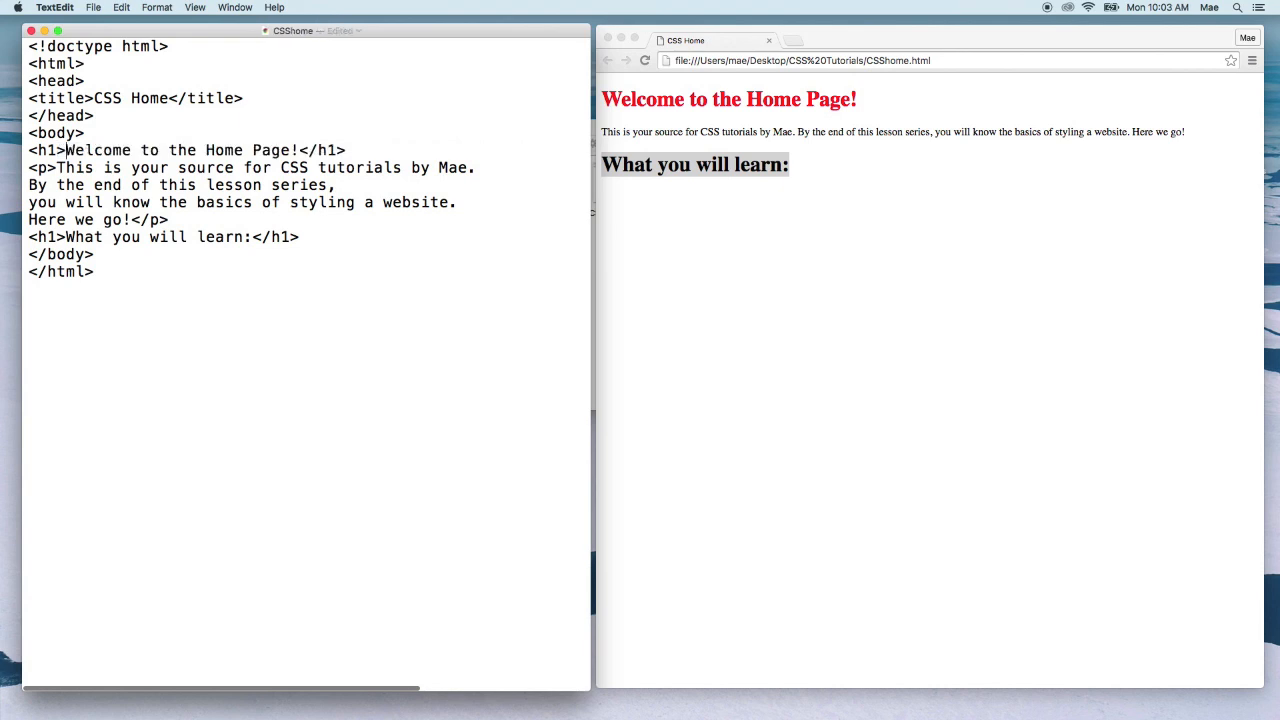
click(93, 7)
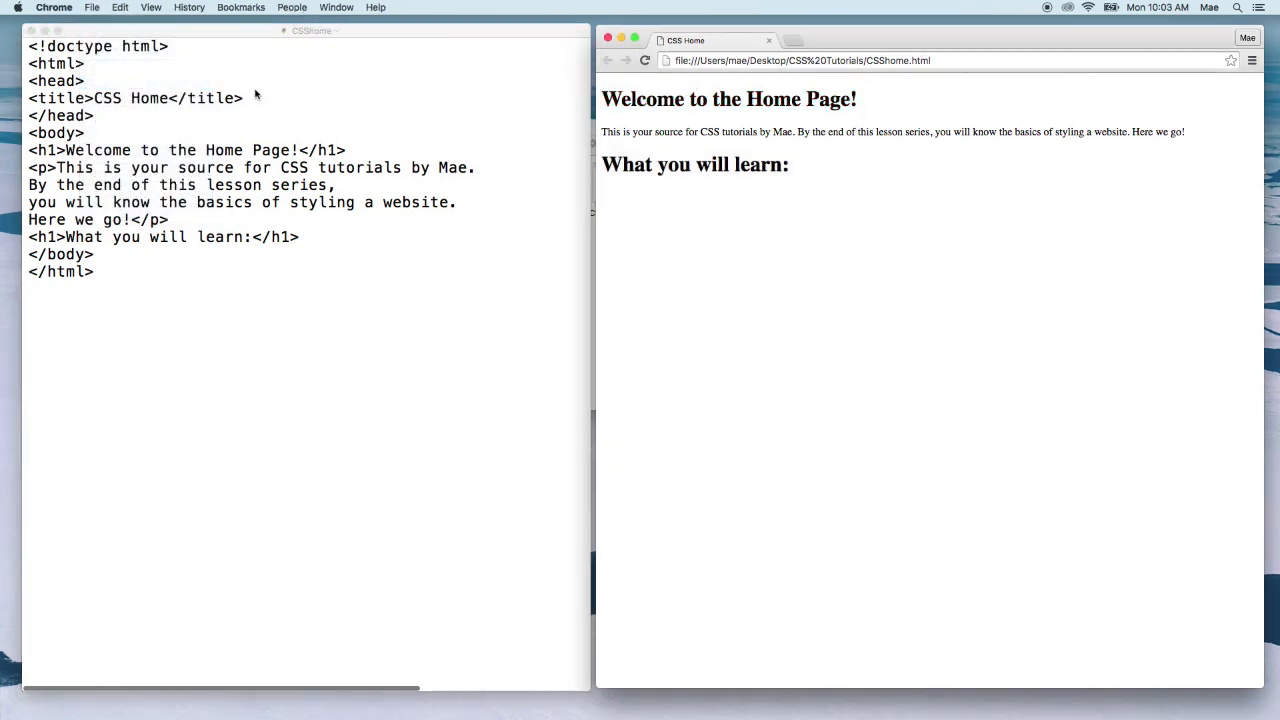
click(300, 150)
text(<)
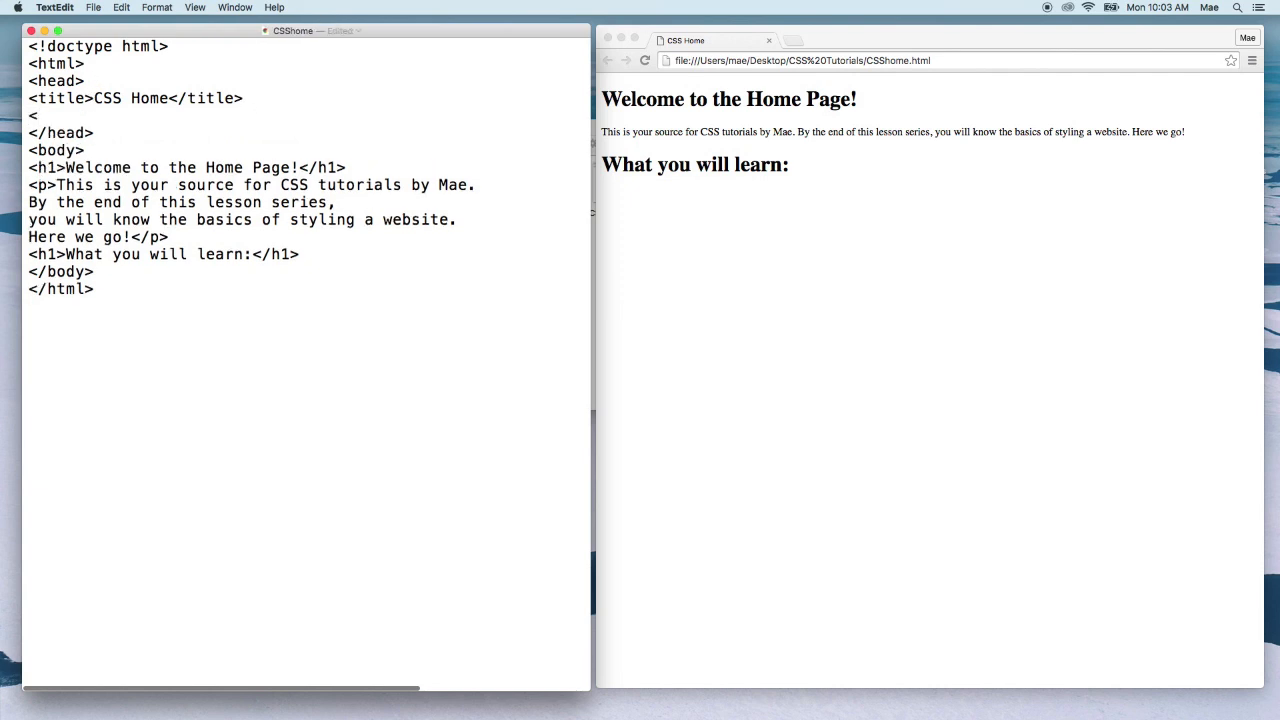
Write an internal <style> block in the head containing the rule h1{color:red;}.
text(style>)
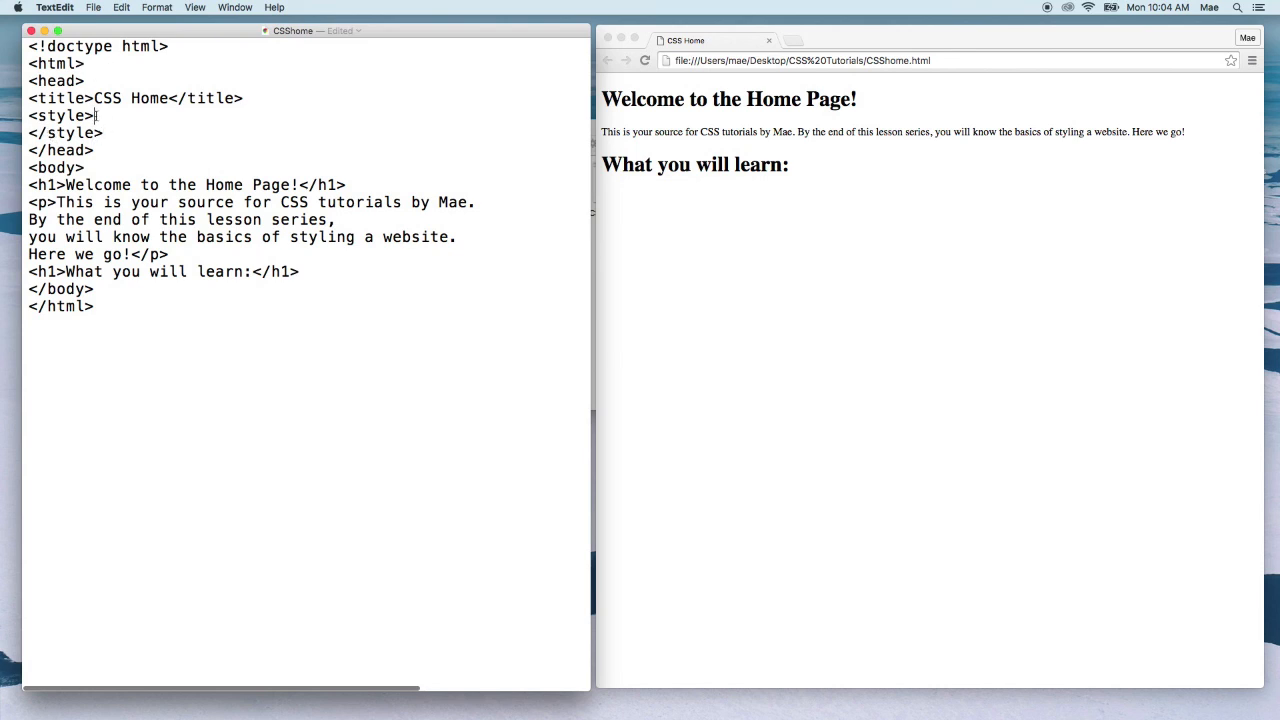
key(Return)
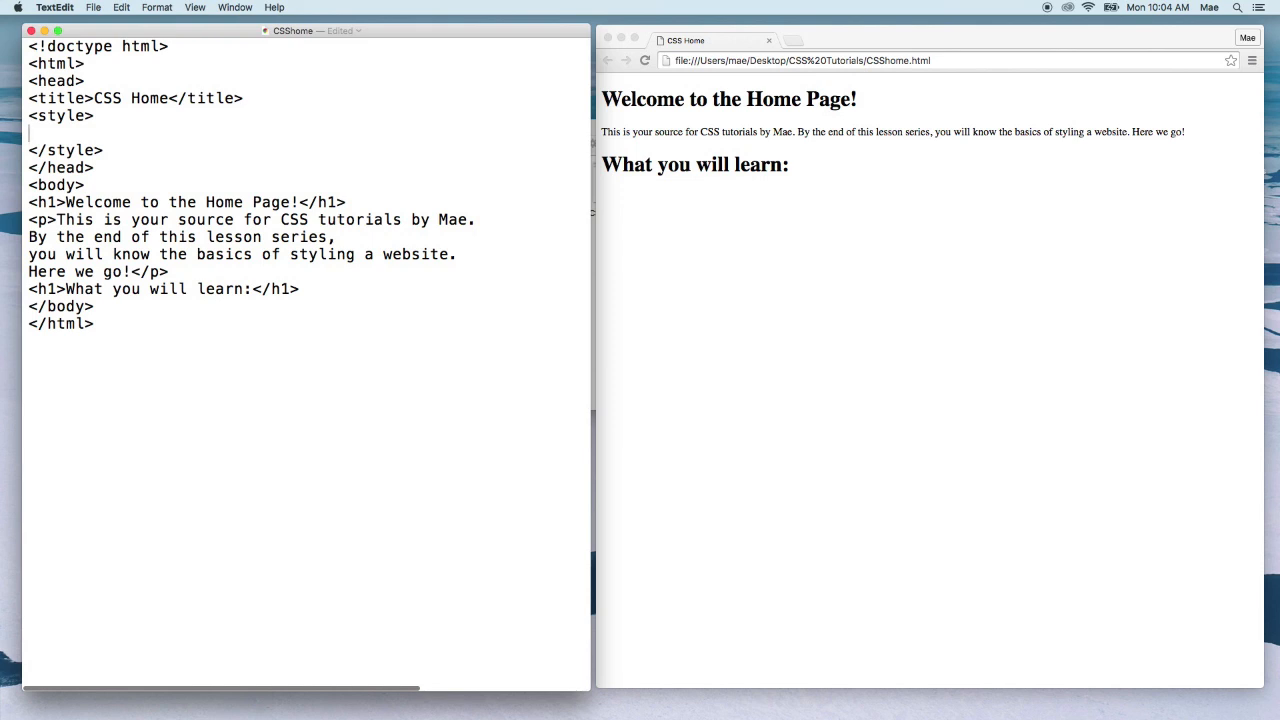
text(h1)
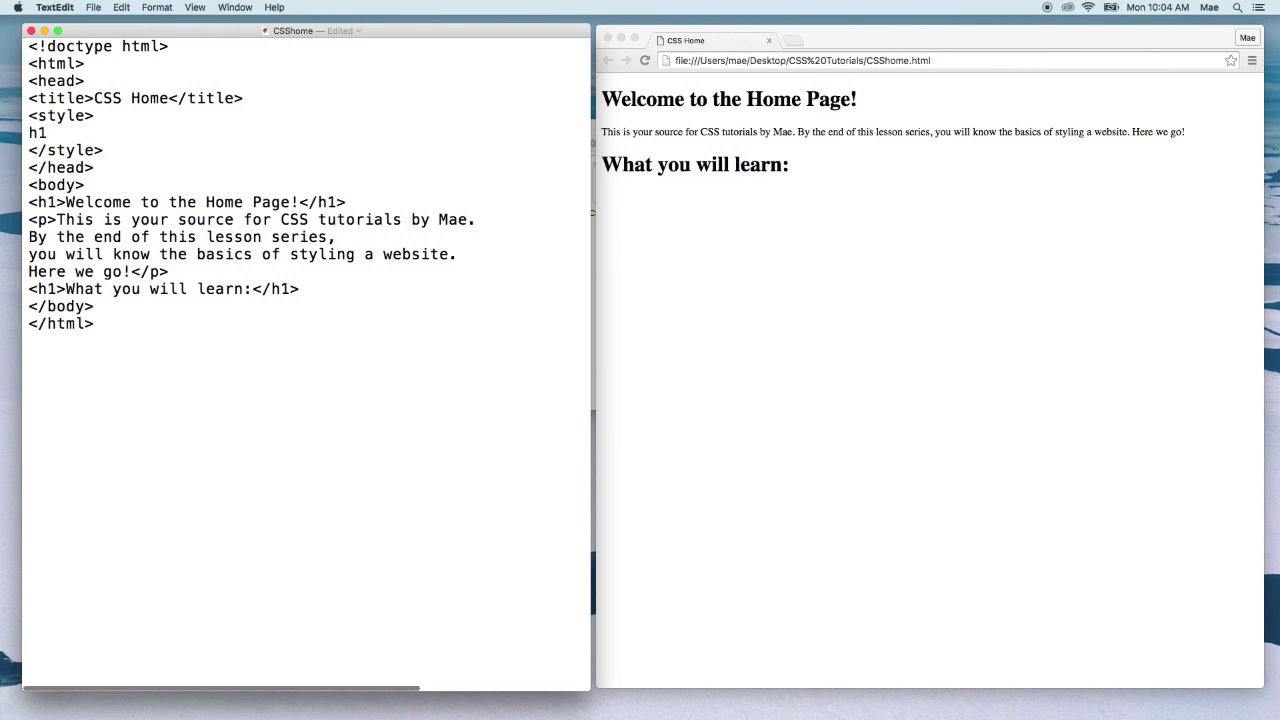
click(48, 133)
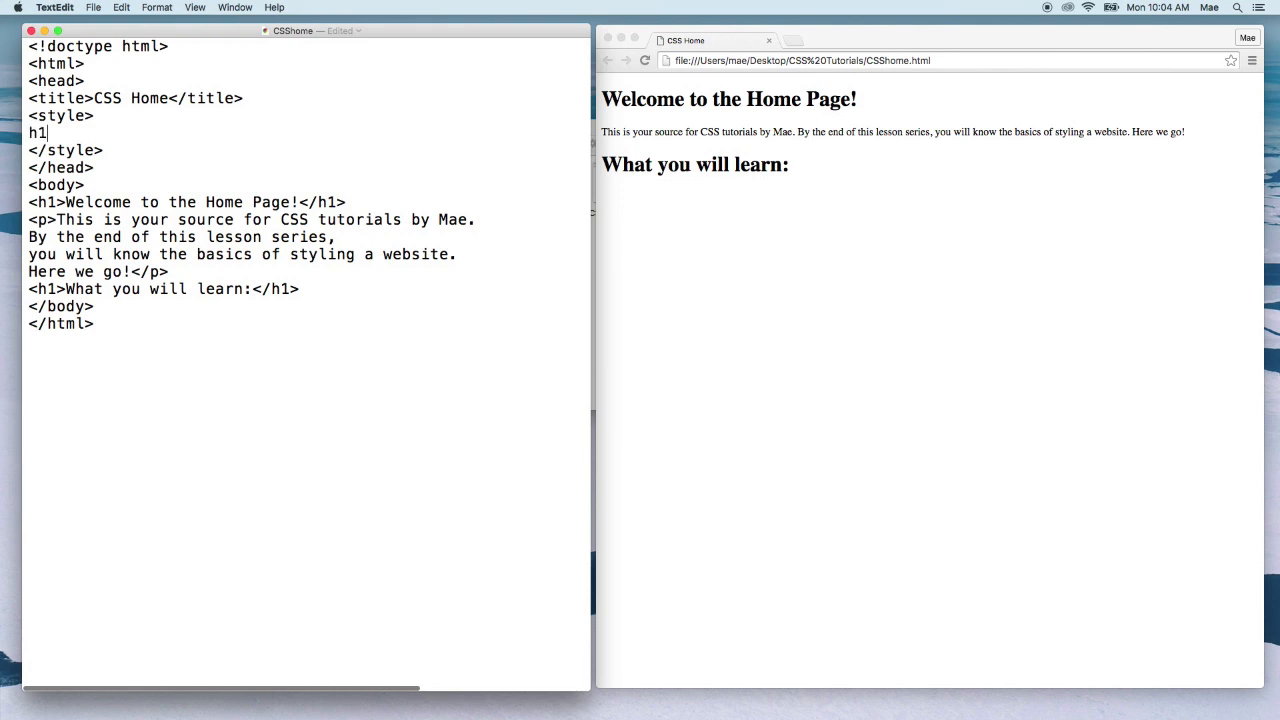
text({)
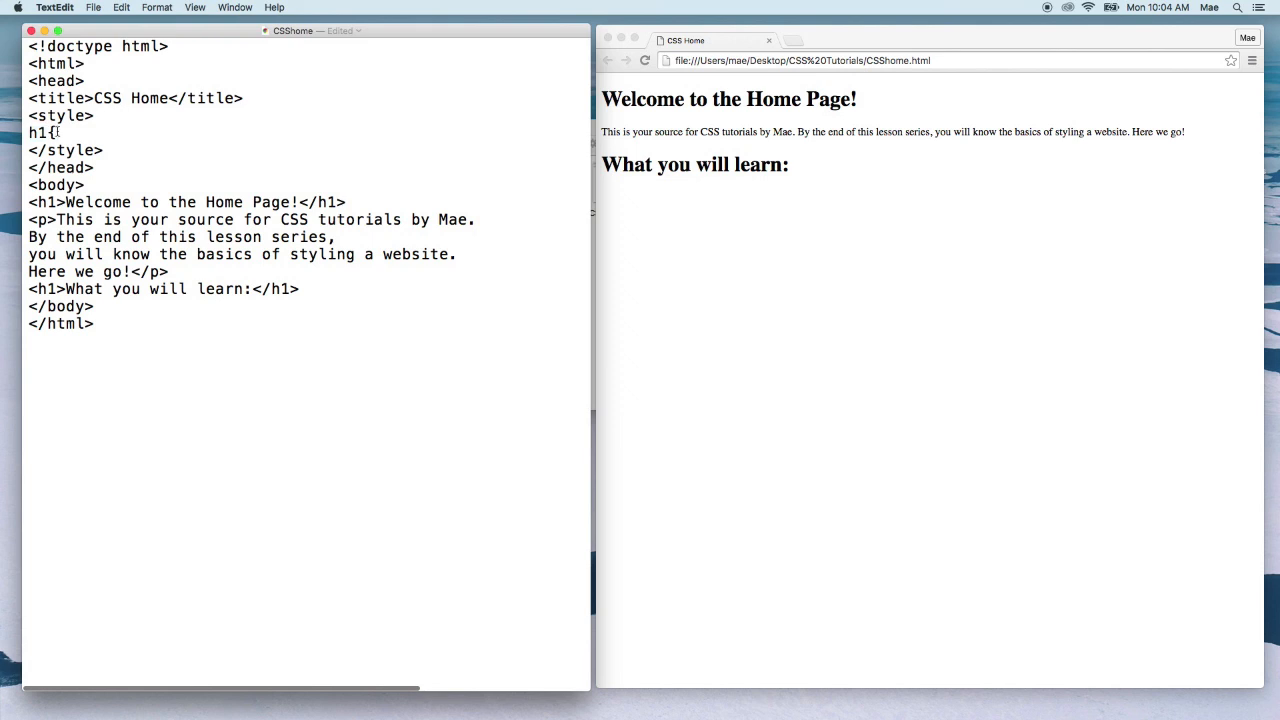
text(color)
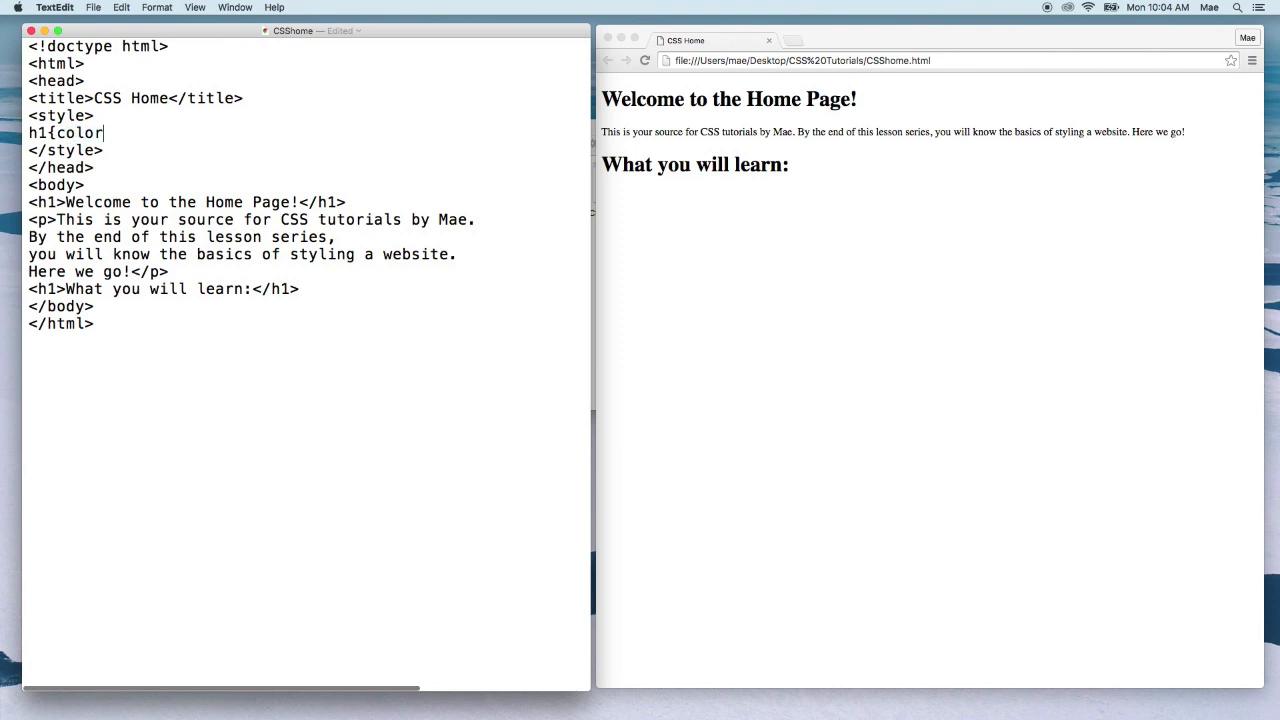
text(:)
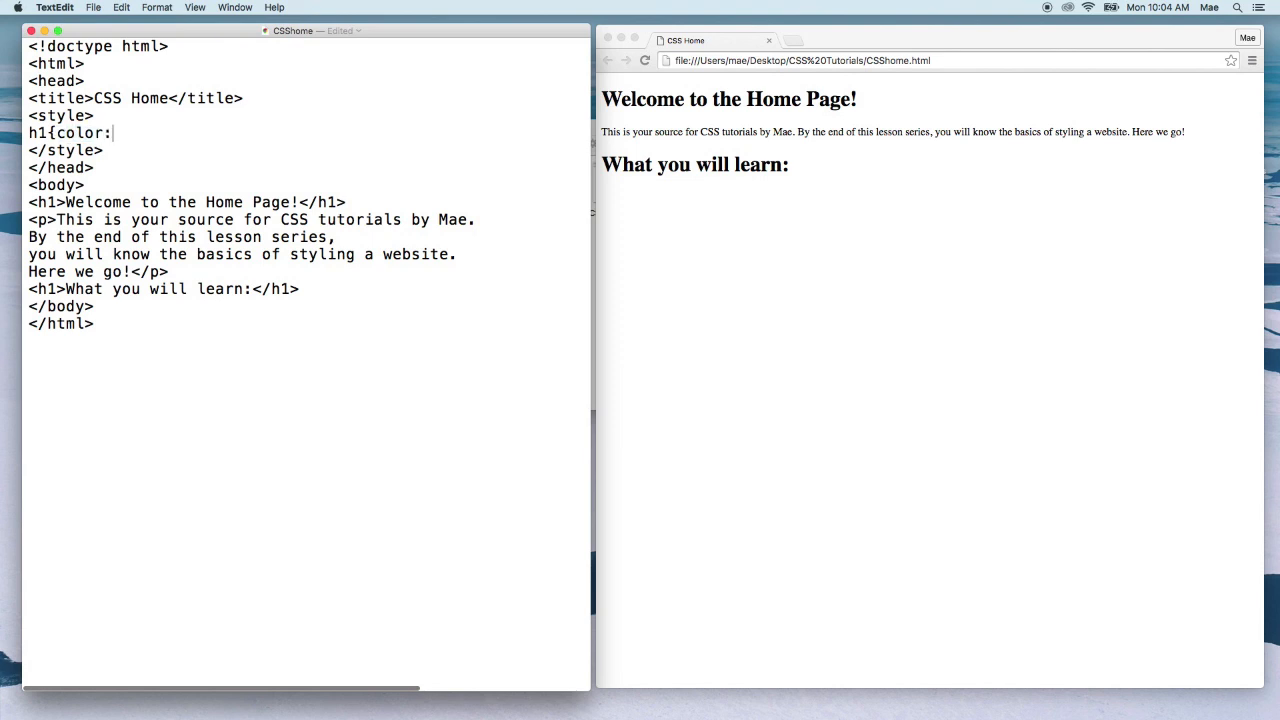
text(red)
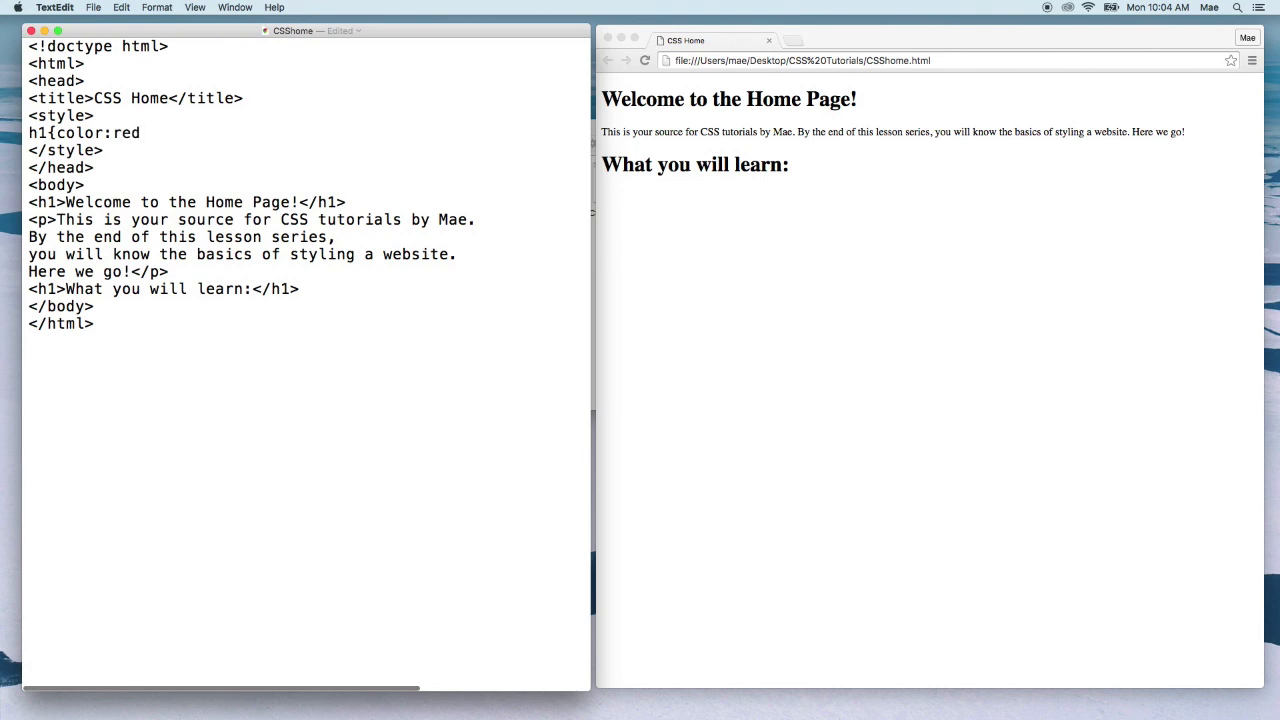
text(})
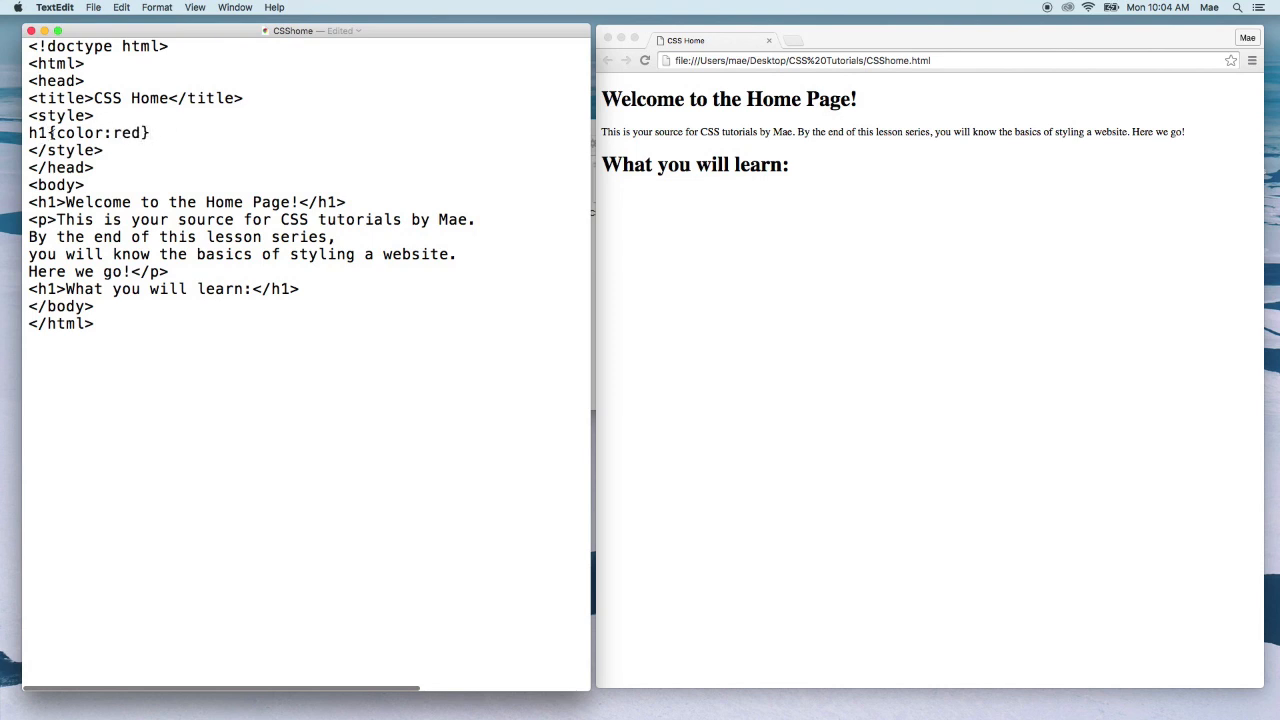
Highlight the h1 selector and the two heading lines it applies to in the body.
double_click(100, 133)
text(;)
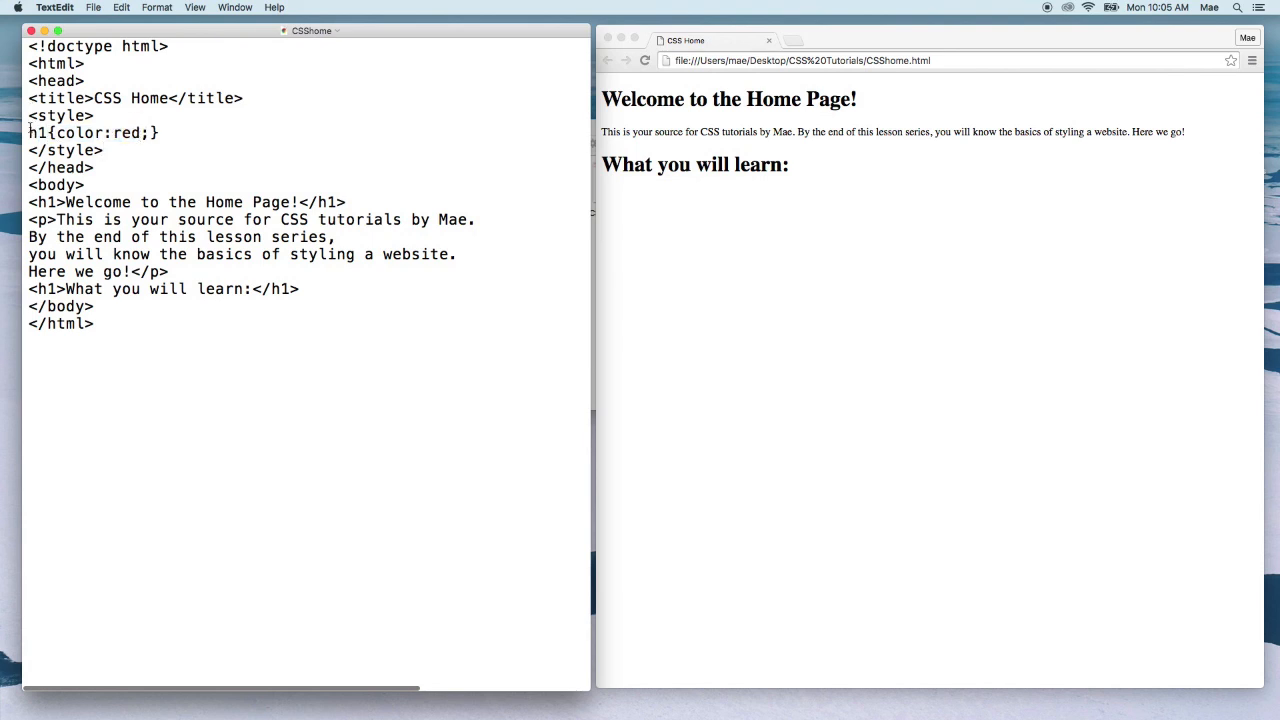
double_click(35, 133)
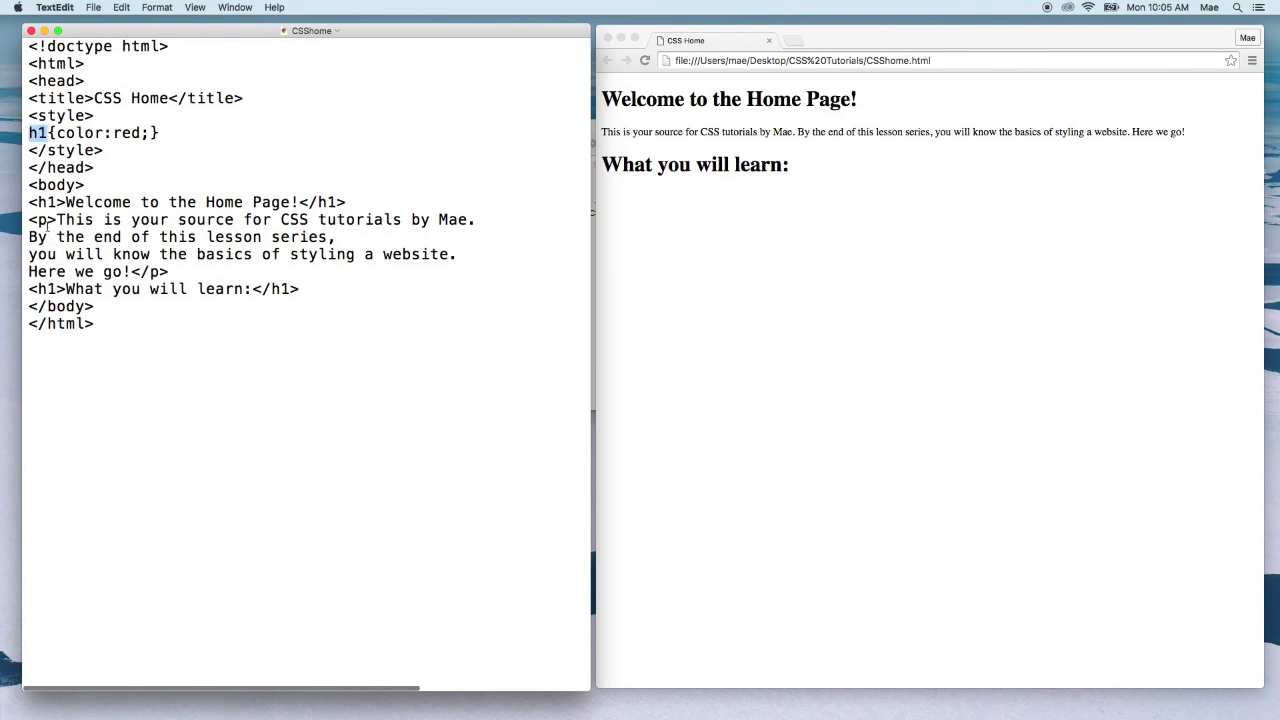
triple_click(180, 202)
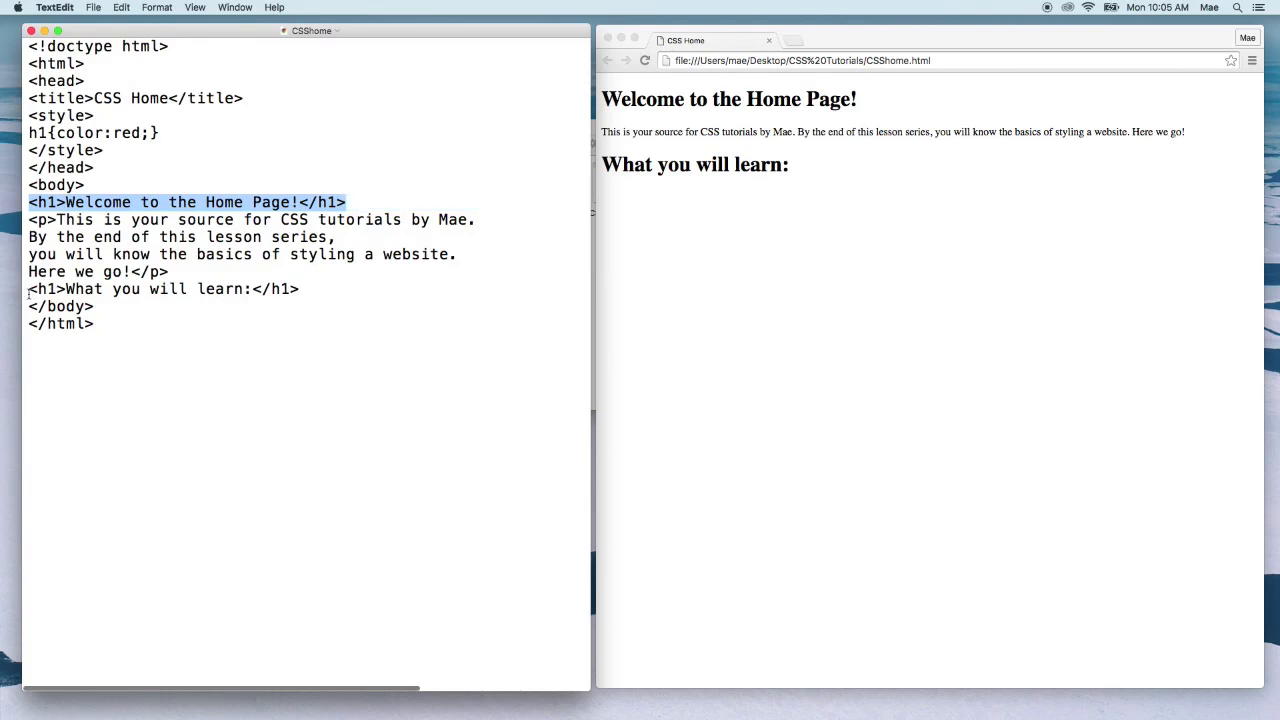
double_click(162, 289)
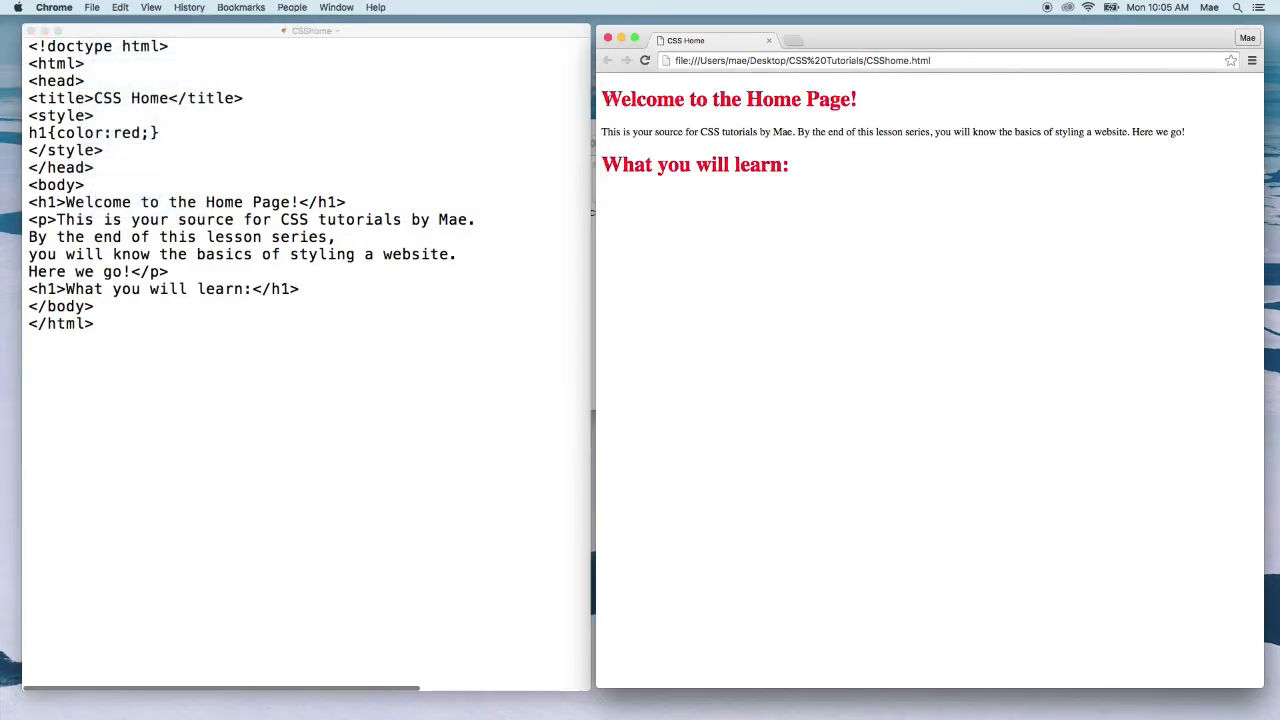
Point out the red What you will learn heading in Chrome, then return to the source.
double_click(763, 164)
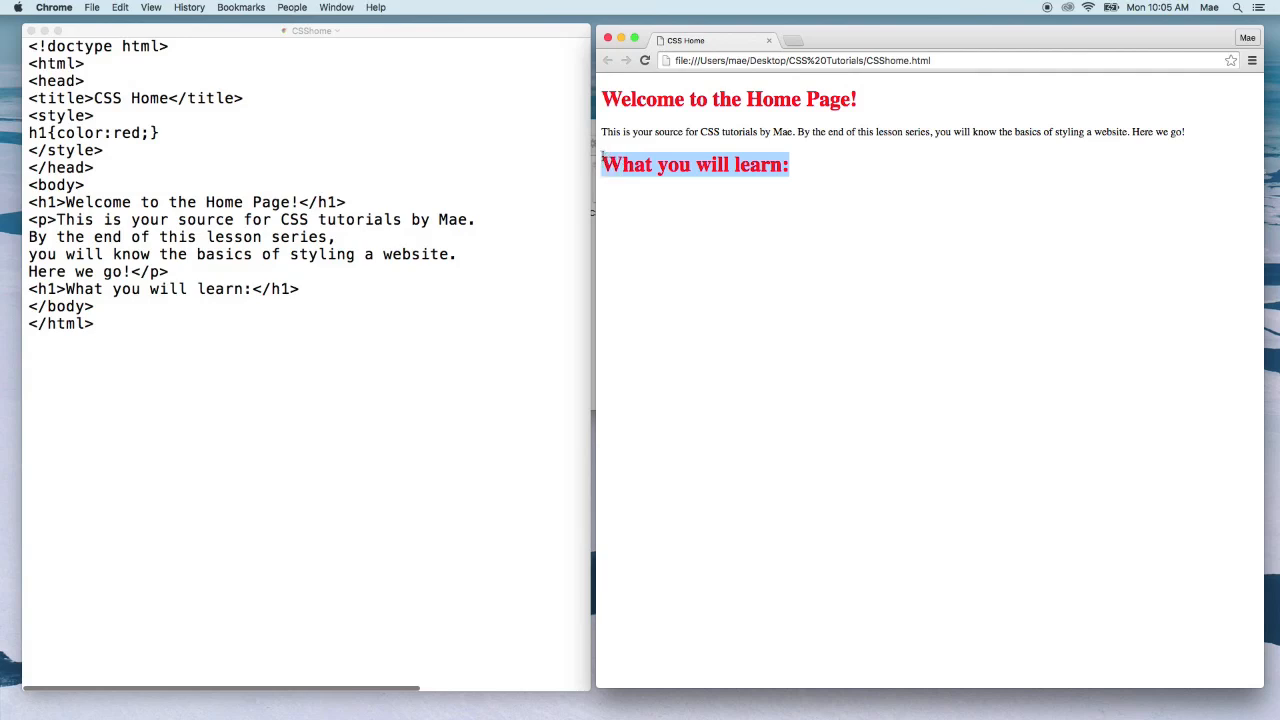
click(300, 200)
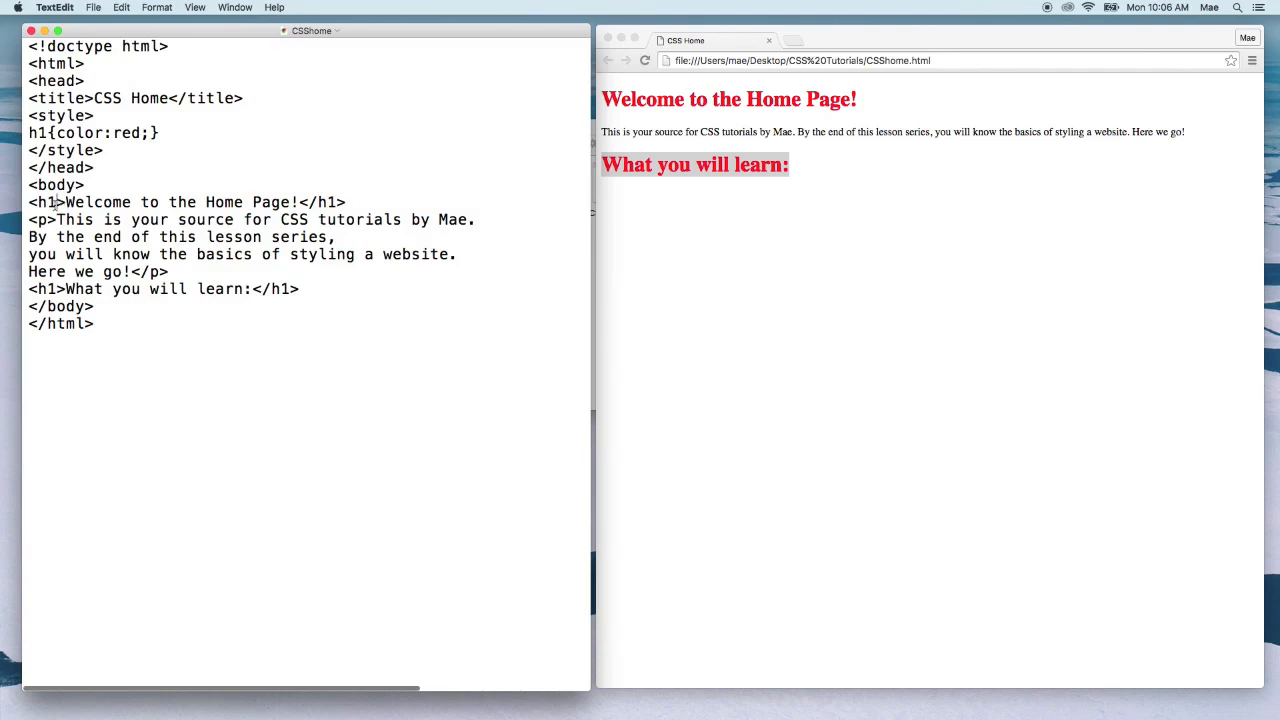
Give the Welcome heading an inline style="color:green;" attribute, fixing the extra bracket.
text(style="color:red;">)
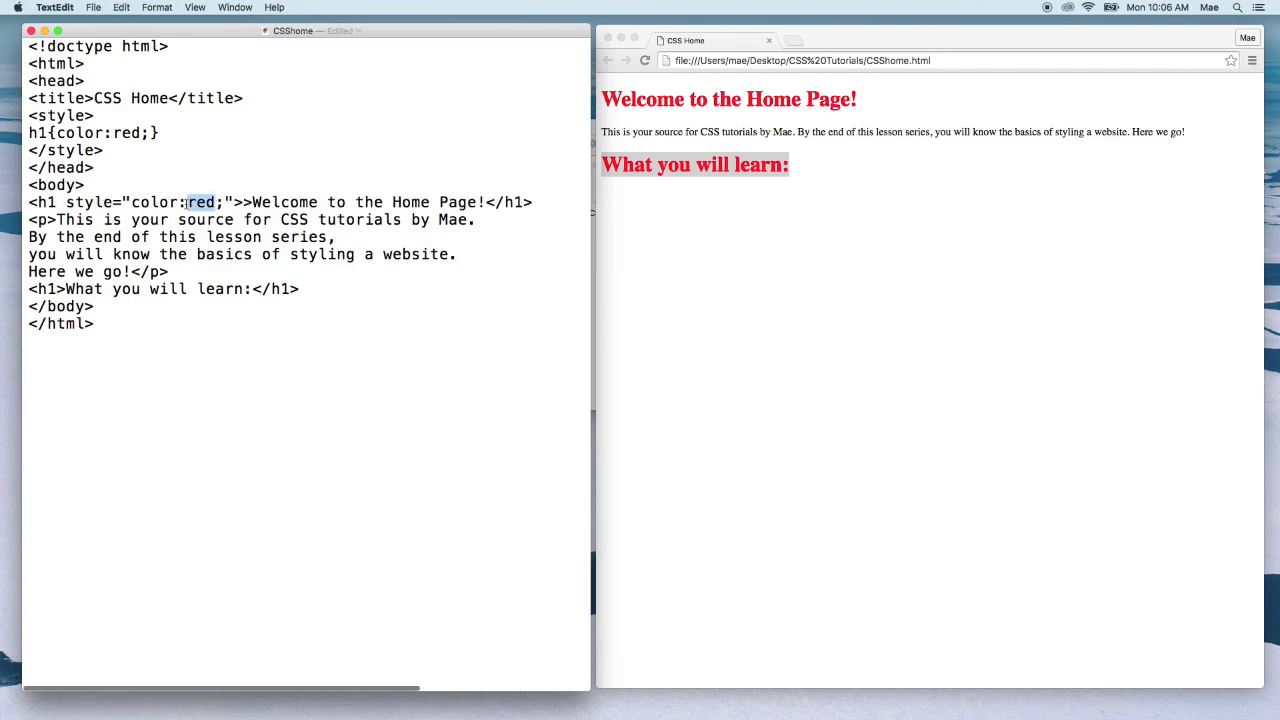
text(gree)
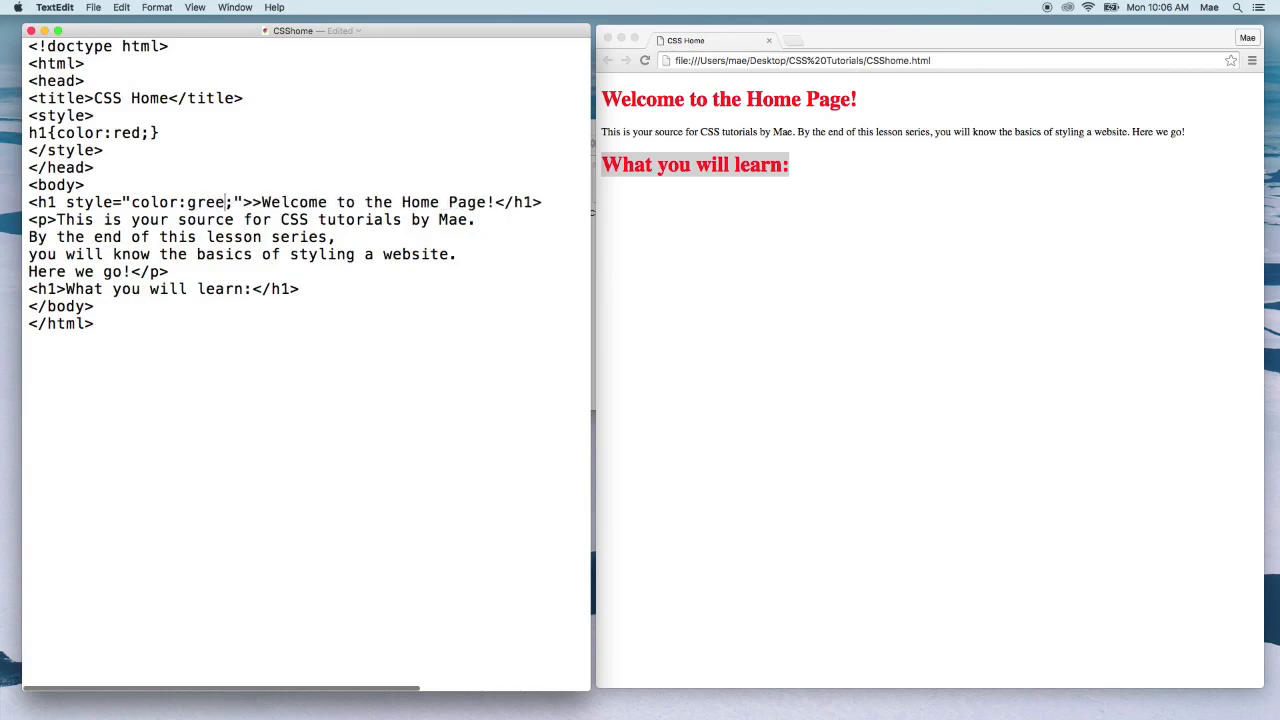
double_click(207, 202)
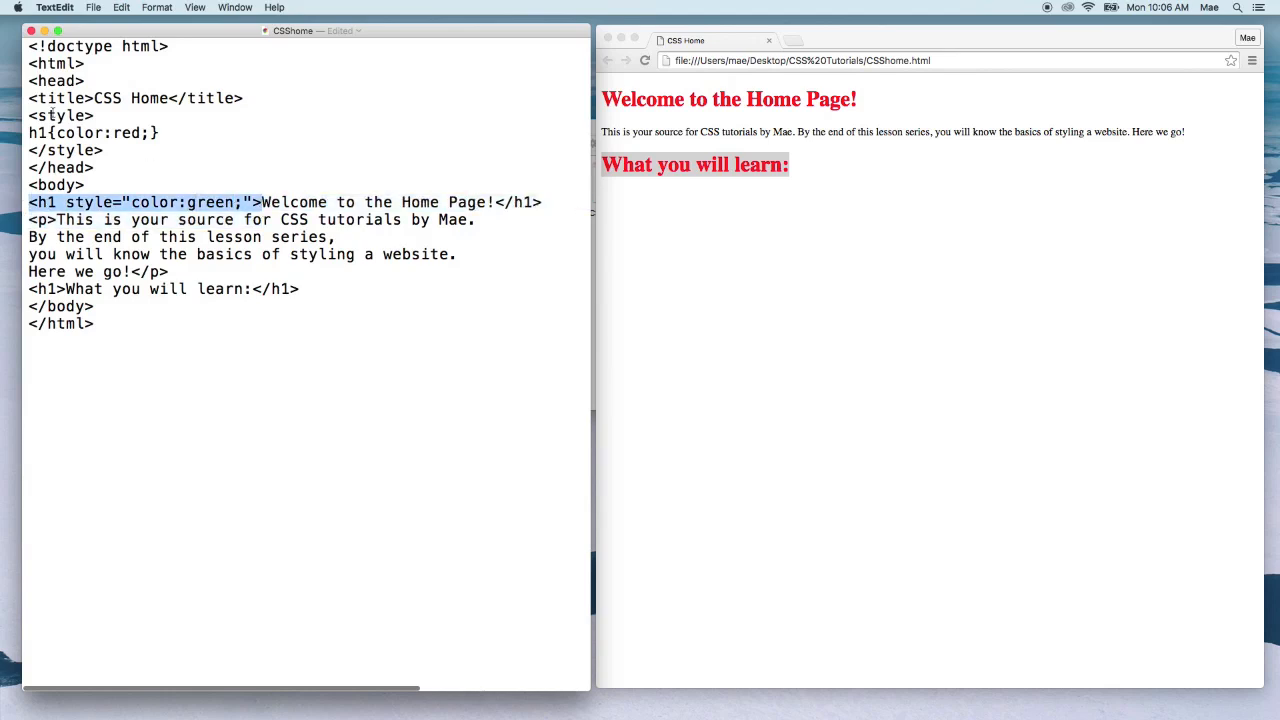
click(103, 150)
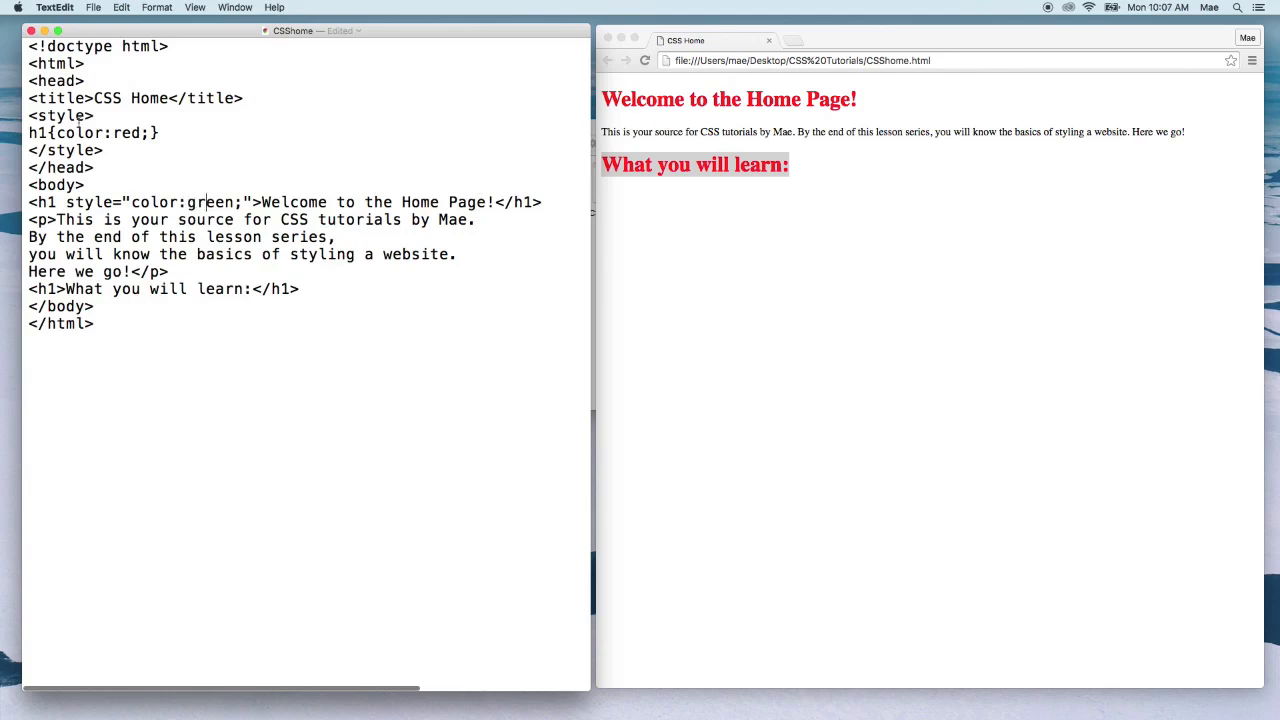
click(103, 150)
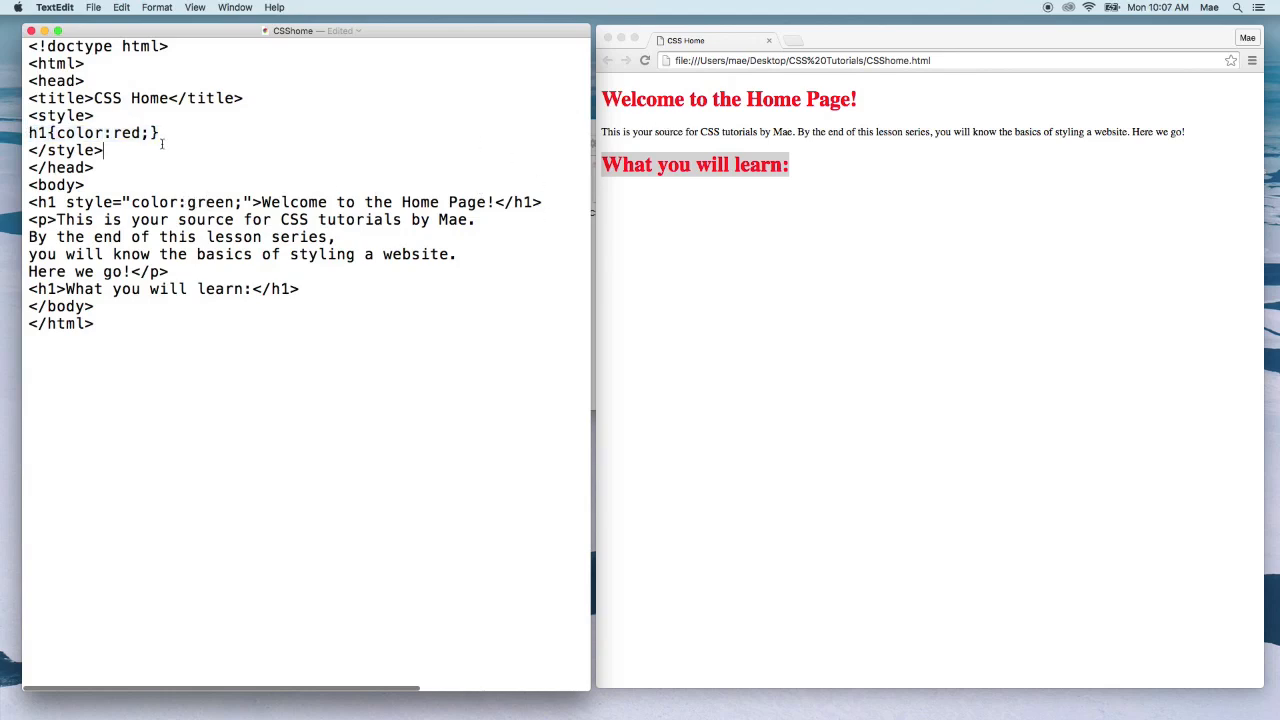
Save the edited page via File > Save.
click(93, 7)
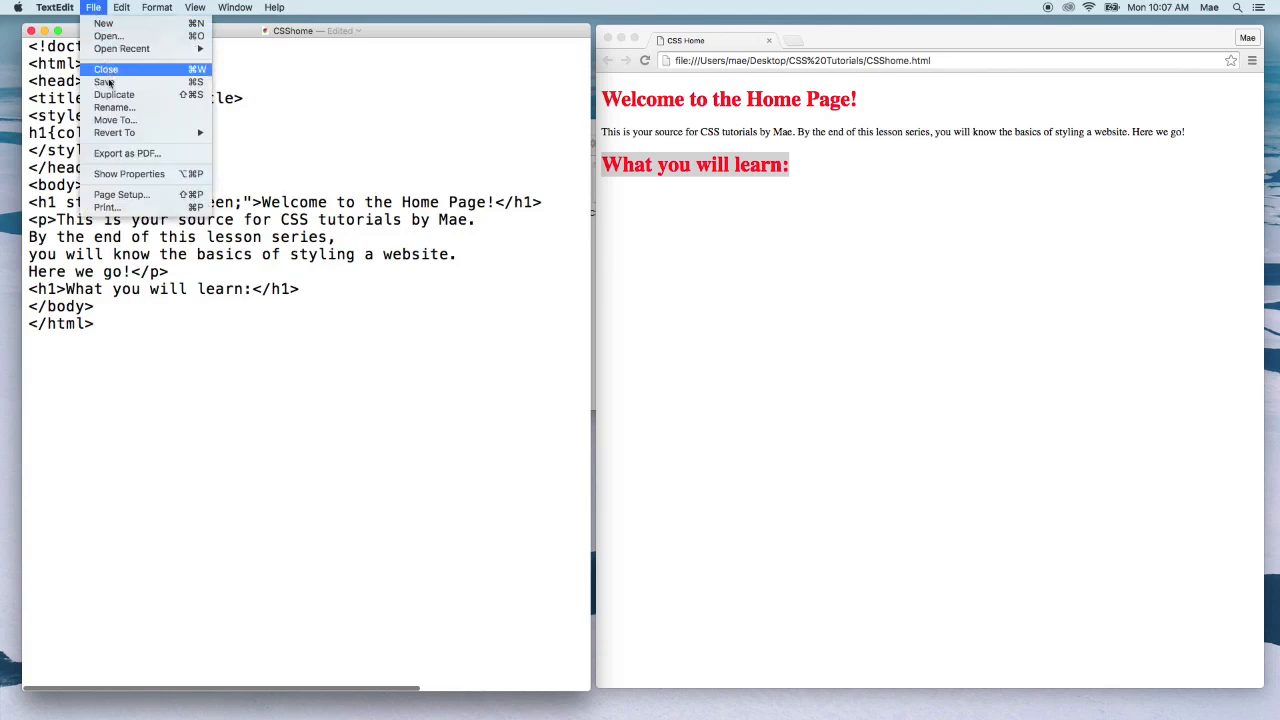
click(105, 81)
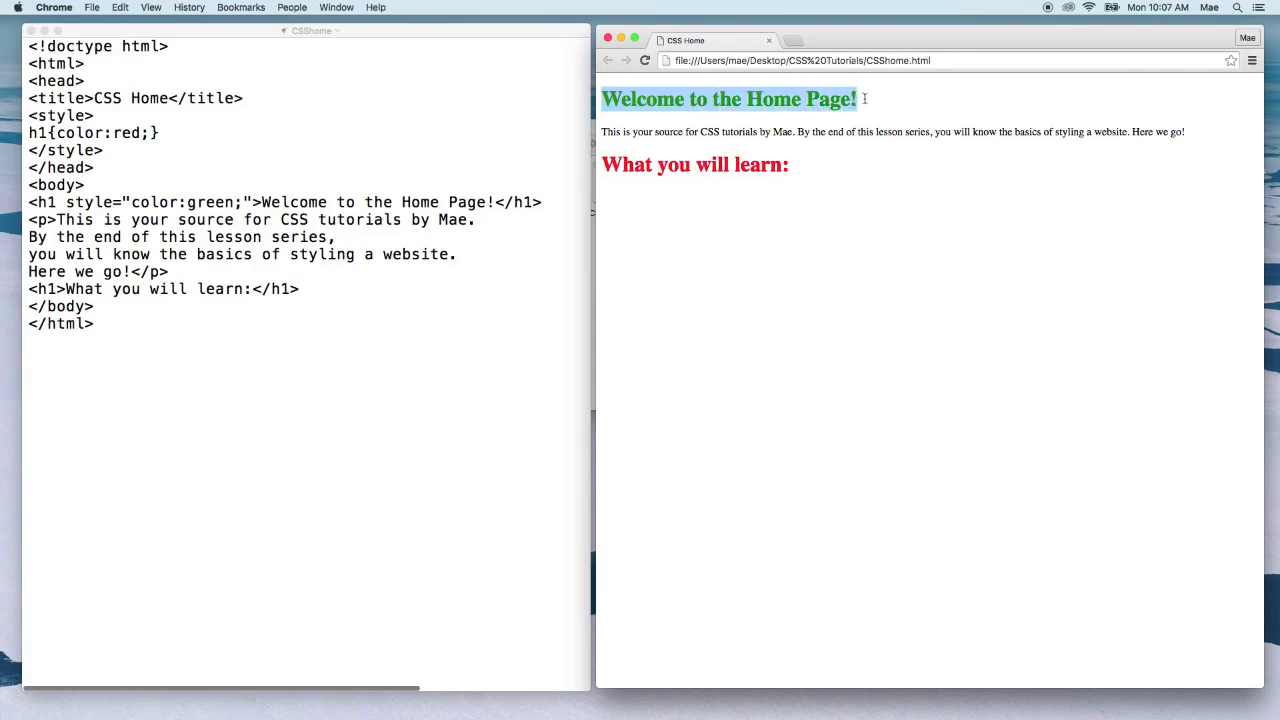
mouse_move(808, 173)
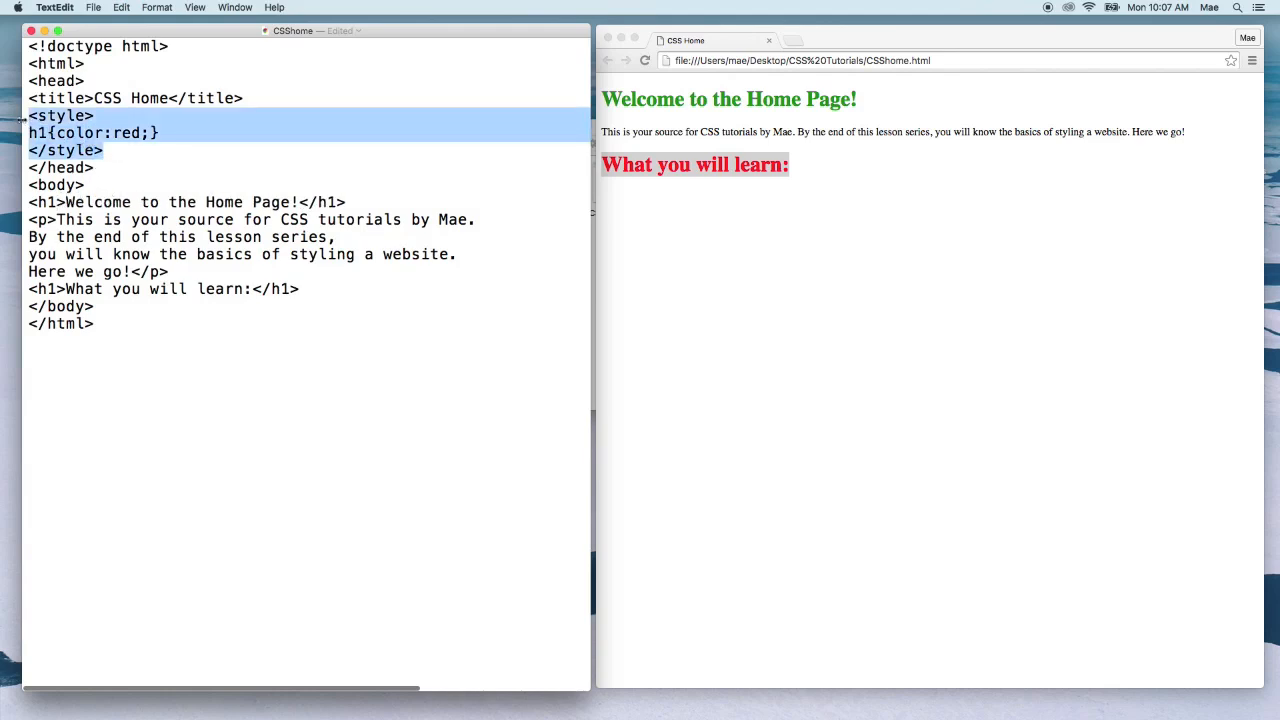
Delete the internal style block from the head and move to the Welcome heading's inline style.
key(delete)
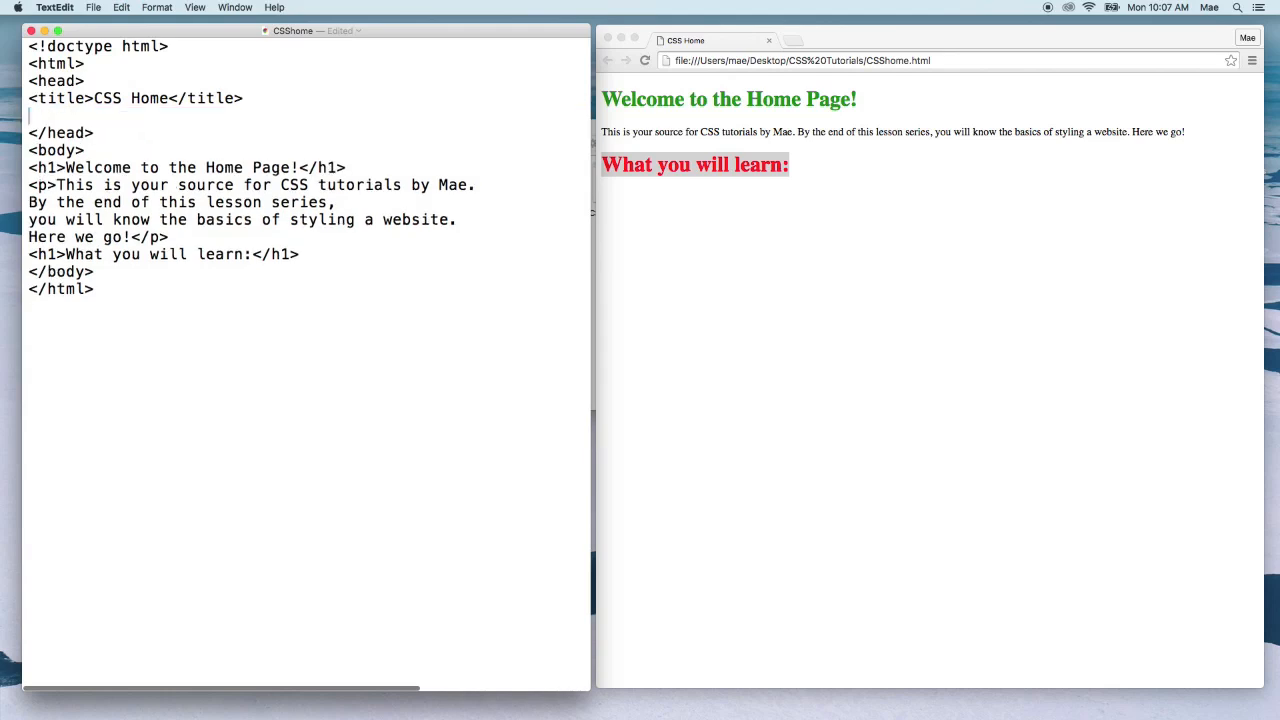
click(93, 7)
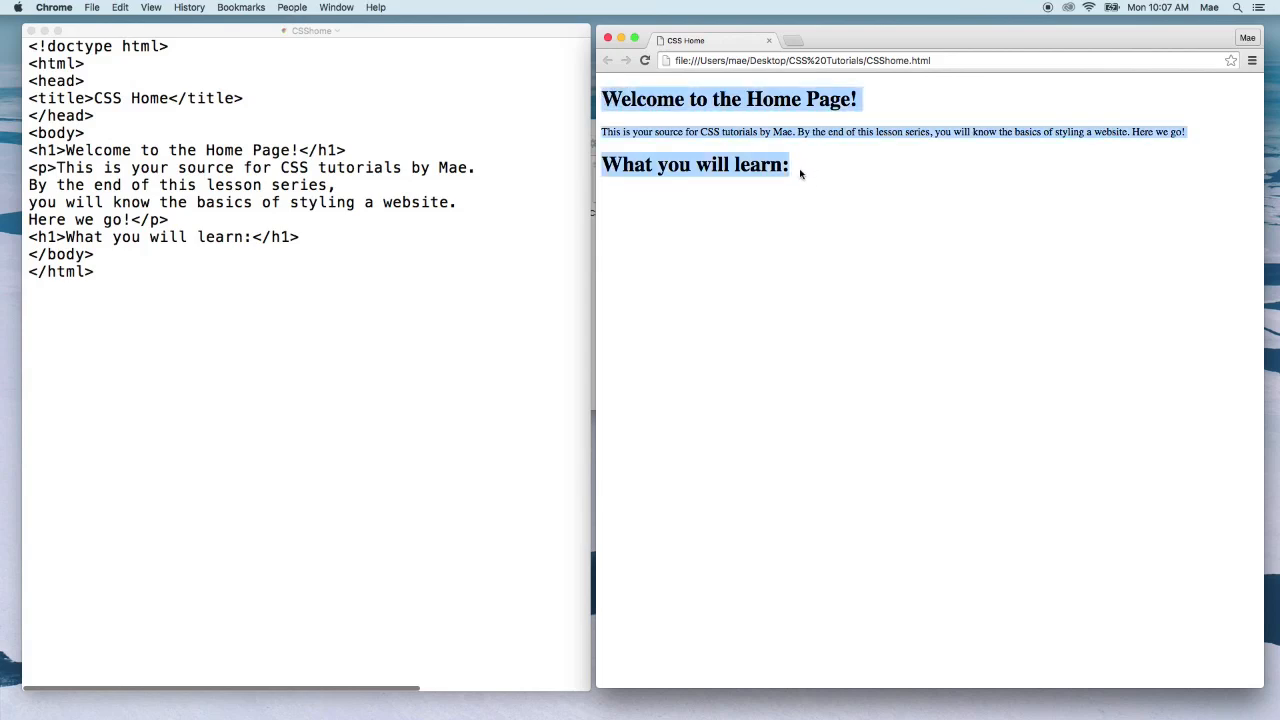
Clear the text highlight on the reloaded page showing plain black headings.
click(384, 248)
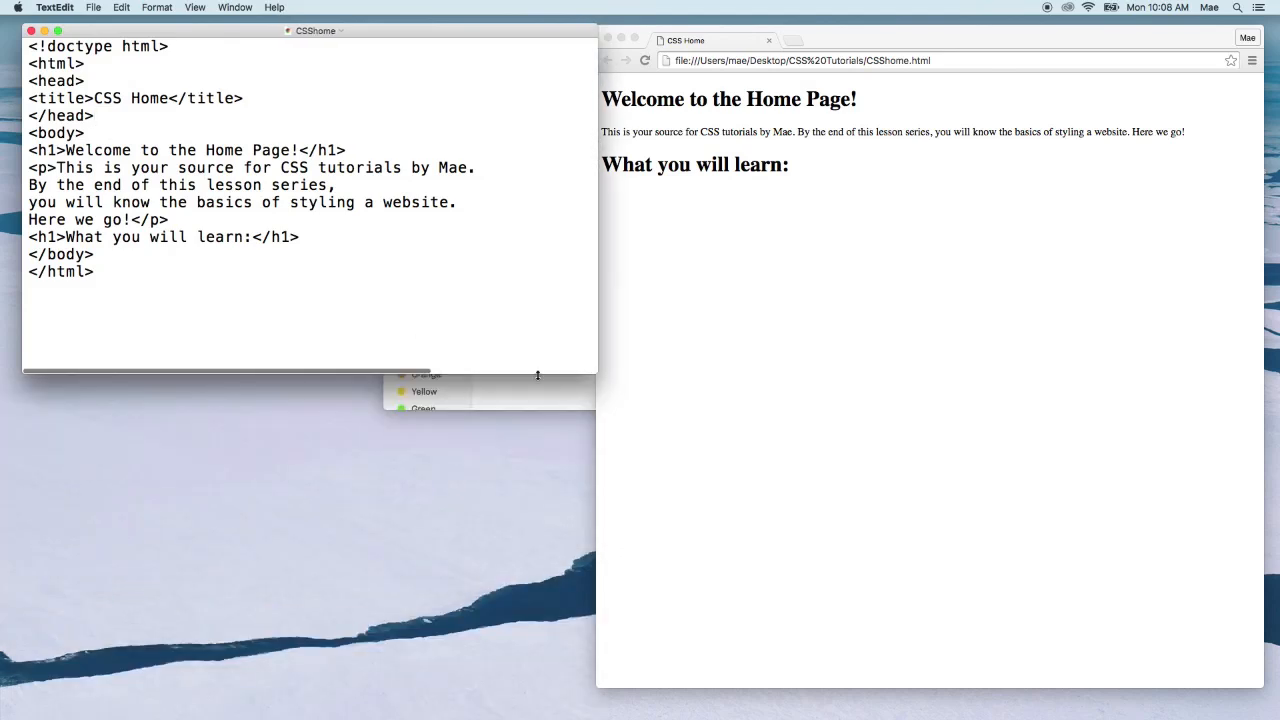
Start a new blank TextEdit document for the stylesheet.
click(93, 7)
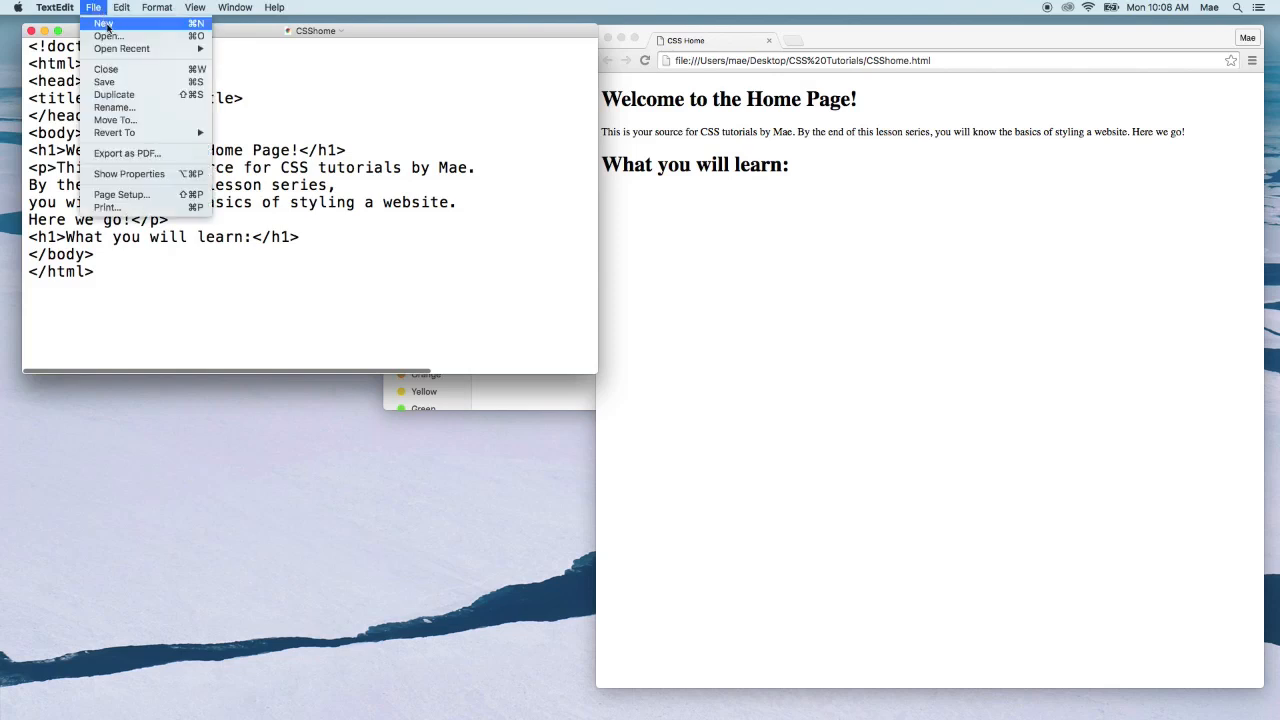
click(103, 23)
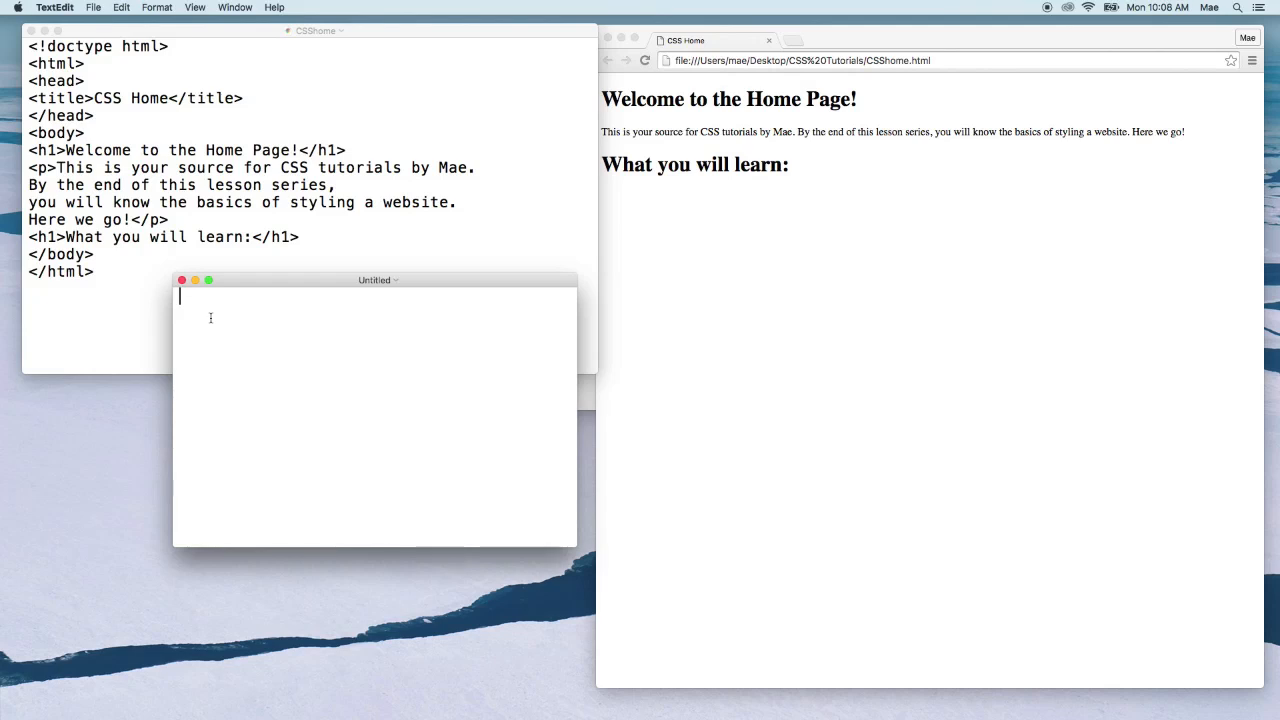
Write the rule h1{color:red;} and begin saving the document.
text(h1)
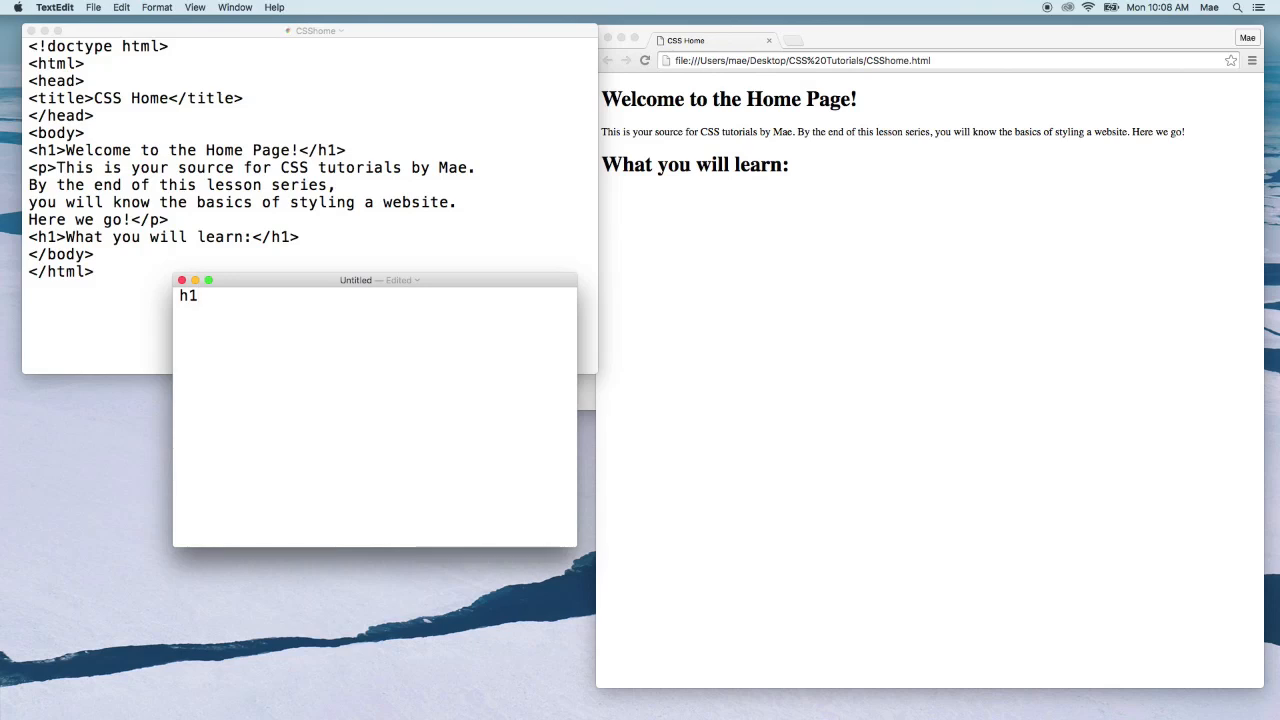
text({)
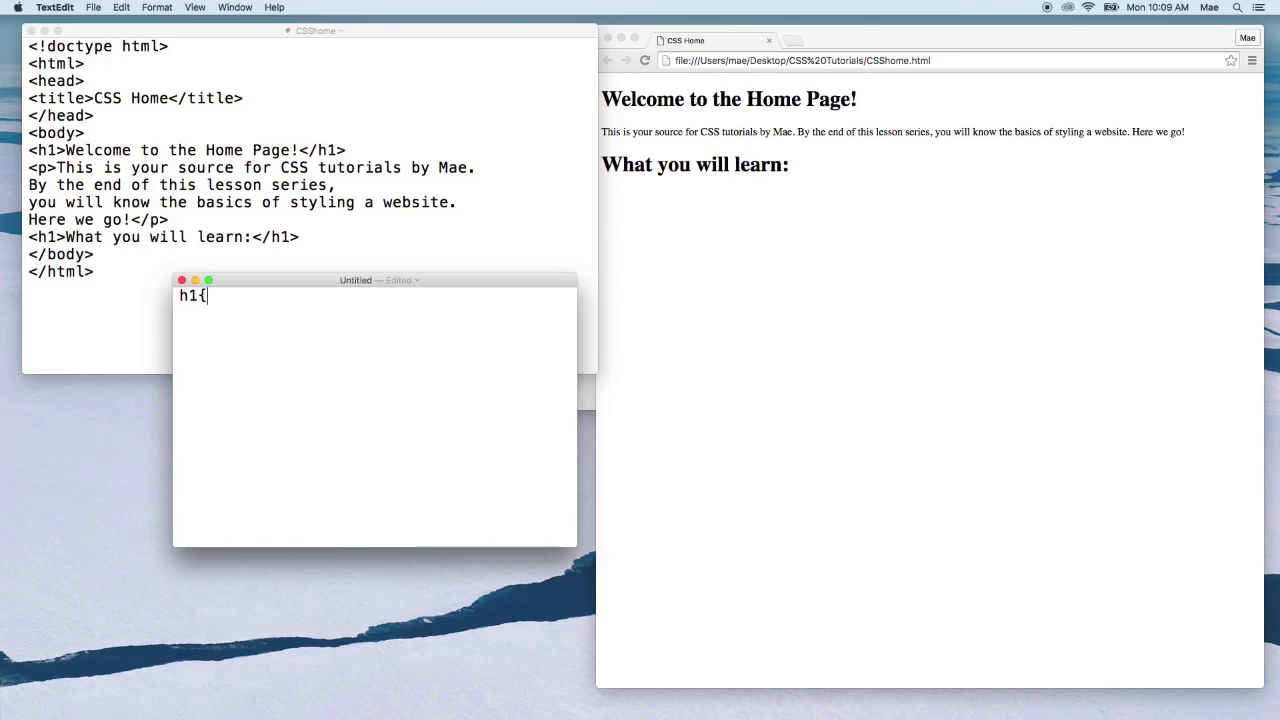
text(color:red)
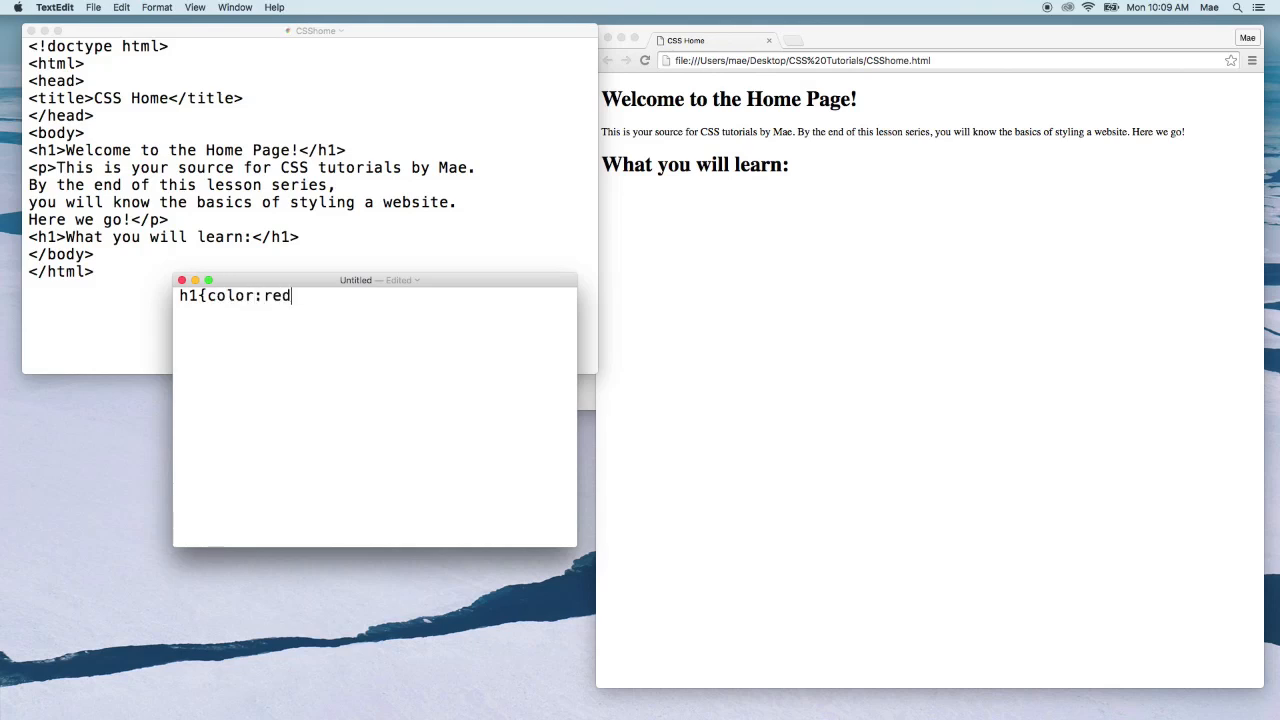
text(;)
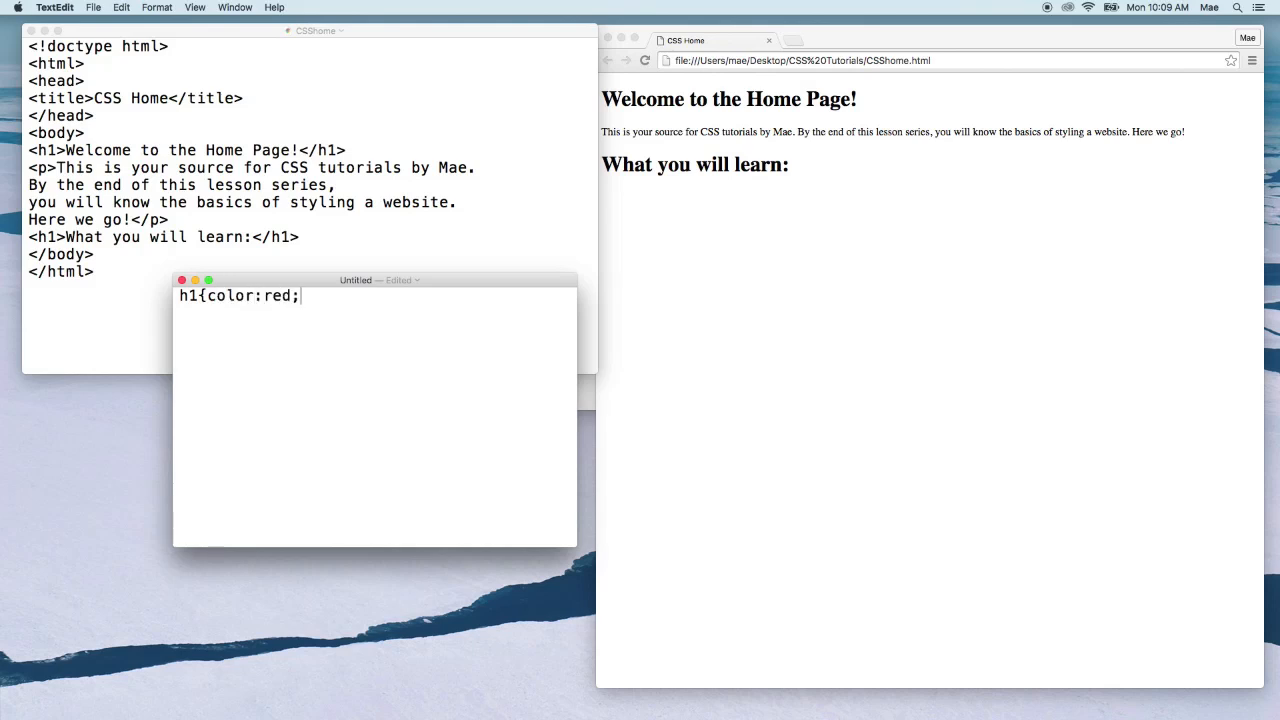
text(})
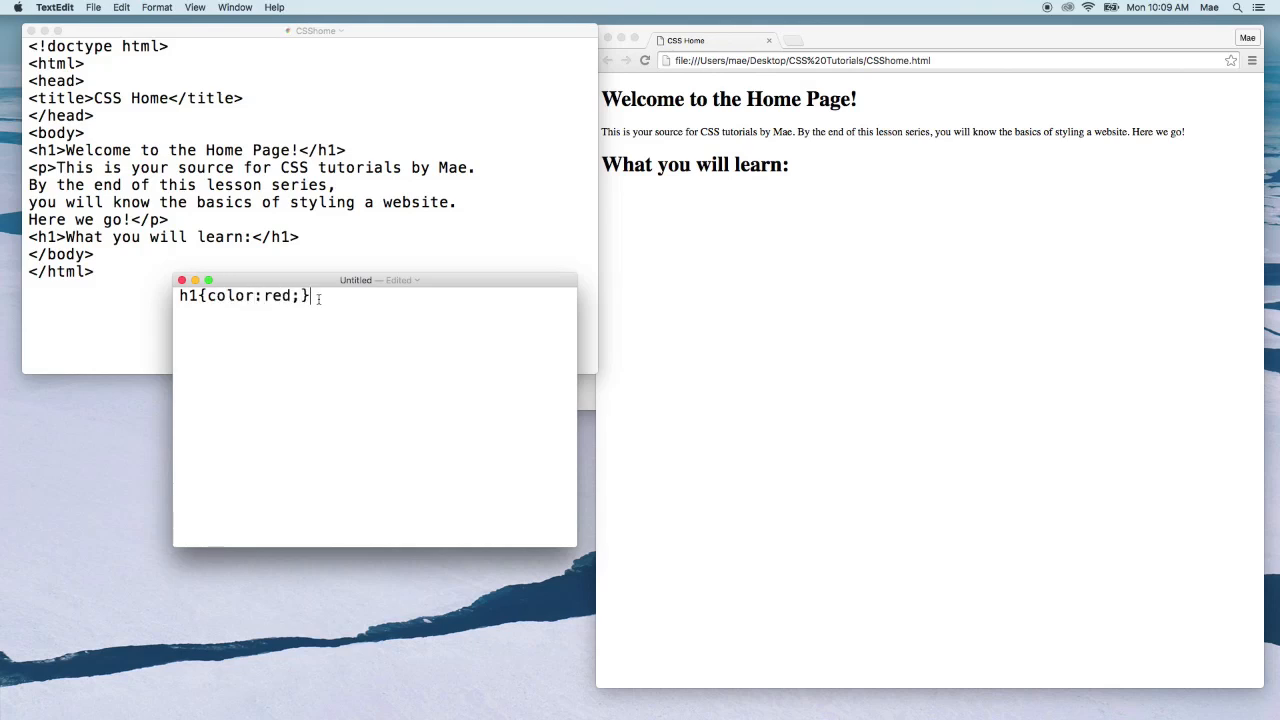
click(93, 7)
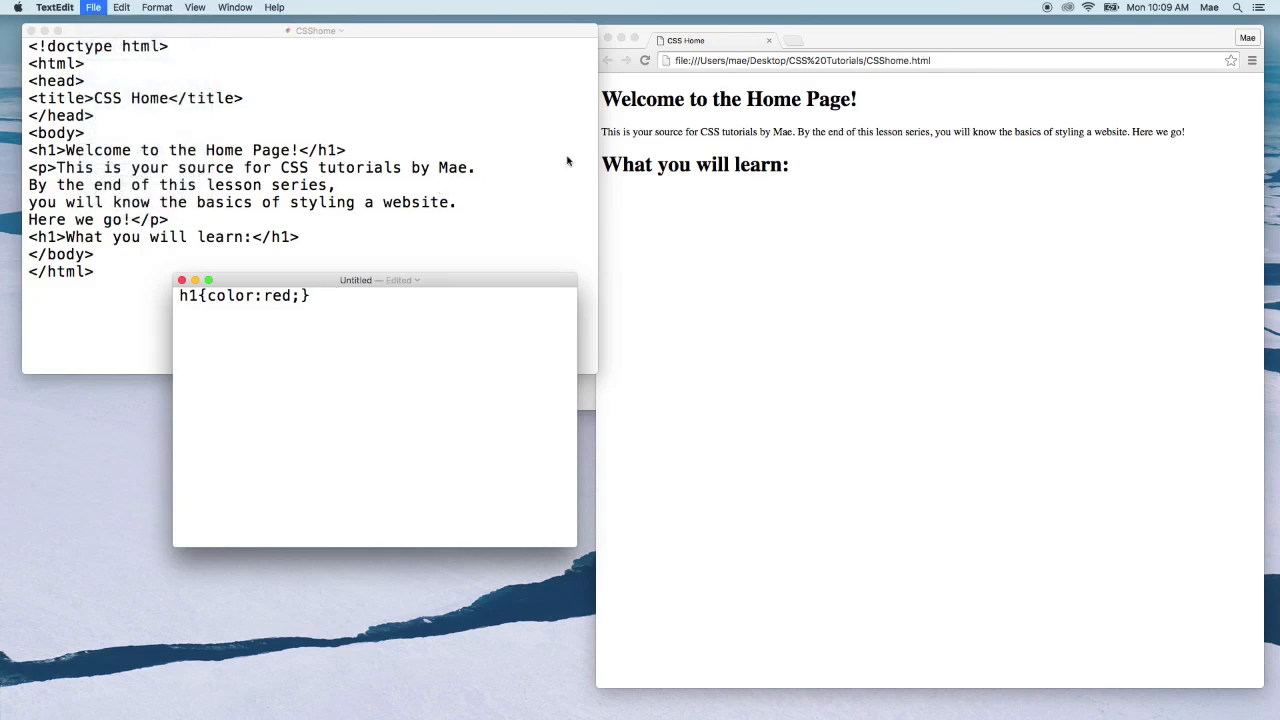
key(cmd+s)
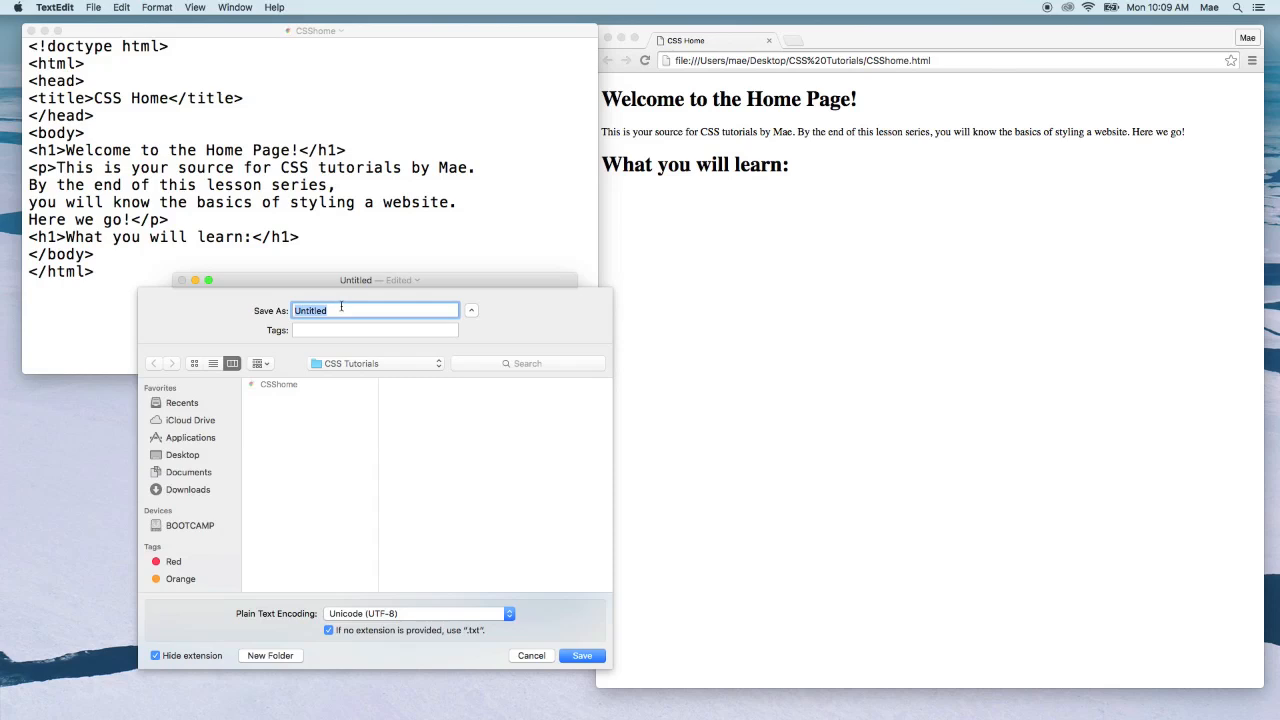
Save the rule document as style1.css in the CSS Tutorials folder.
text(styl)
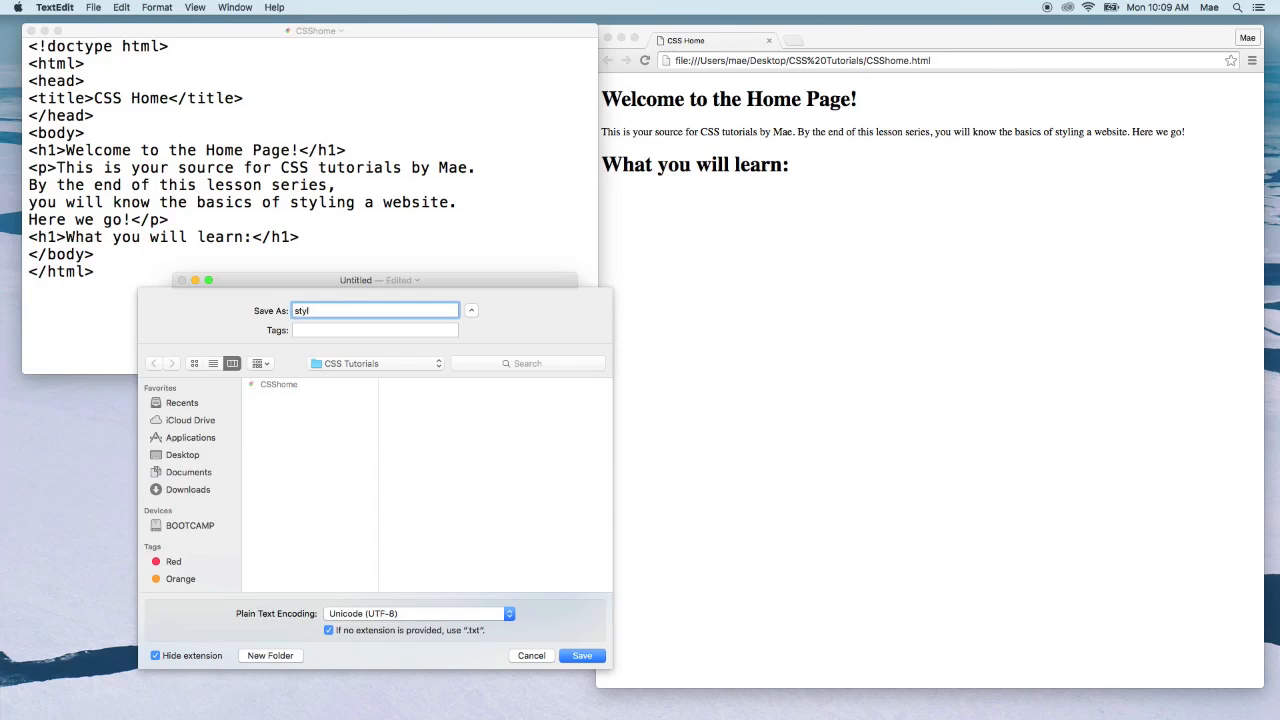
text(e1.css)
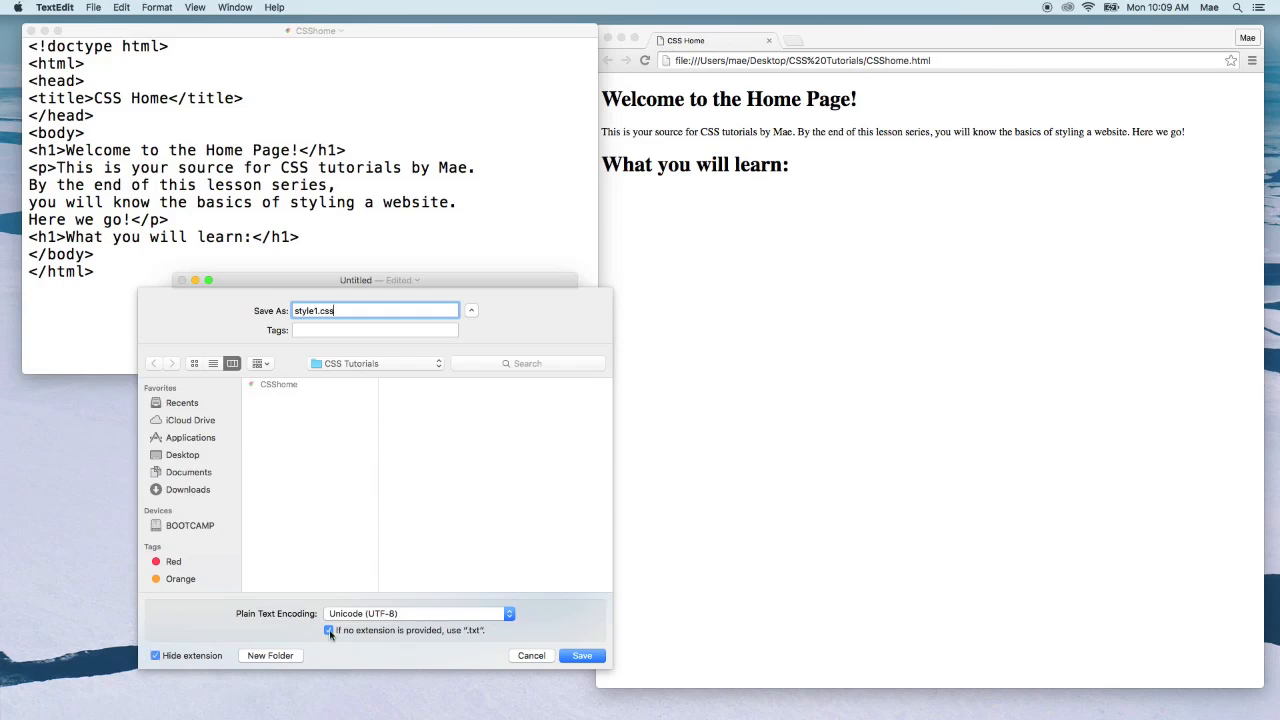
mouse_move(328, 631)
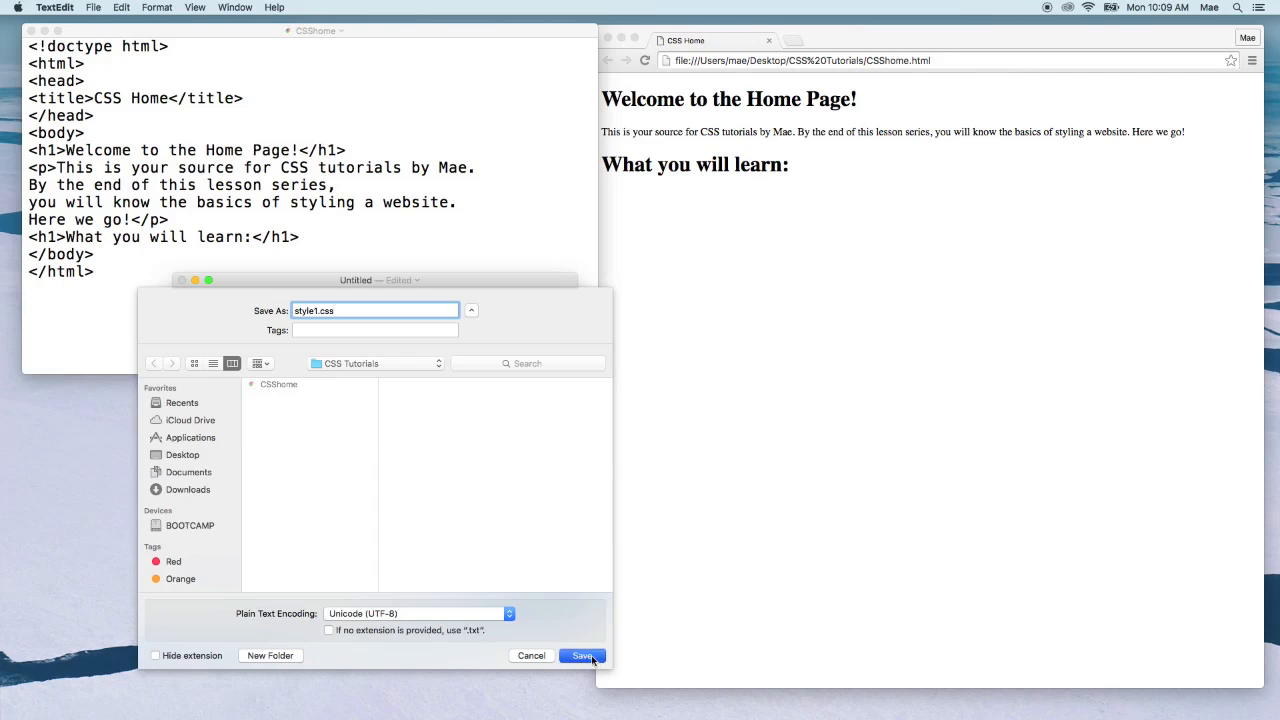
click(583, 655)
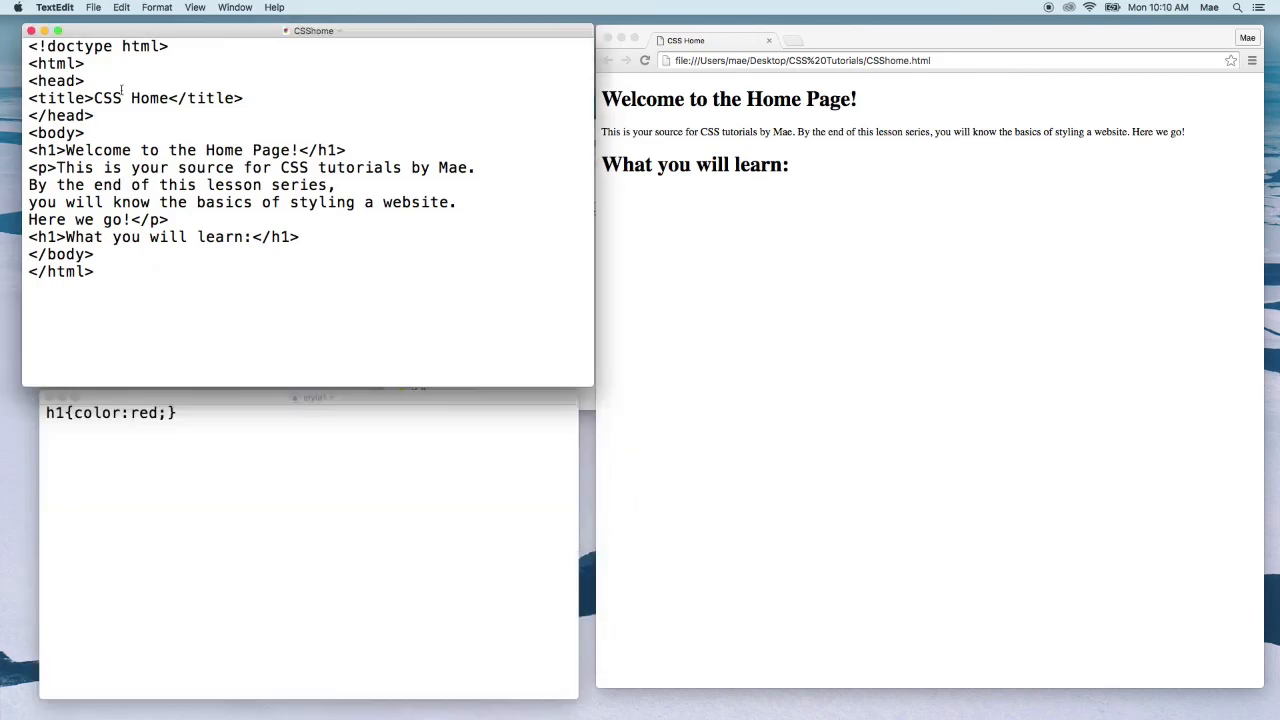
Below the title in CSShome, begin a link tag with rel="stylesheet".
click(95, 115)
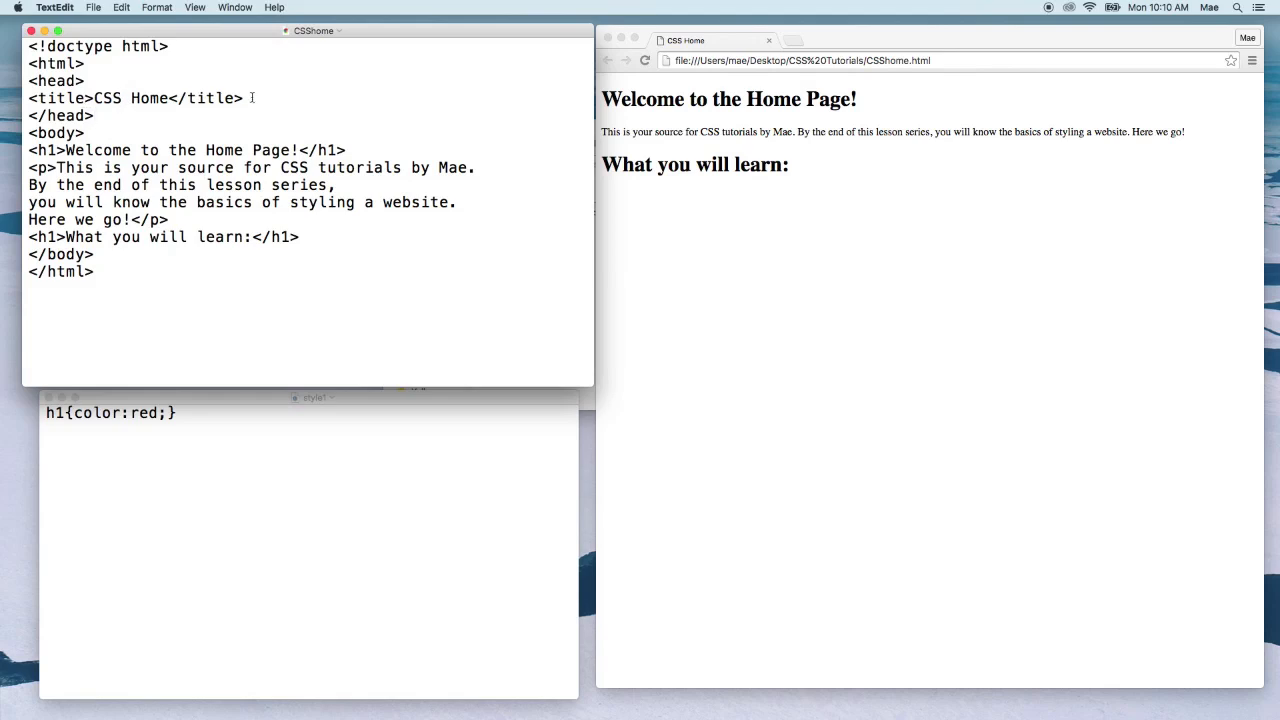
key(Return)
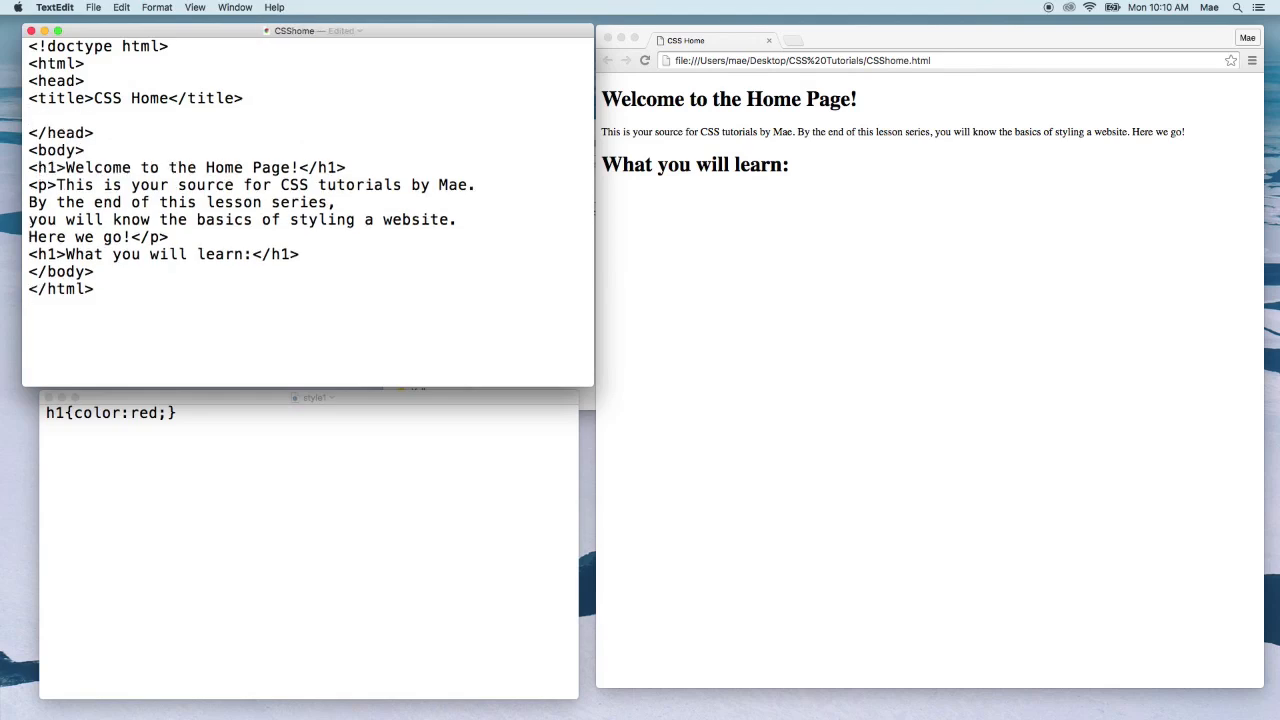
text(<)
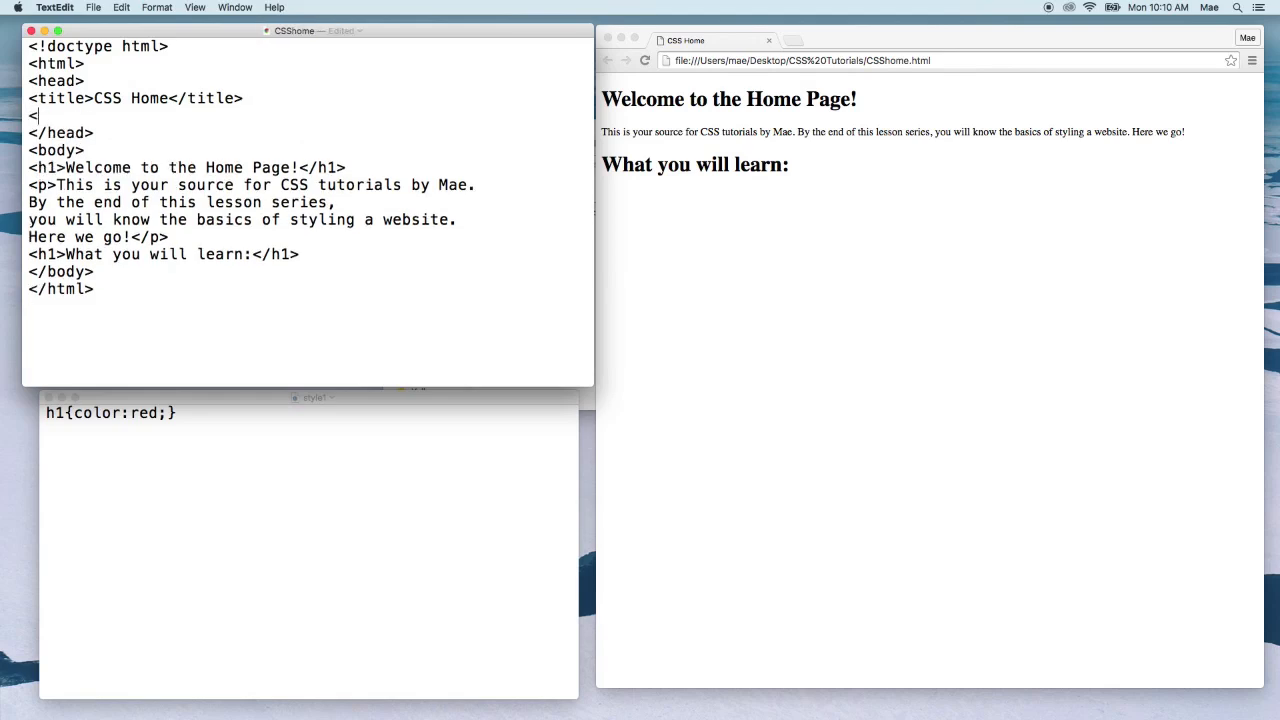
text(link)
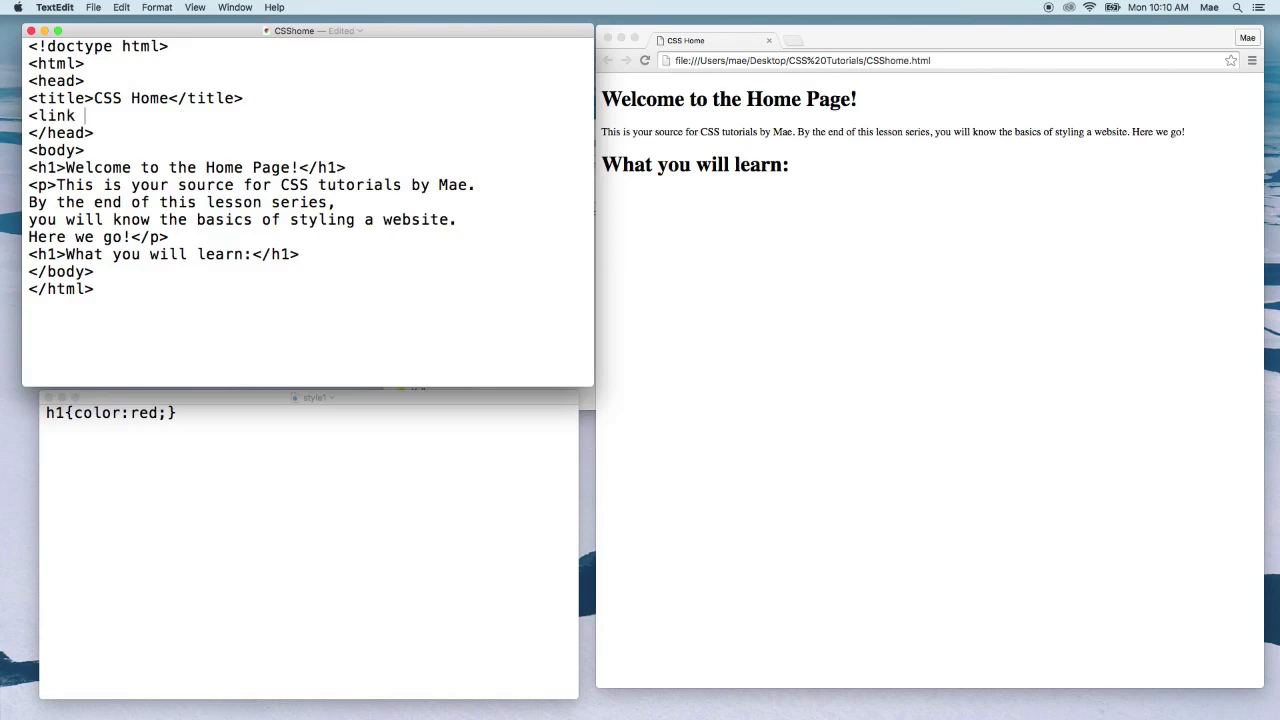
text(rel)
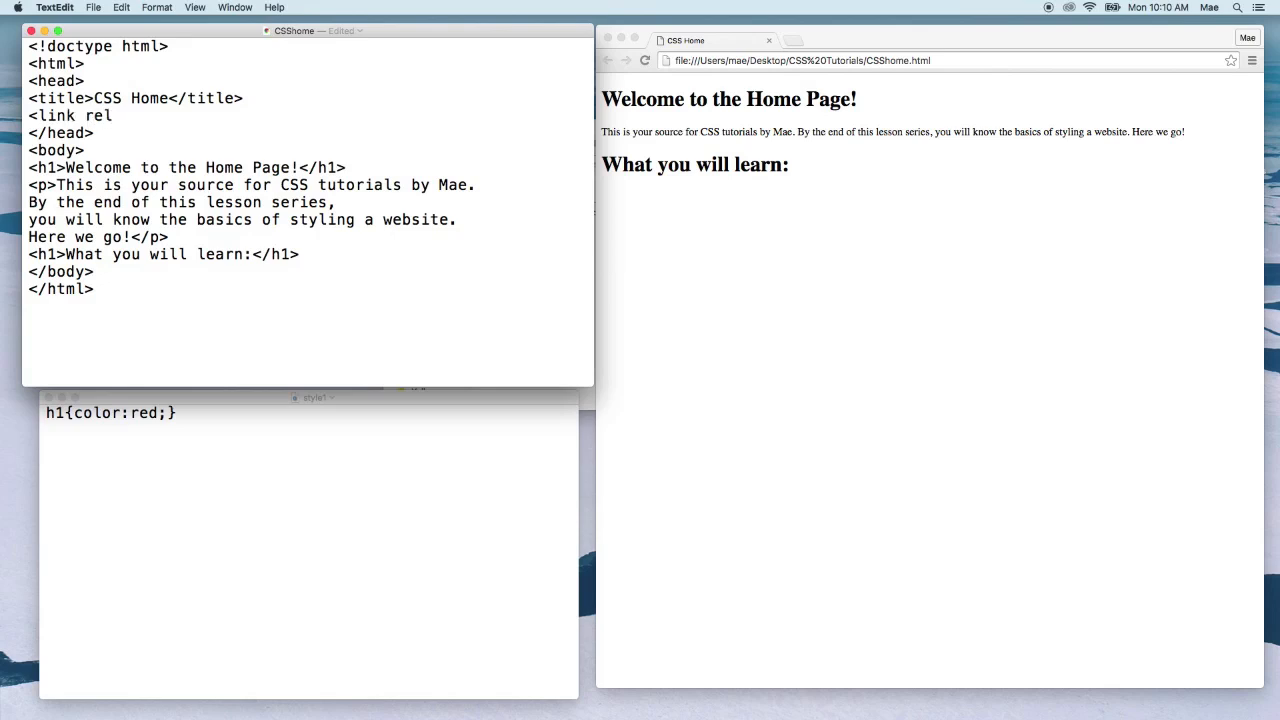
text(=")
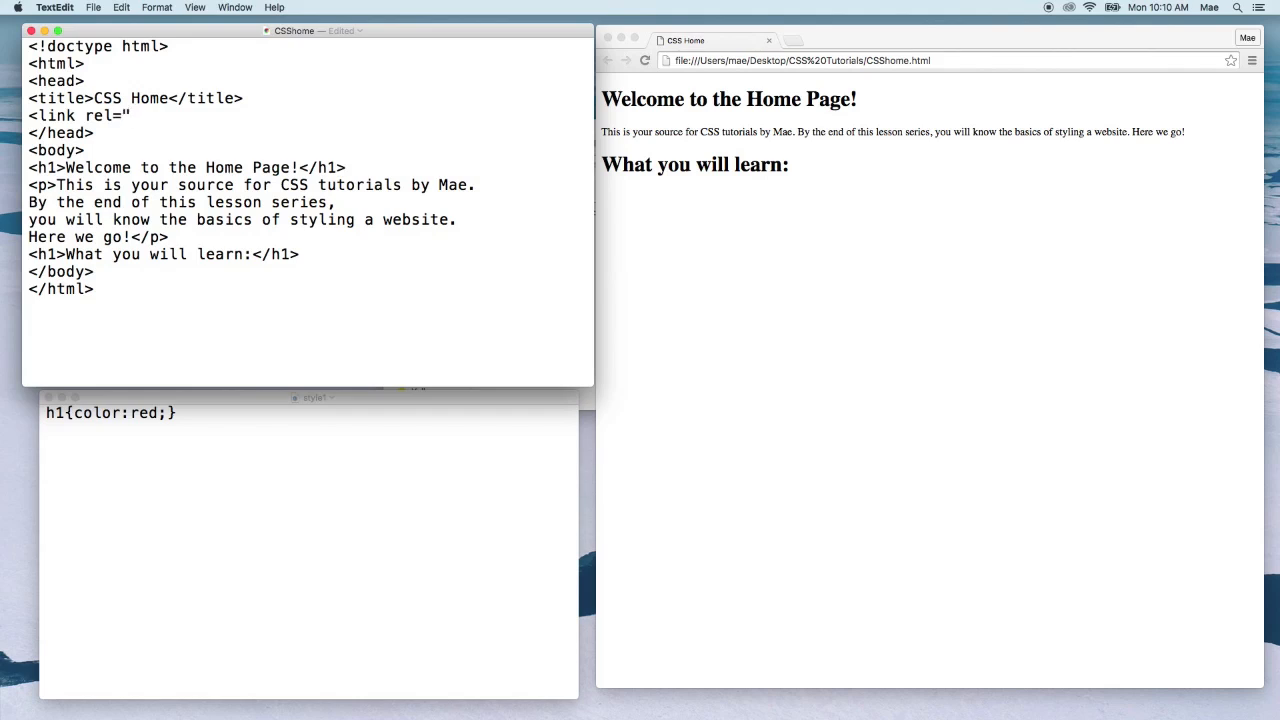
text(st)
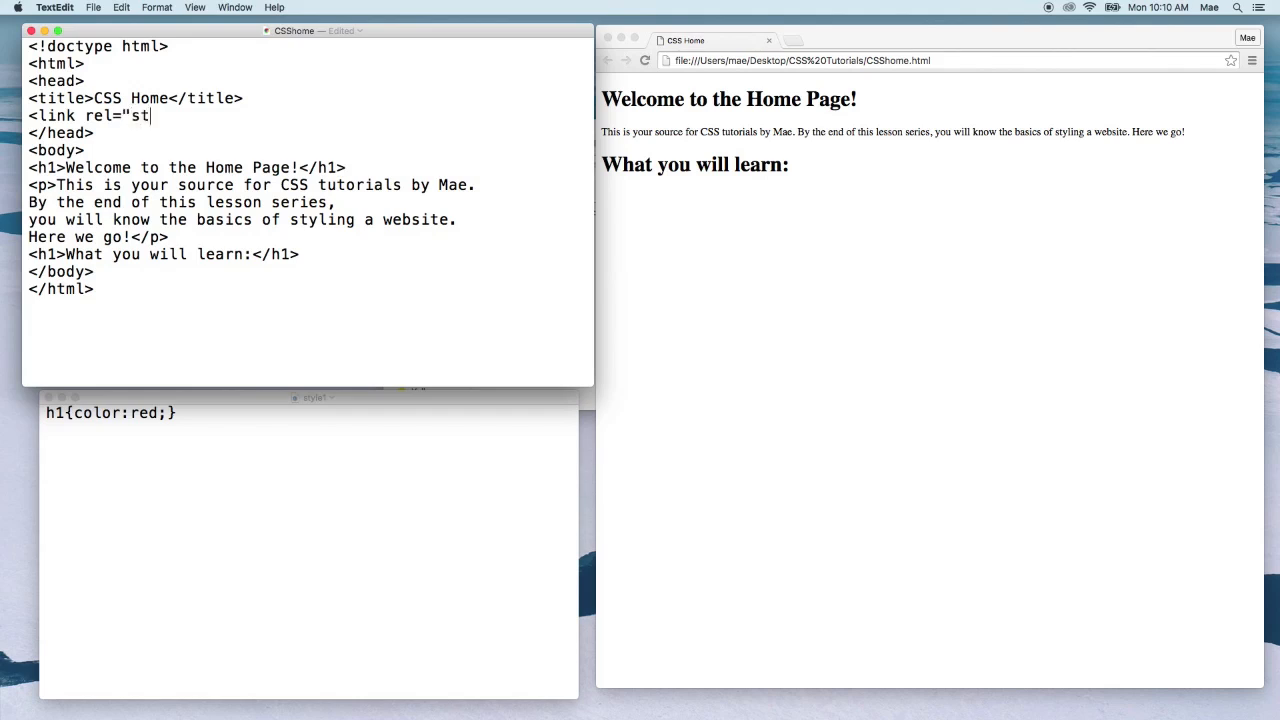
text(ylesheet)
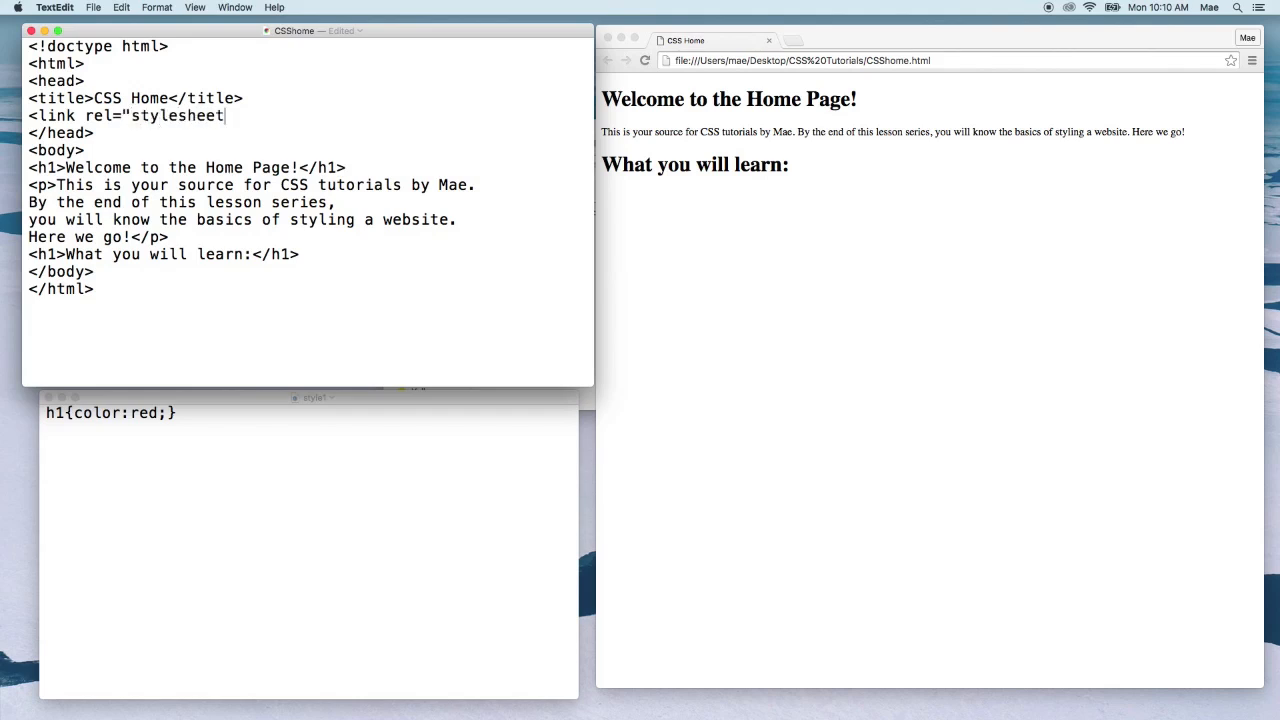
text(")
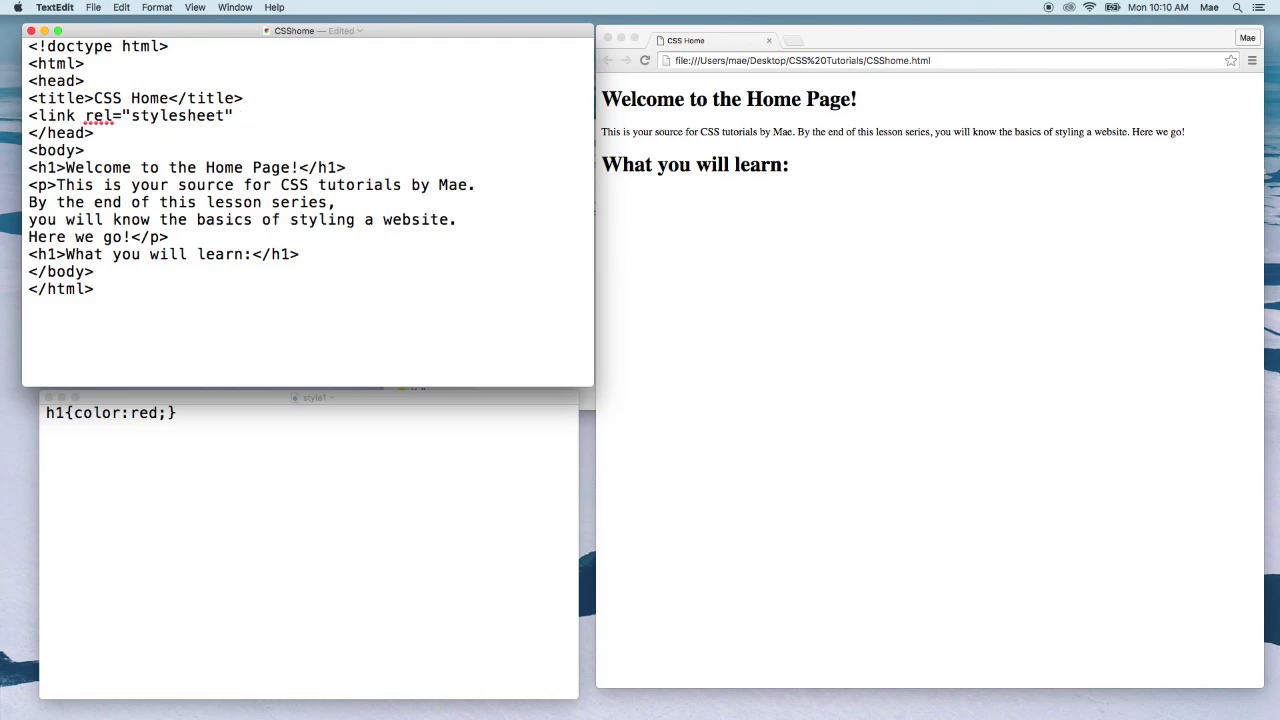
Complete the link tag with href="style1.css" and review the file name.
text(href)
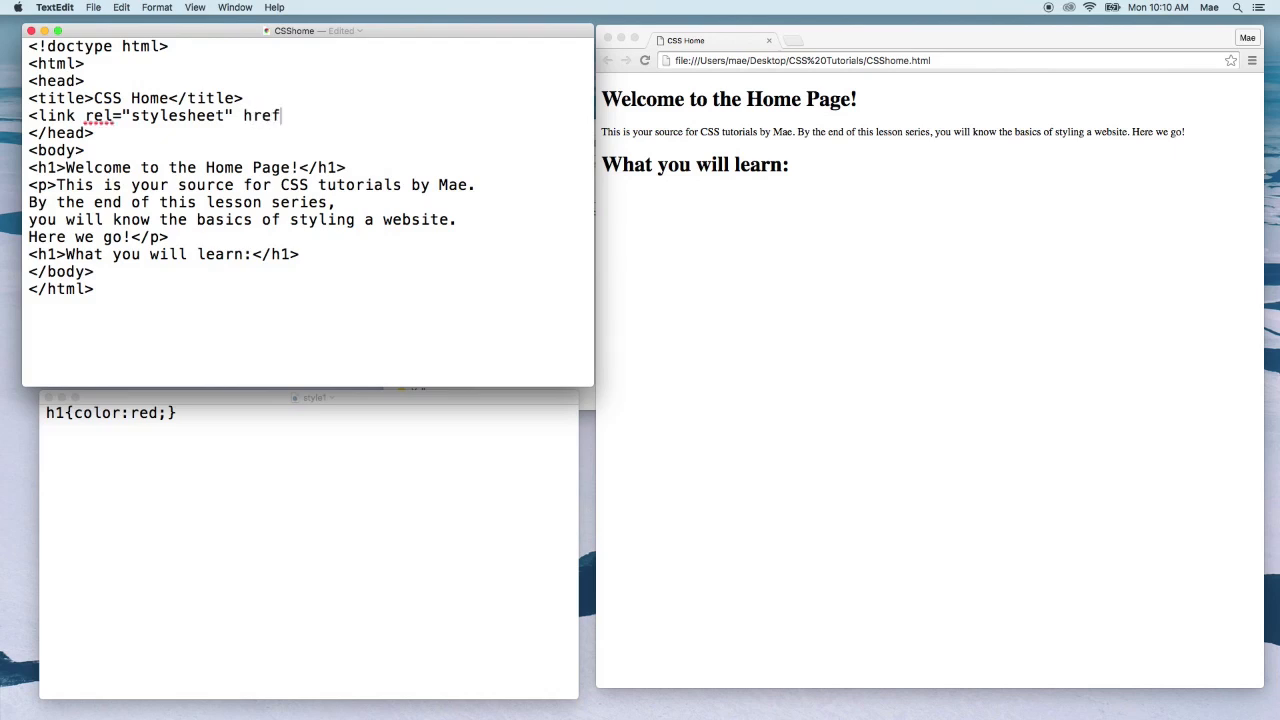
text(=)
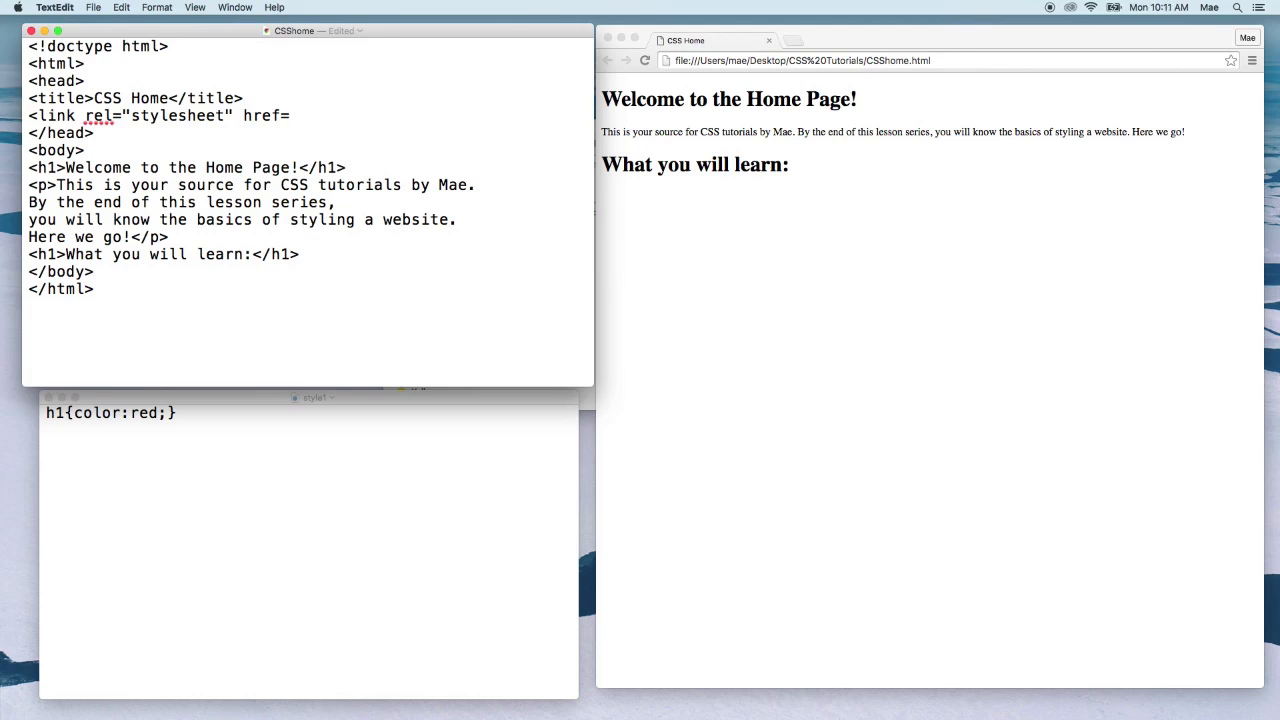
text("styl)
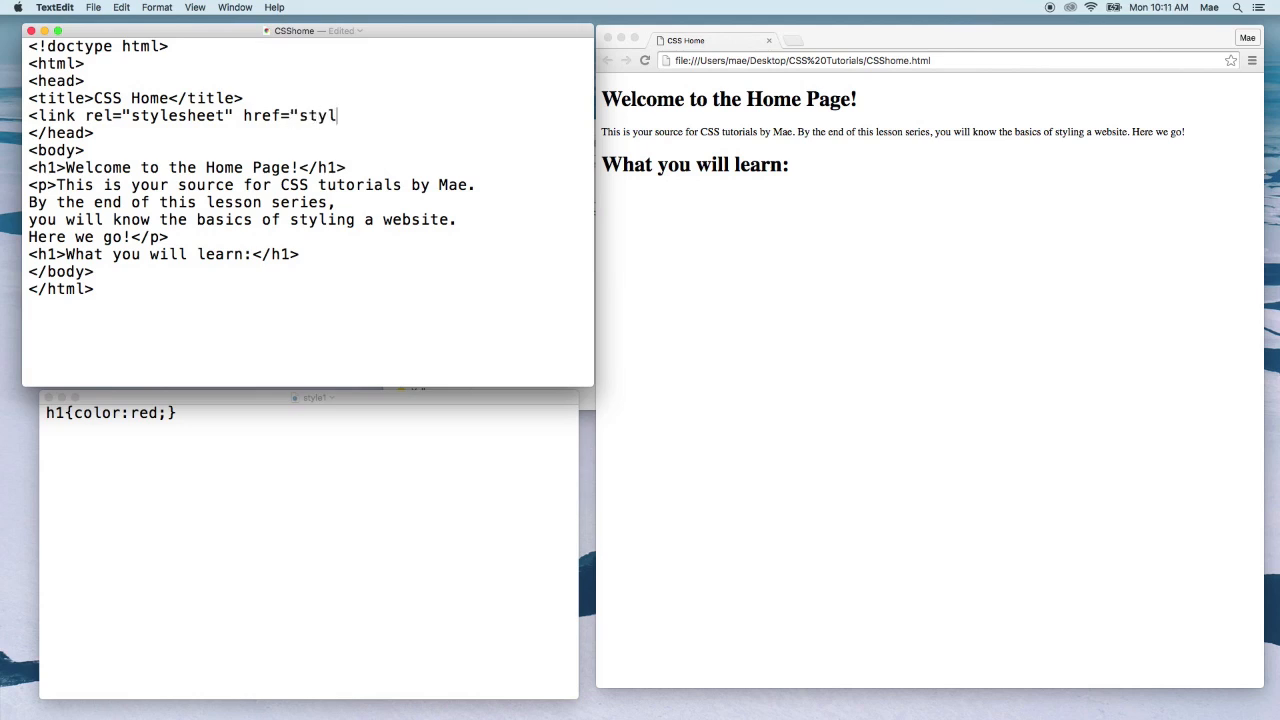
text(e1)
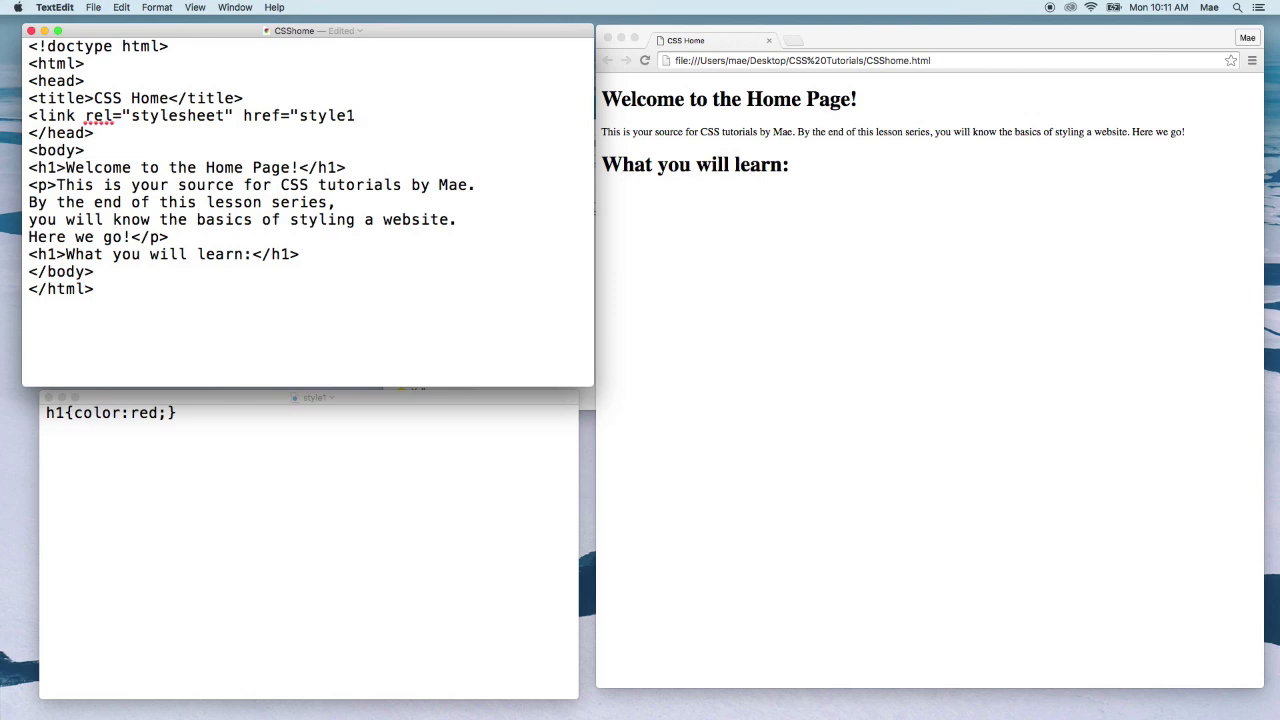
text(.css)
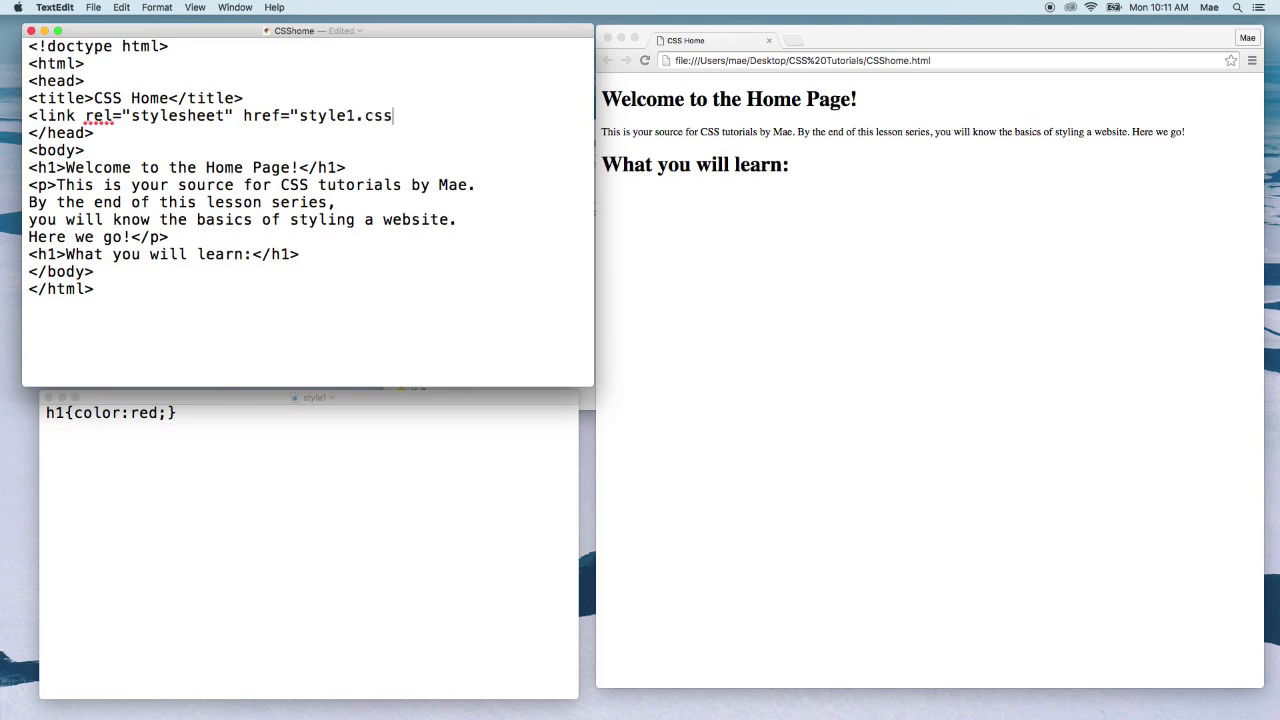
text(")
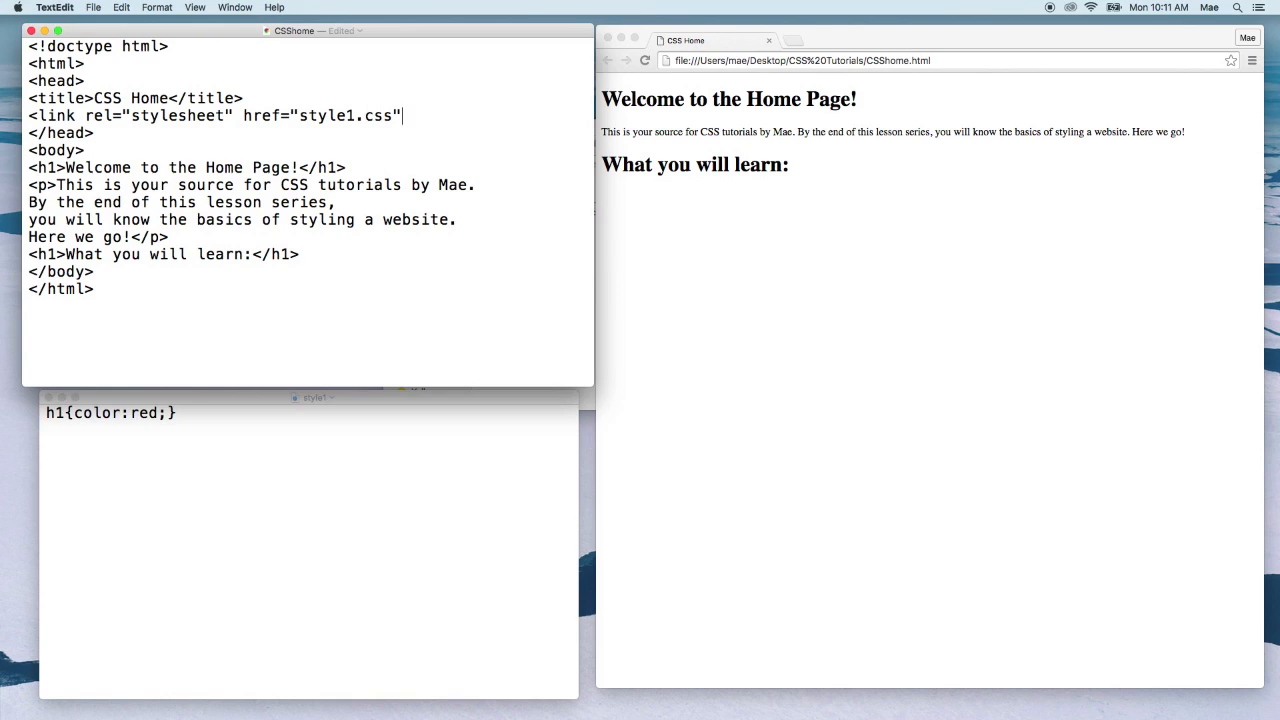
text(>)
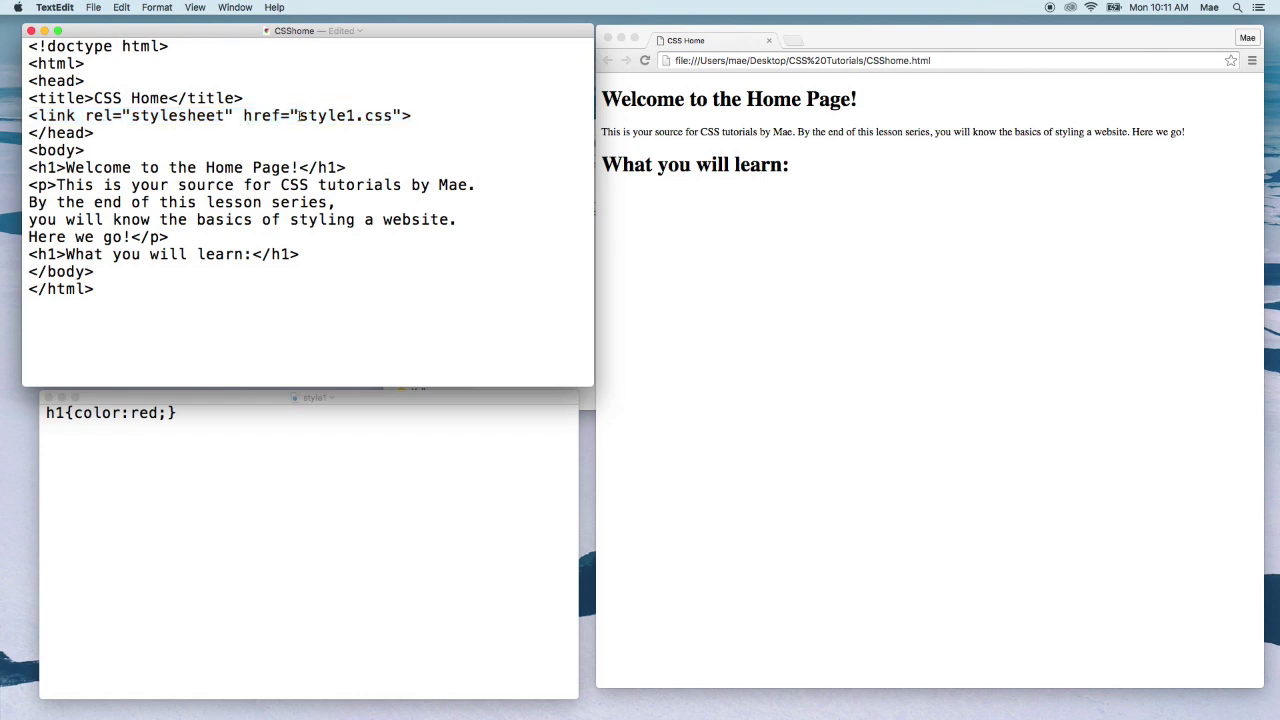
double_click(345, 115)
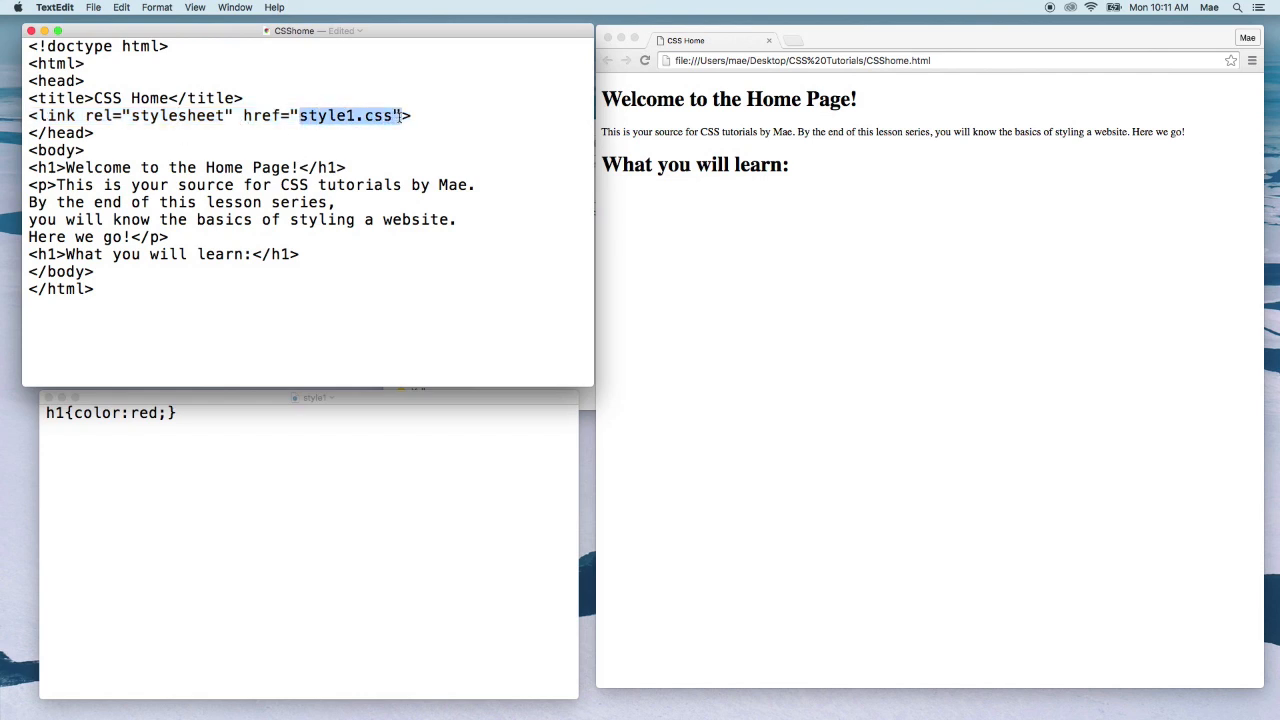
click(95, 133)
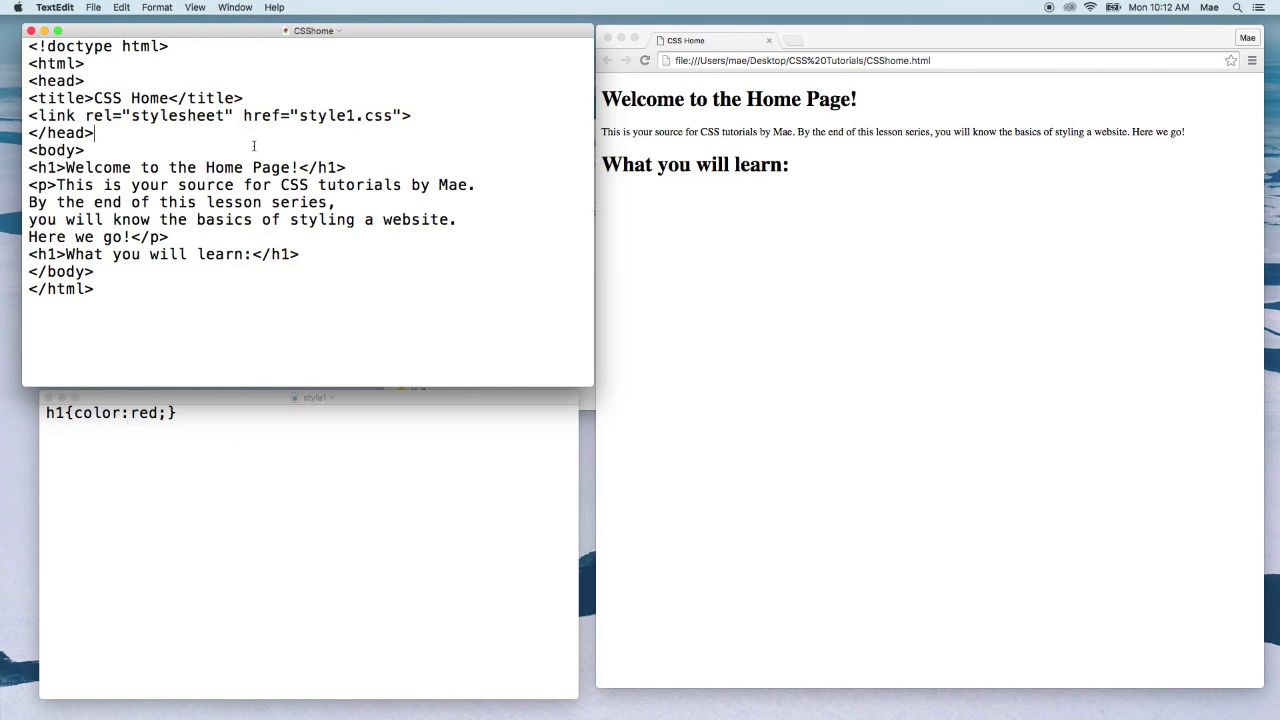
mouse_move(140, 74)
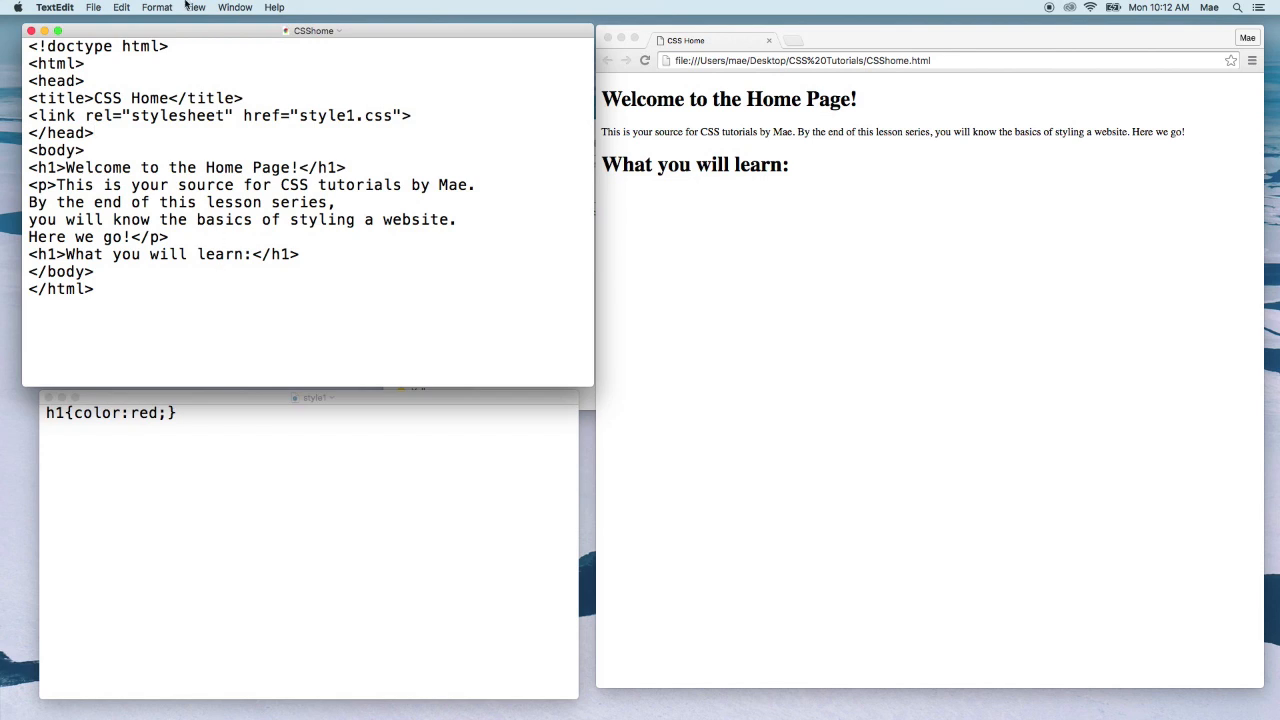
Save the page and reload it in Chrome so both headings render red from style1.css.
click(93, 7)
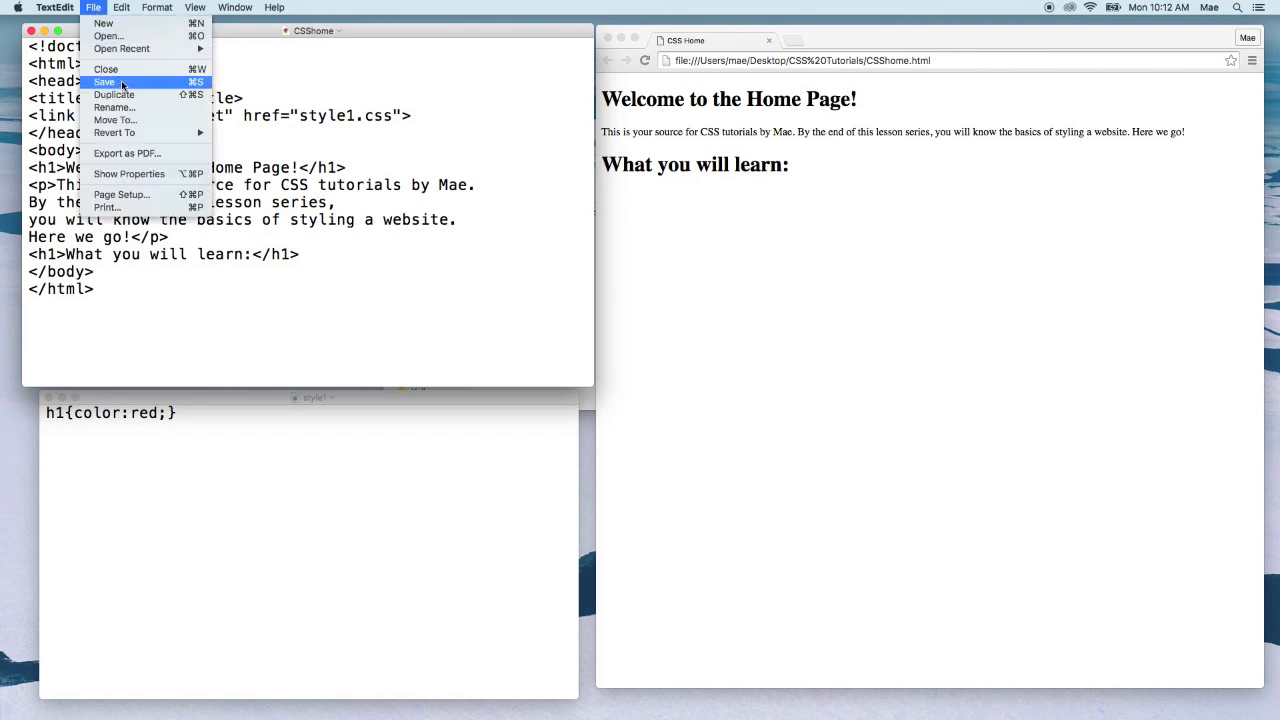
click(105, 81)
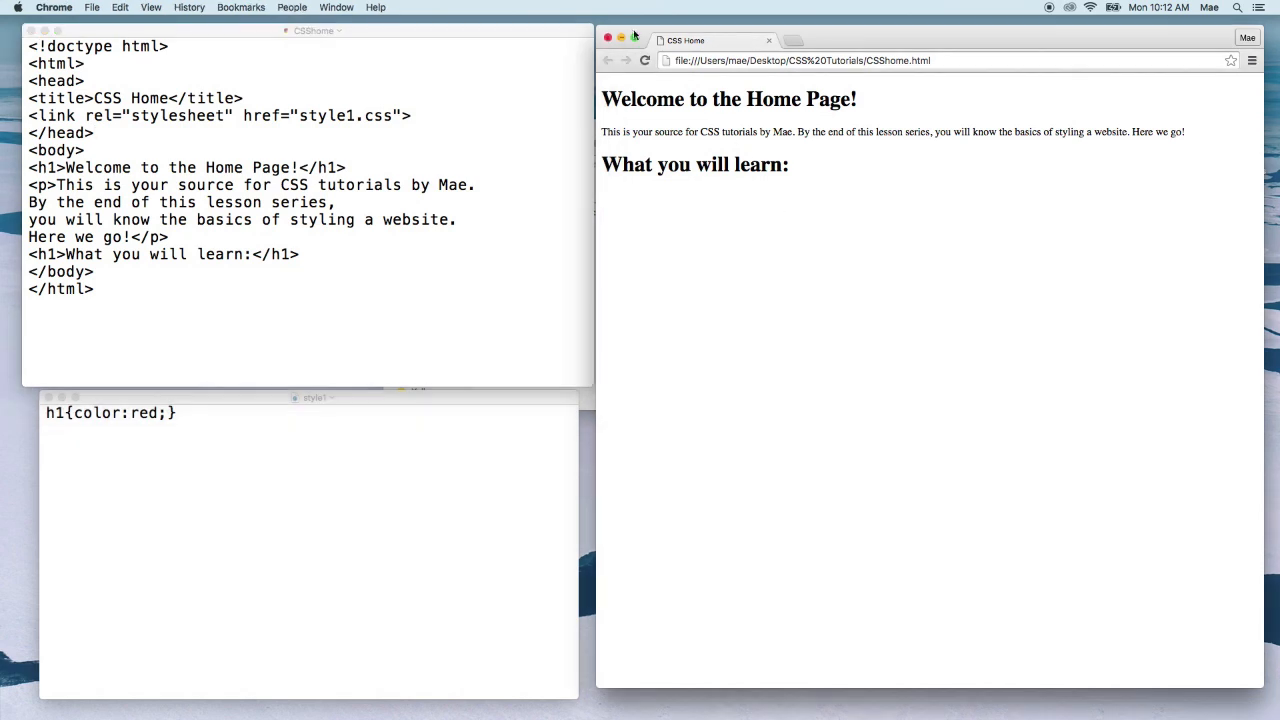
click(645, 60)
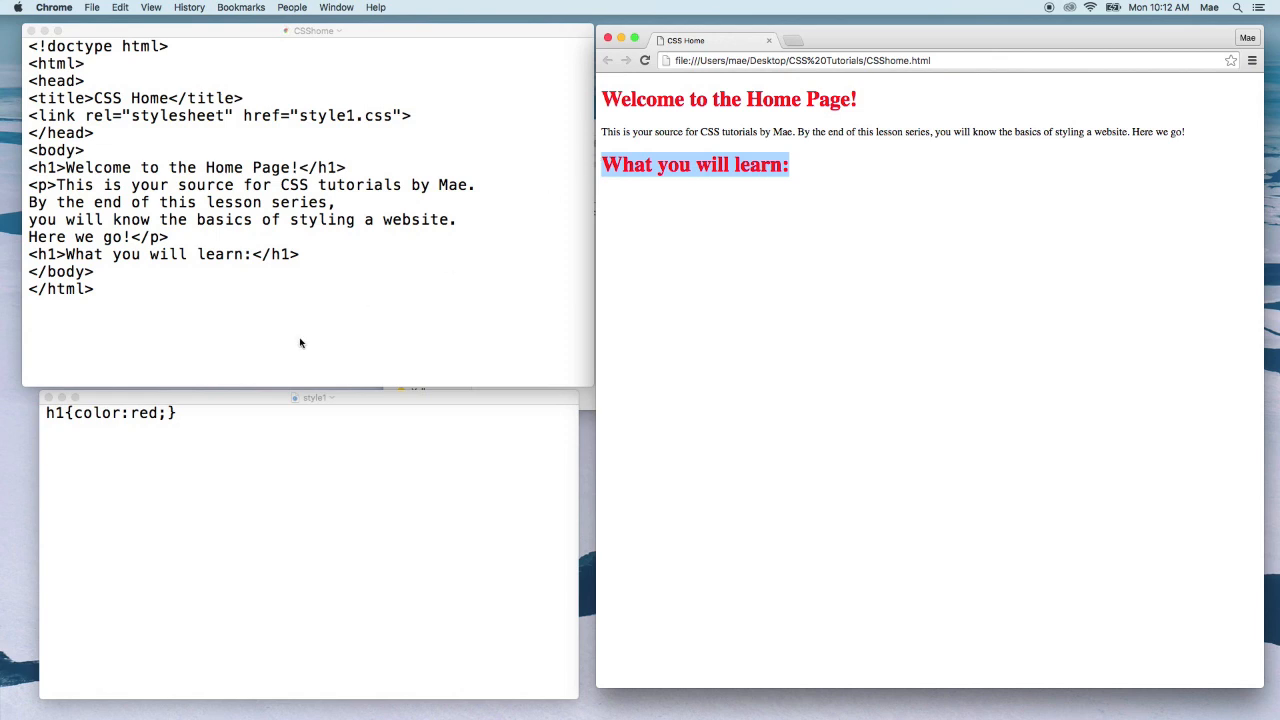
click(284, 413)
text(<style)
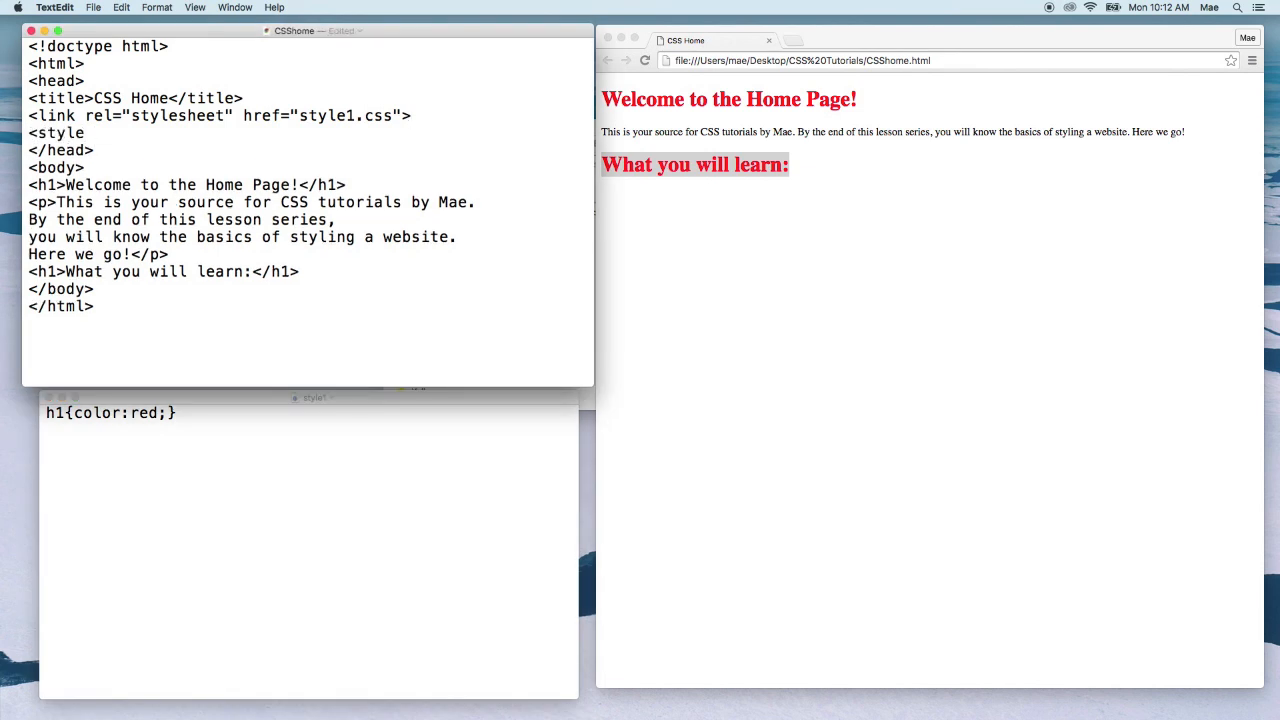
Close the internal style block and change its h1 colour from red to blue.
text(</style>)
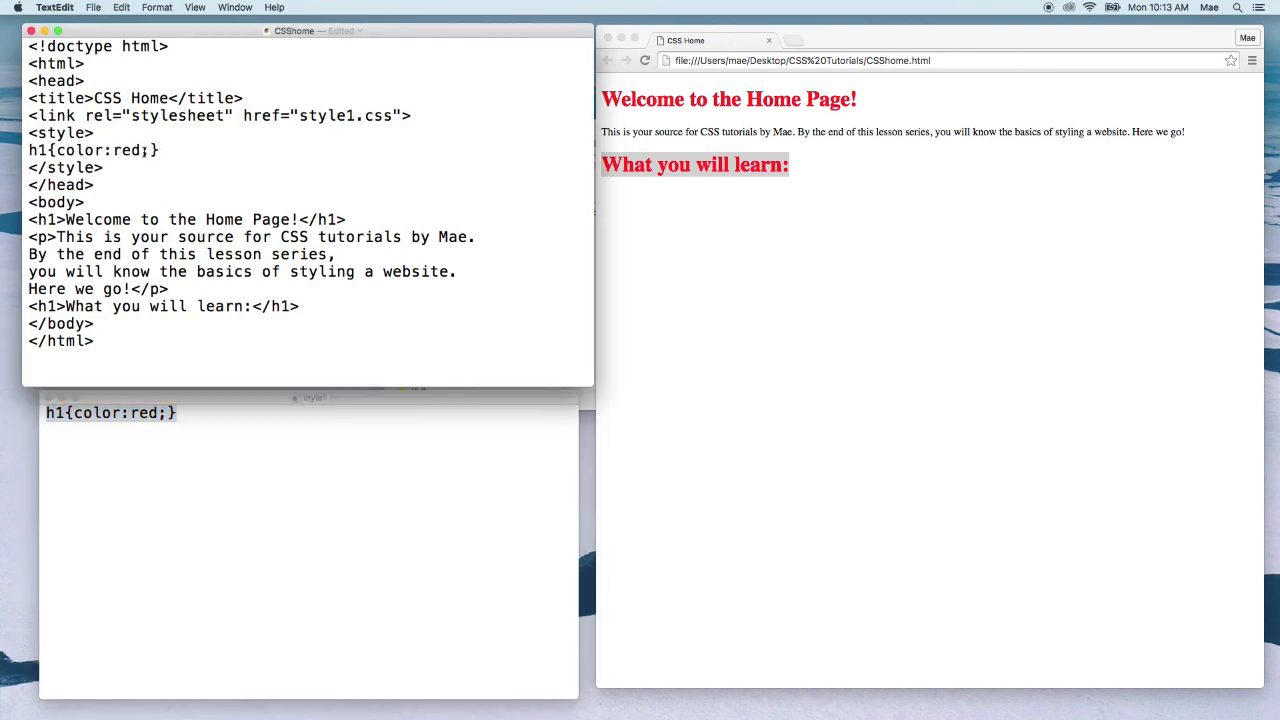
double_click(127, 150)
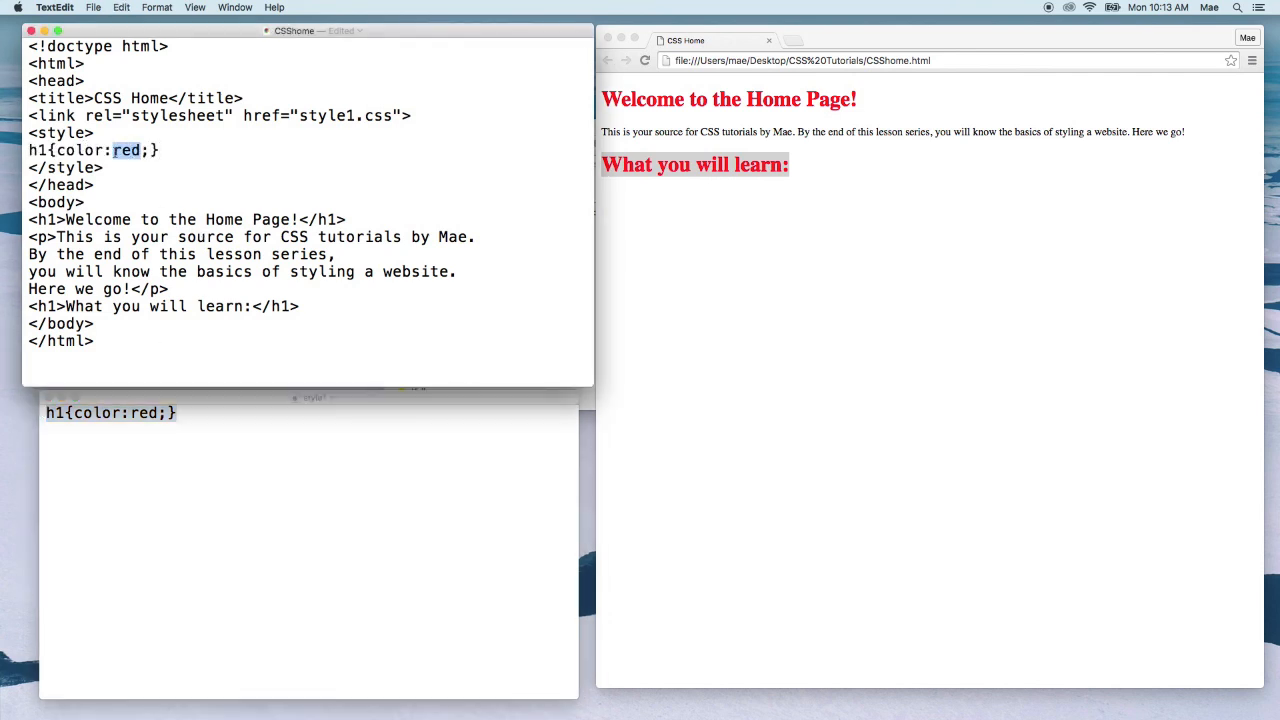
text(blue)
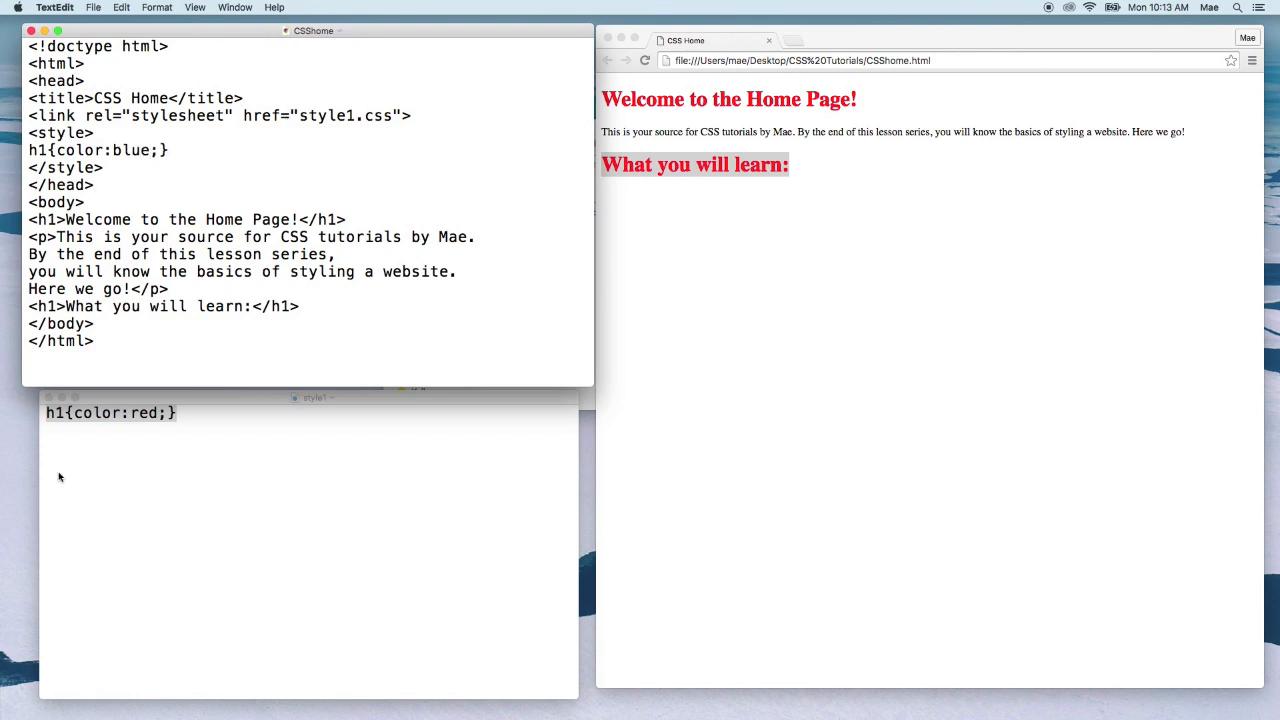
click(159, 445)
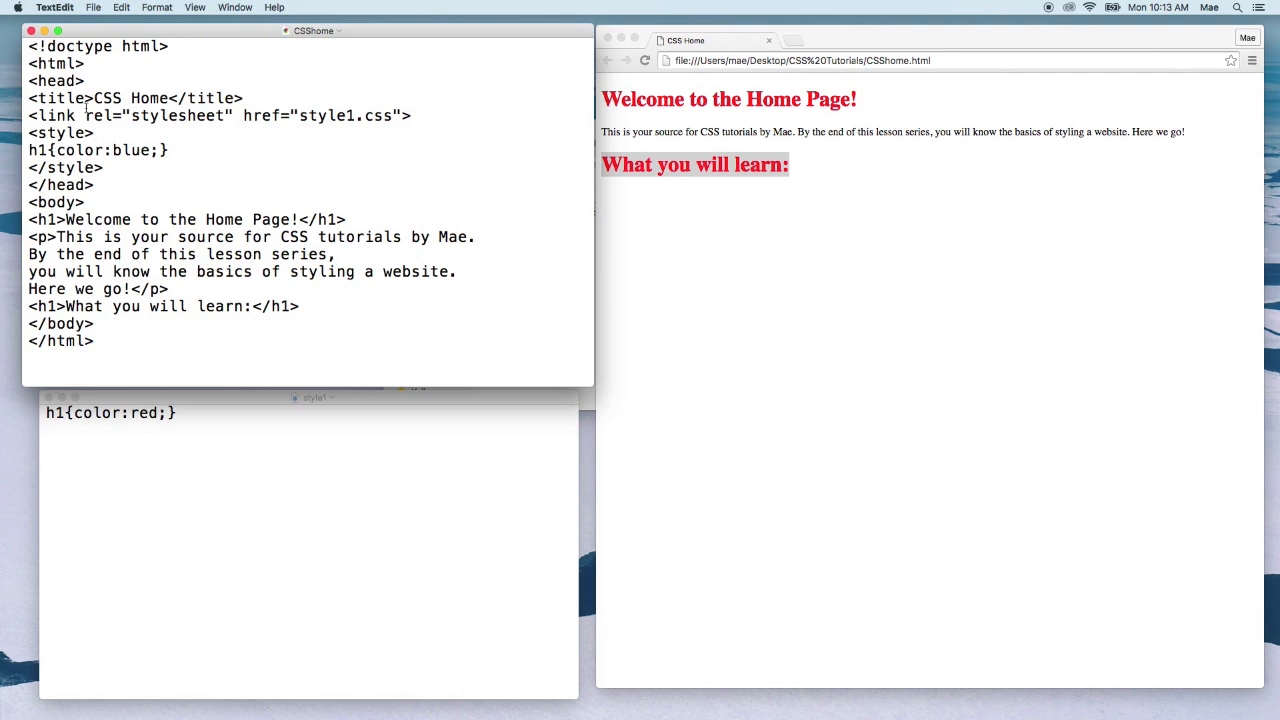
Review the internal style block and select the stylesheet link line.
drag(29, 132, 103, 167)
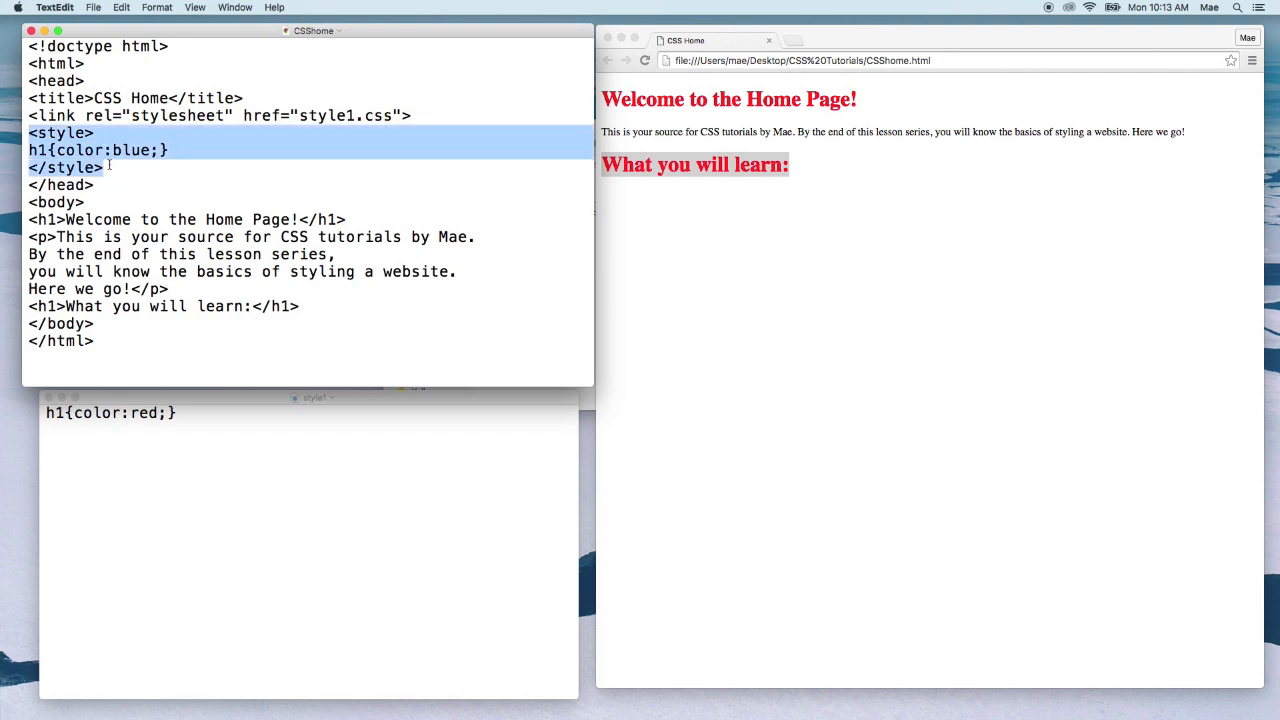
click(105, 167)
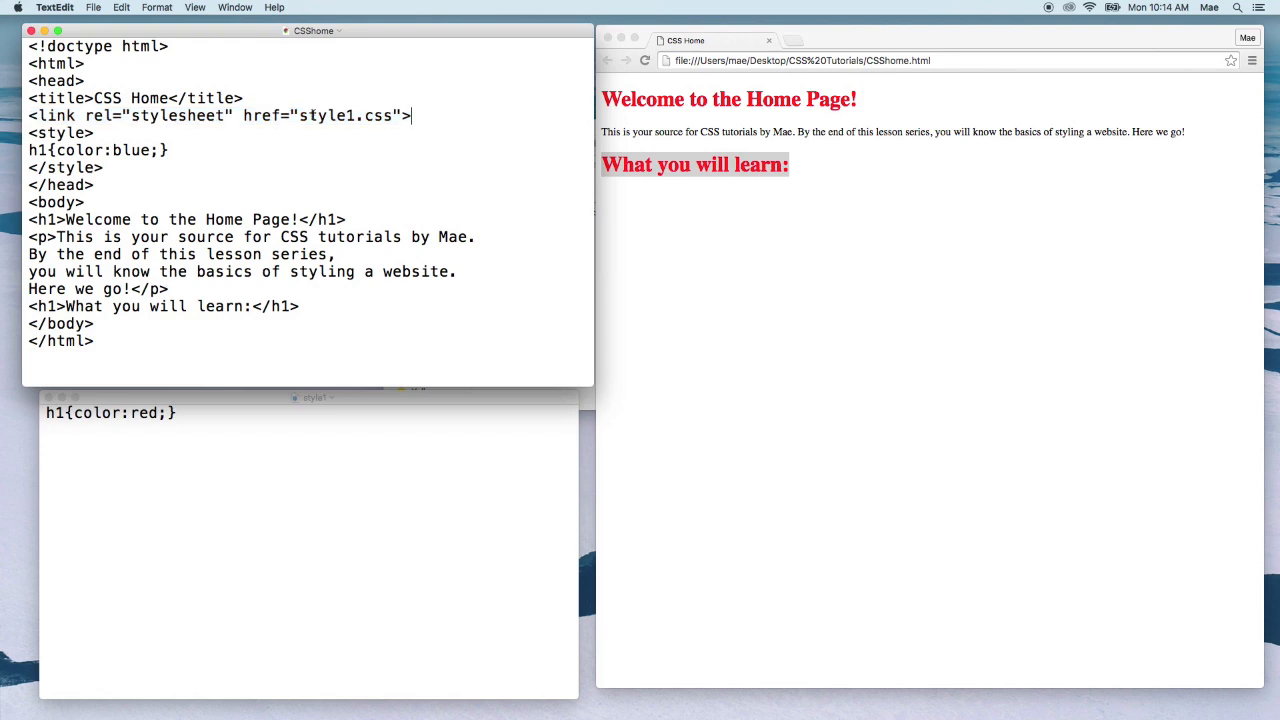
triple_click(220, 115)
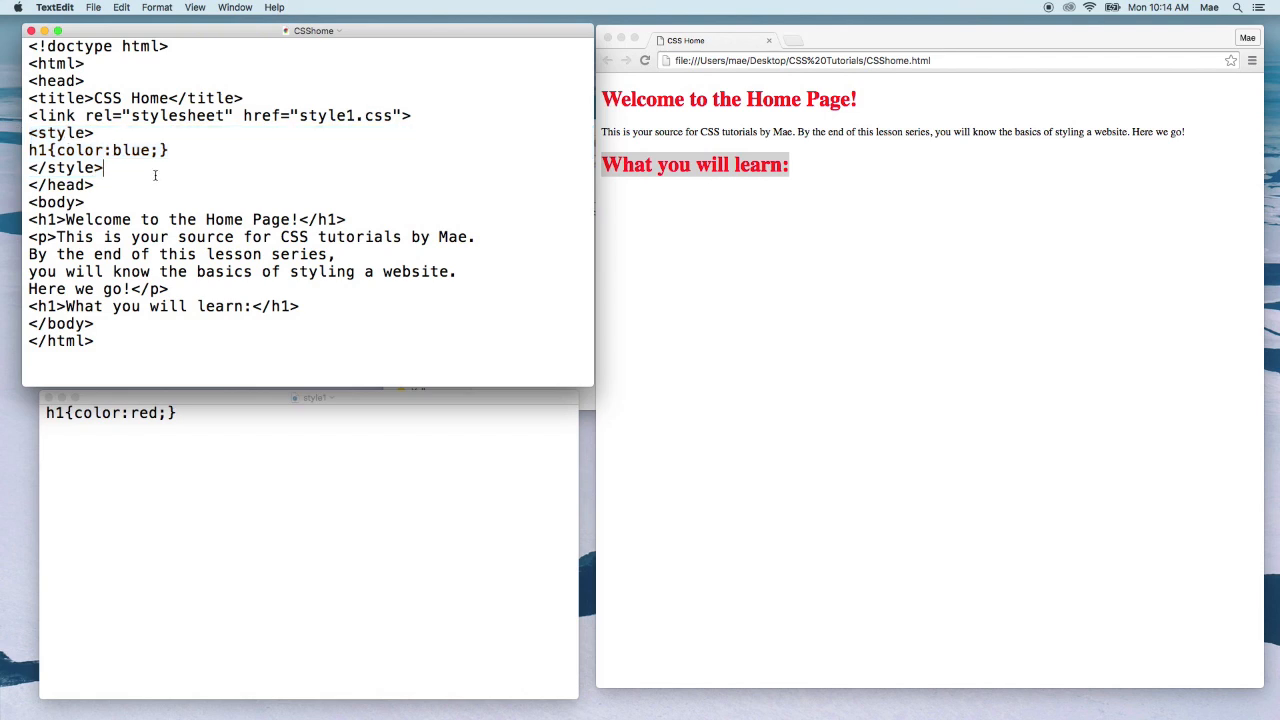
Save the page, then cut the selected head lines and retype the <style> opener.
click(93, 7)
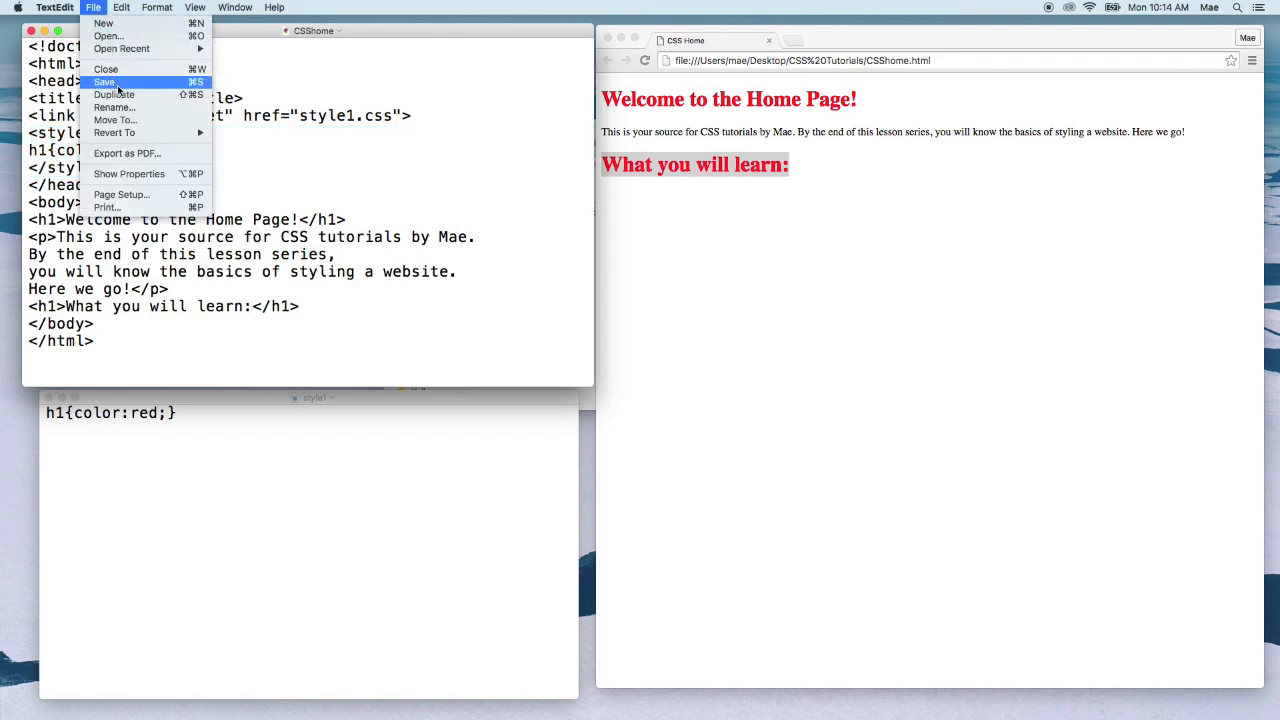
click(104, 81)
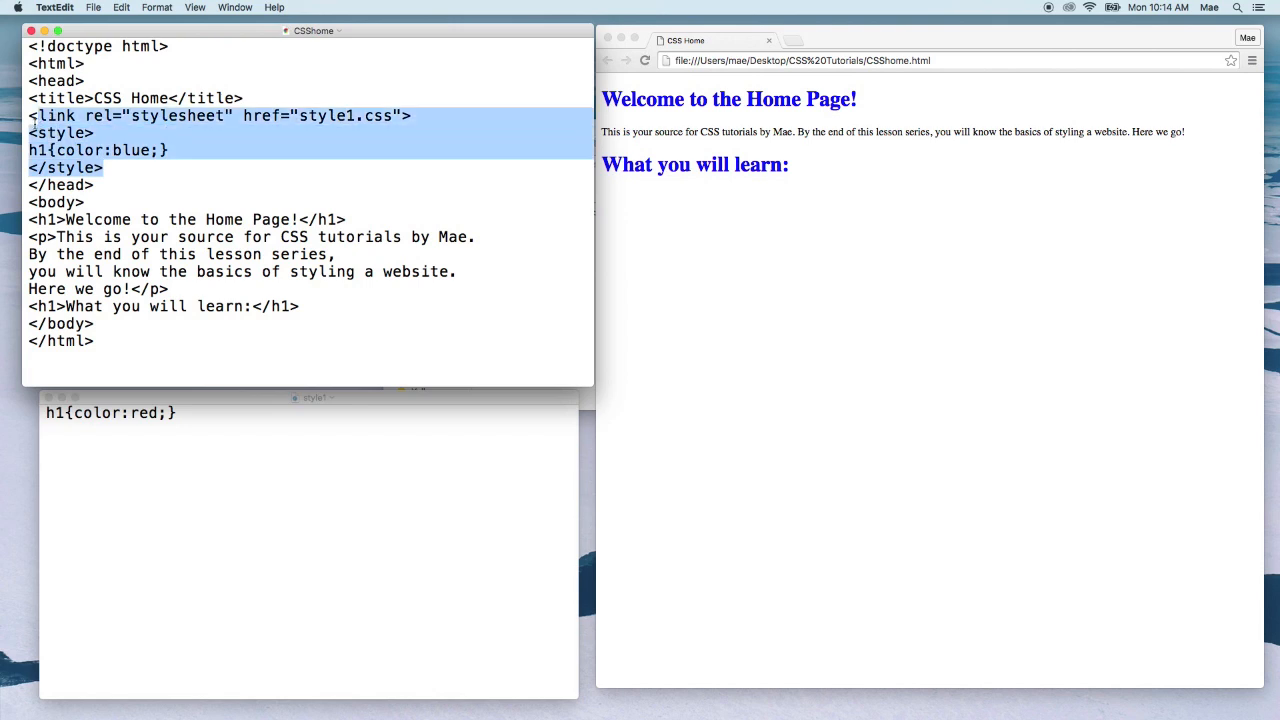
key(delete)
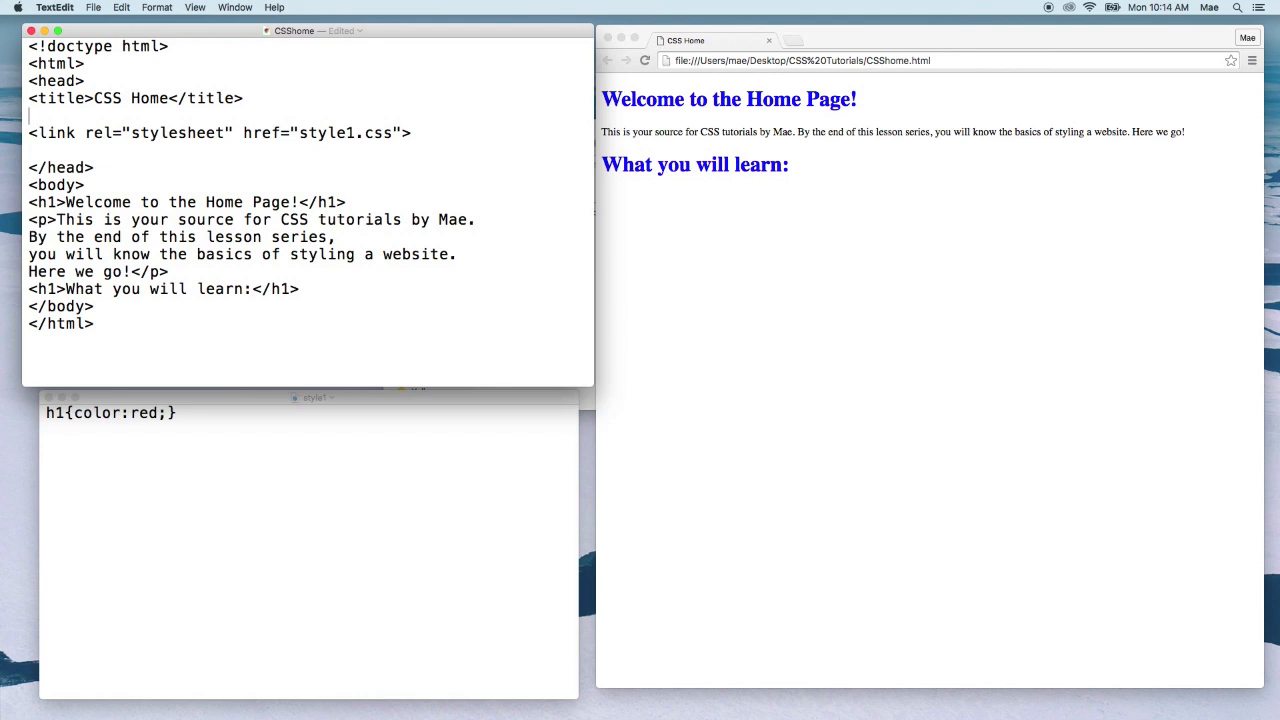
text(<style>)
text(h1{color:blue;})
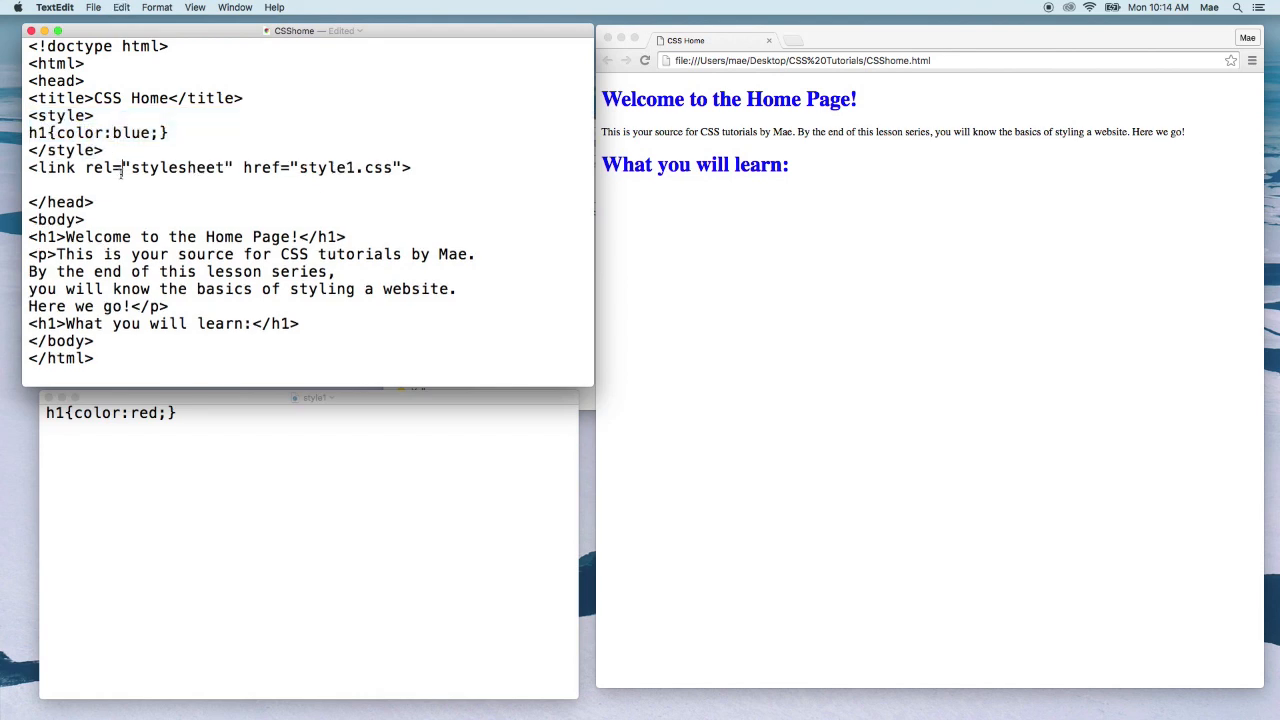
Reposition around the stylesheet link so the blue style block sits above it.
triple_click(220, 167)
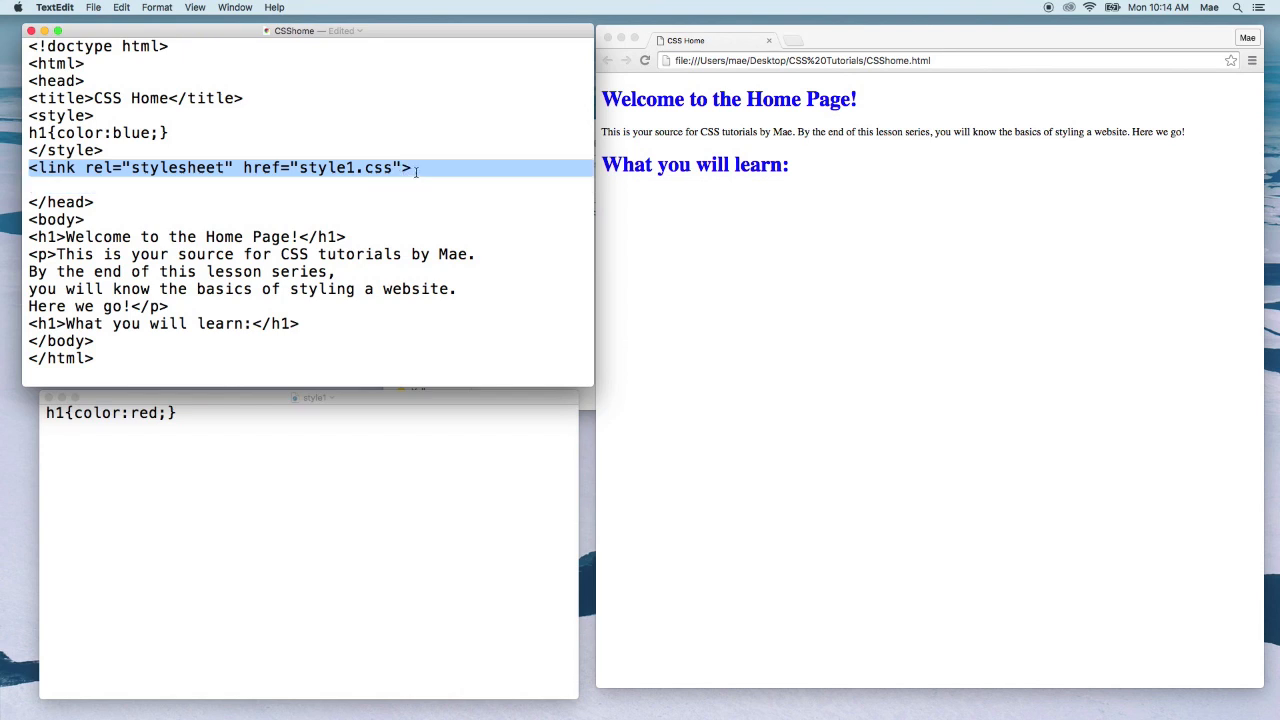
click(268, 140)
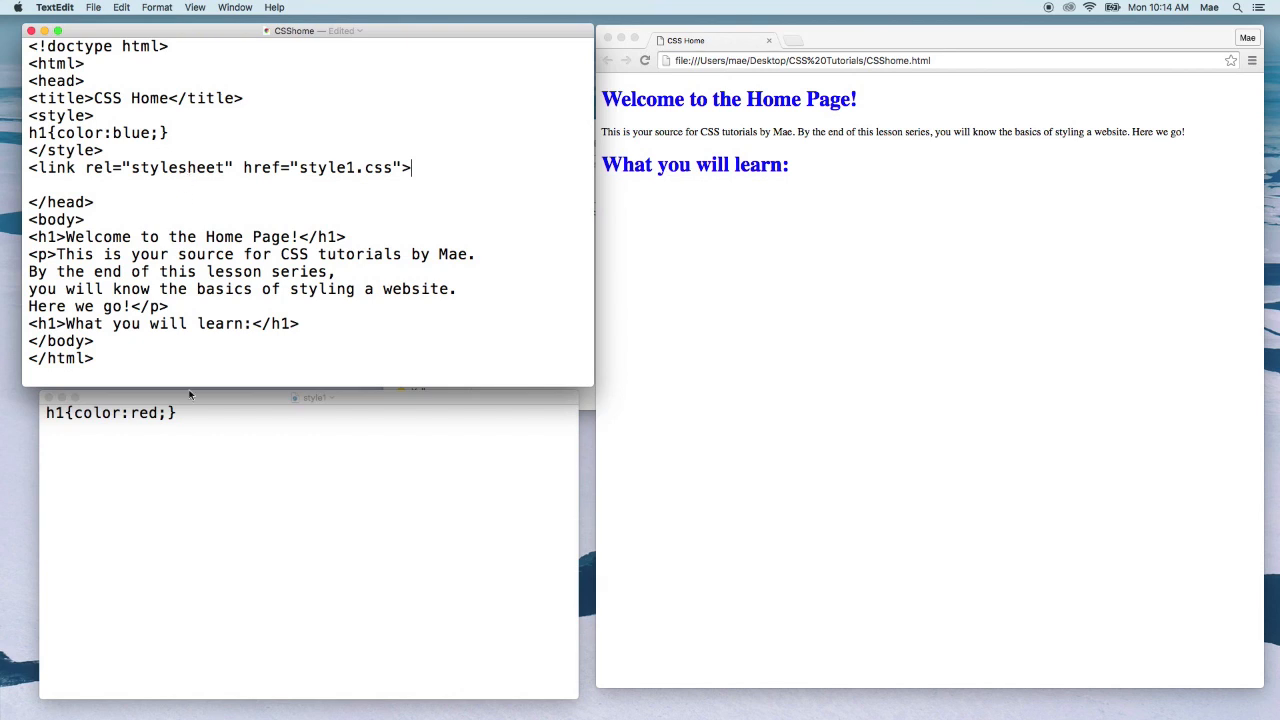
click(93, 7)
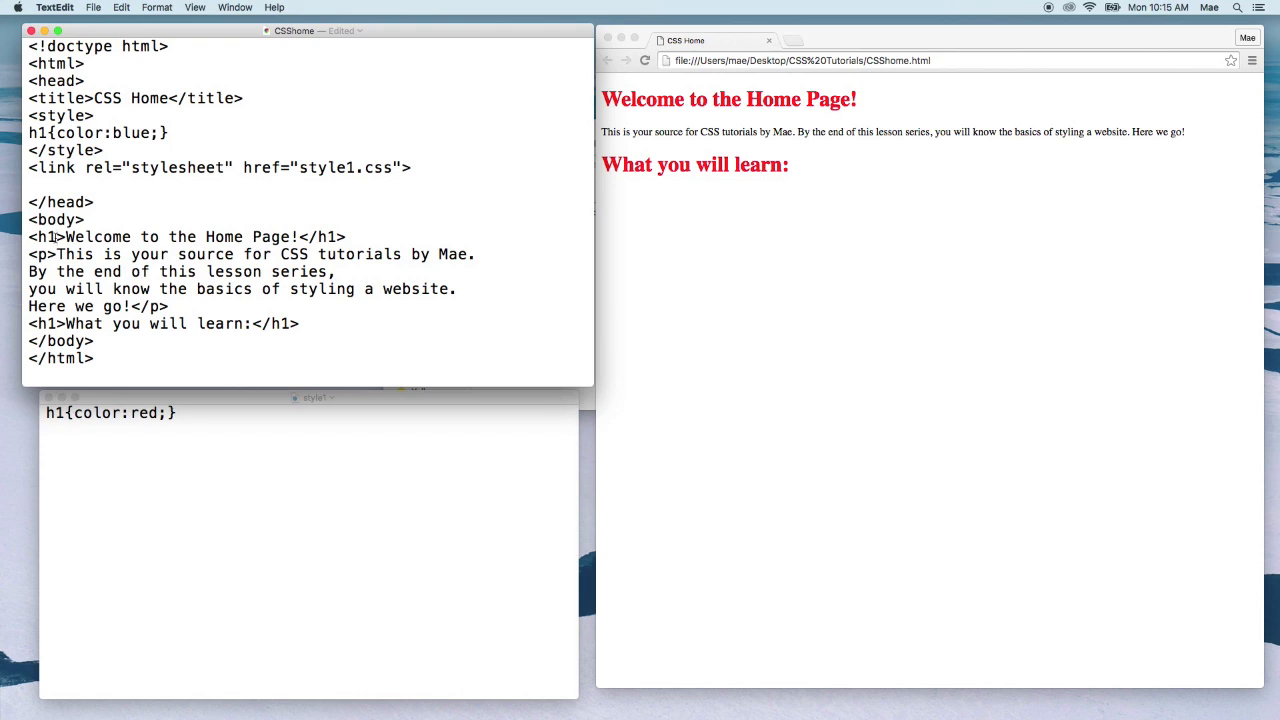
Give the first h1 tag an inline style="color:purple".
text(style="color:purple)
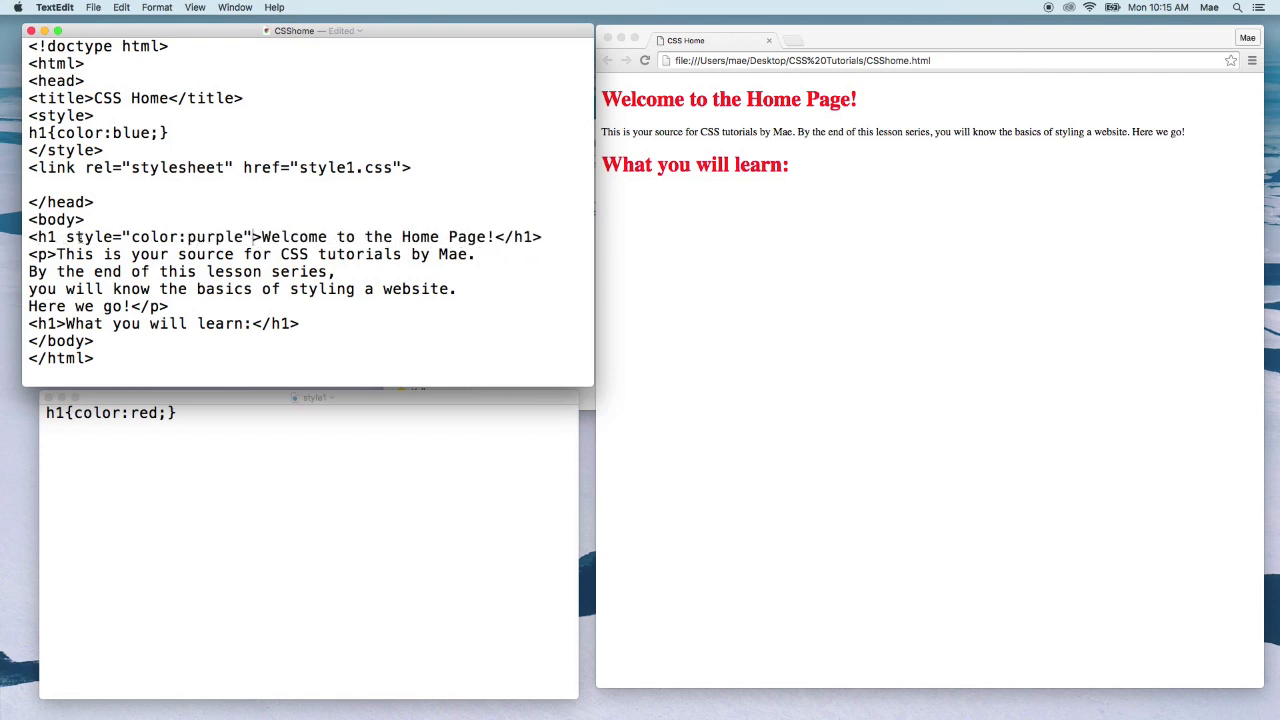
mouse_move(815, 113)
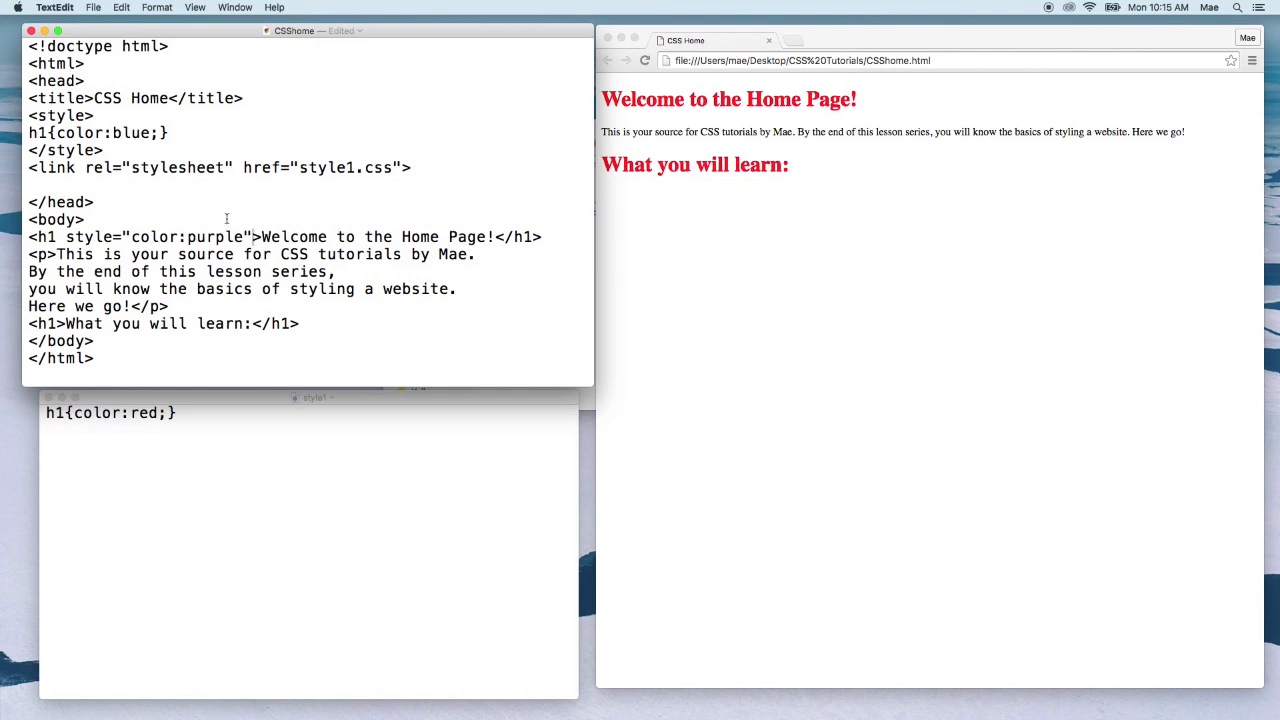
Cut the blue style block and place it back below the style1.css link, then save.
drag(28, 115, 102, 150)
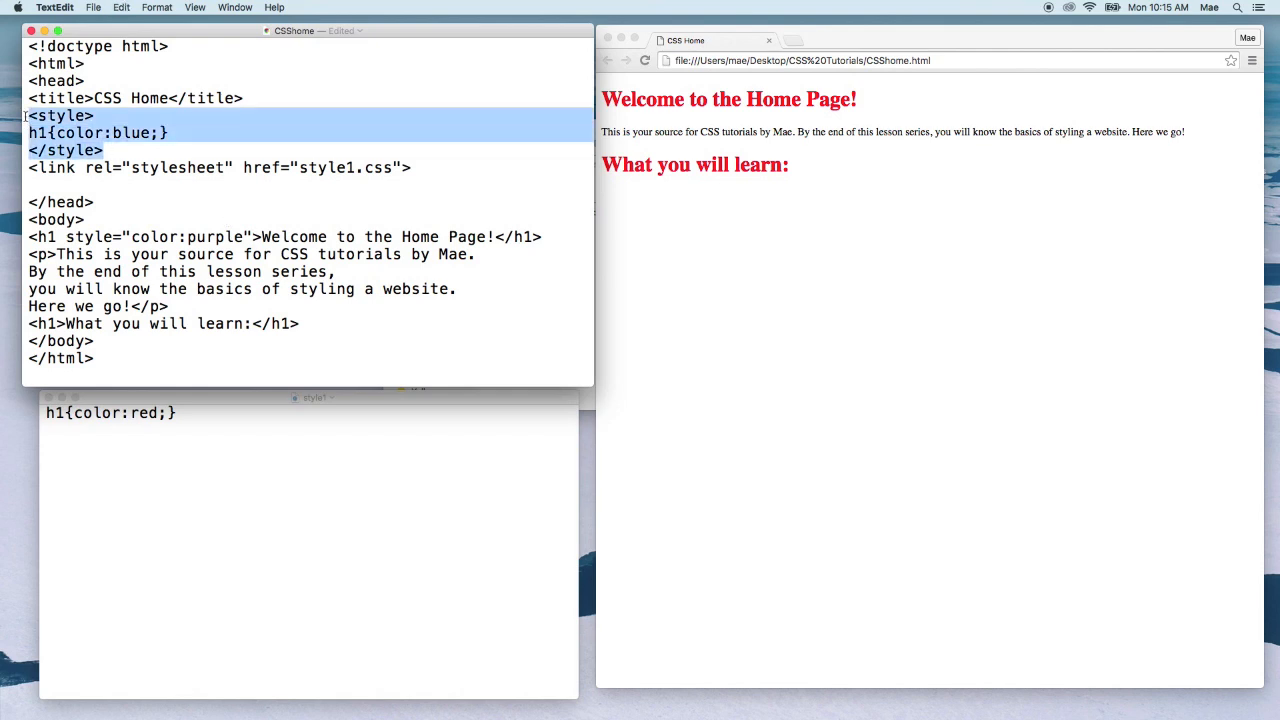
key(Delete)
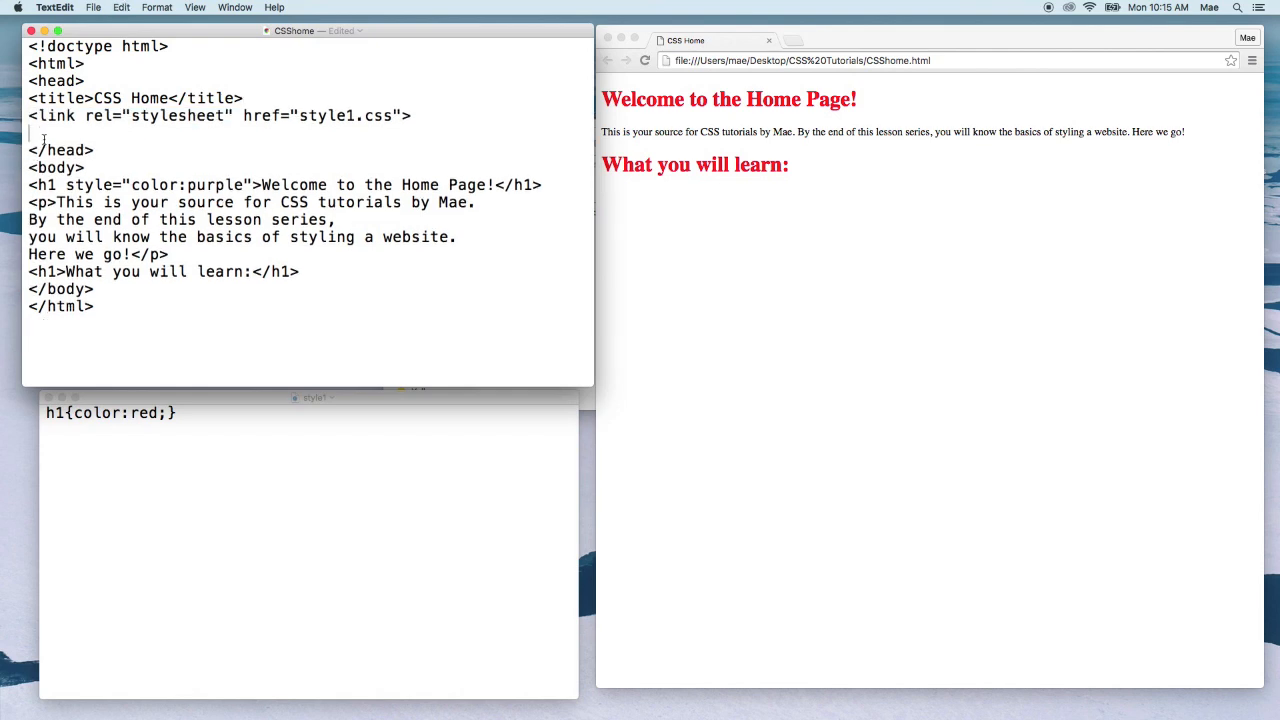
text(<style>)
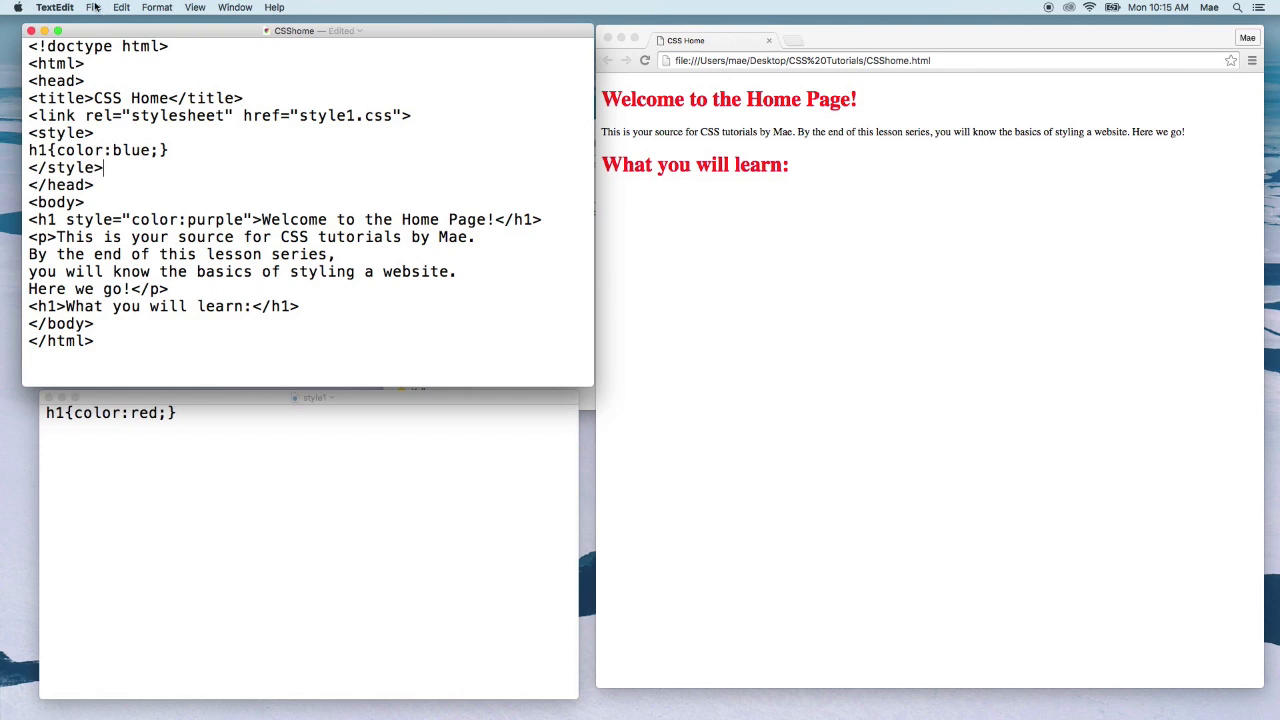
click(93, 7)
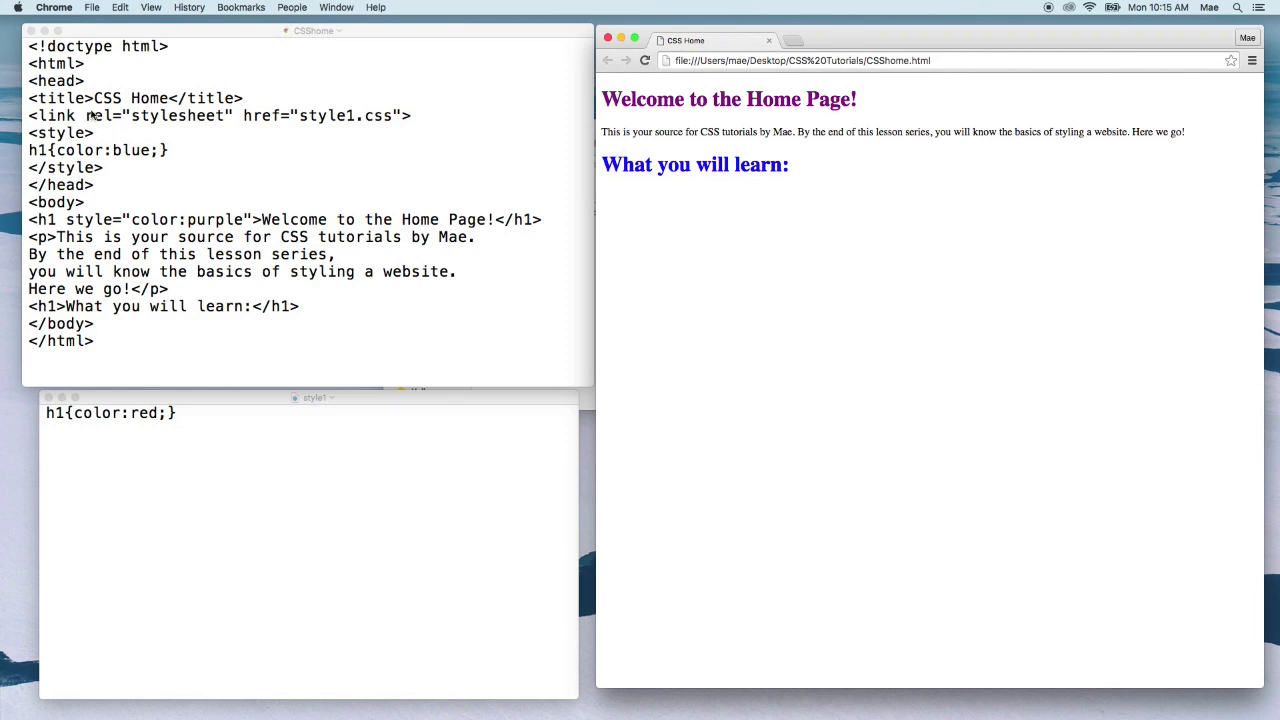
Check the blue second heading in Chrome, then remove the inline and internal styles from the source.
double_click(694, 164)
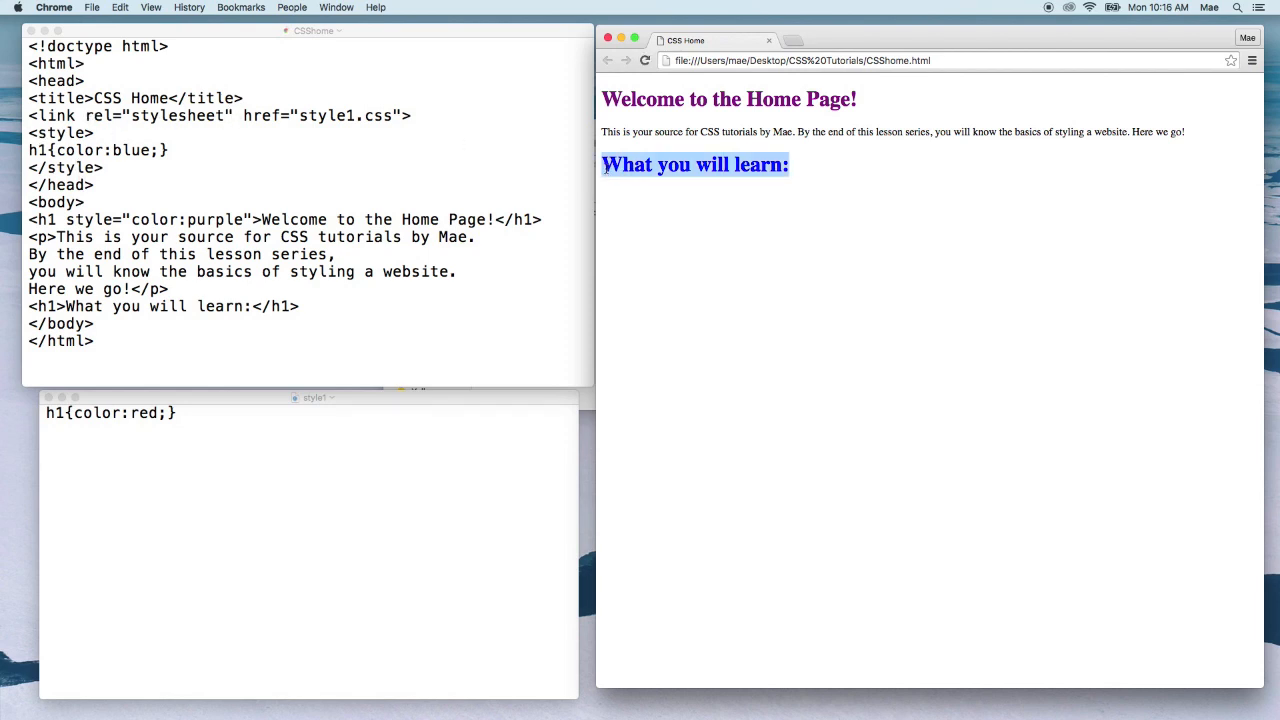
click(113, 170)
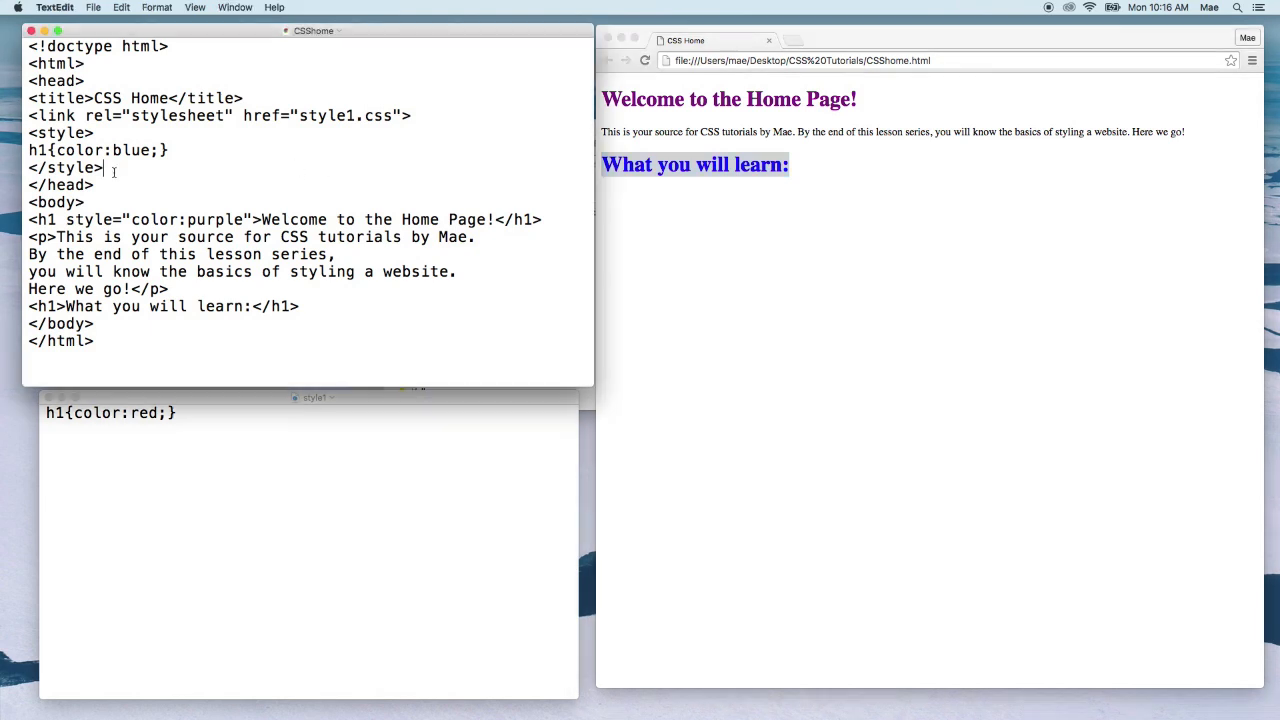
key(backspace)
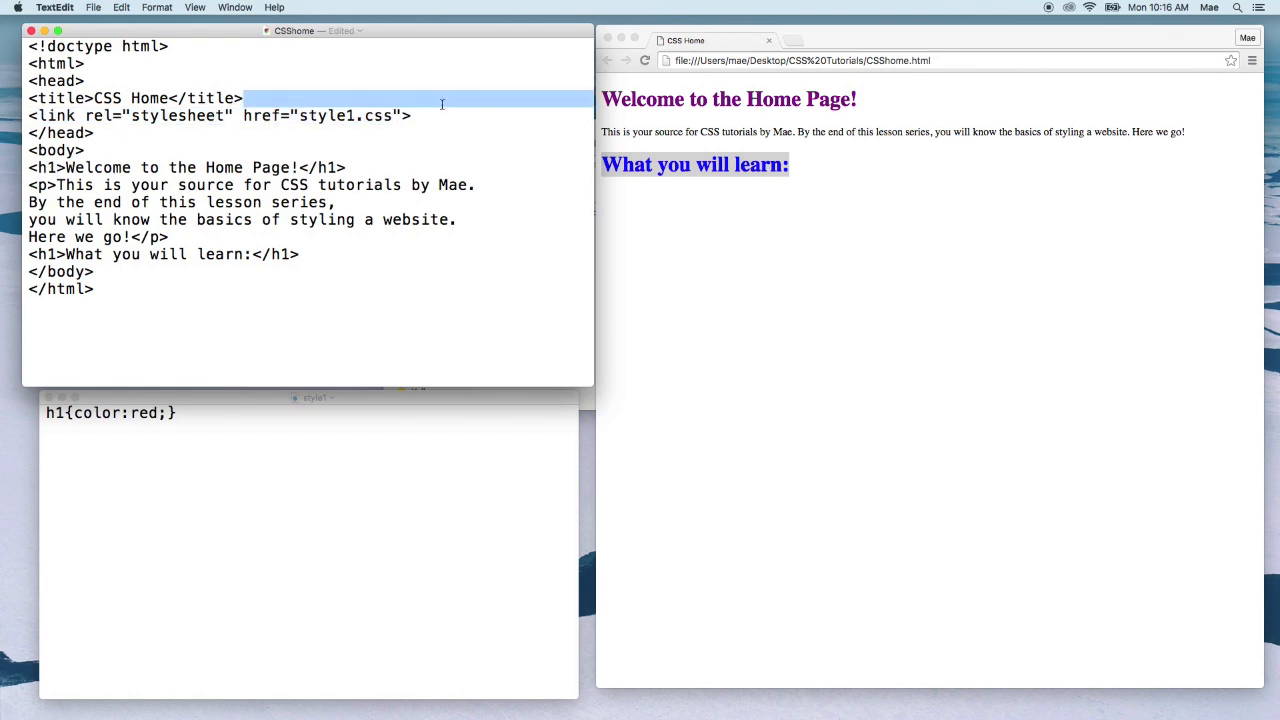
click(93, 7)
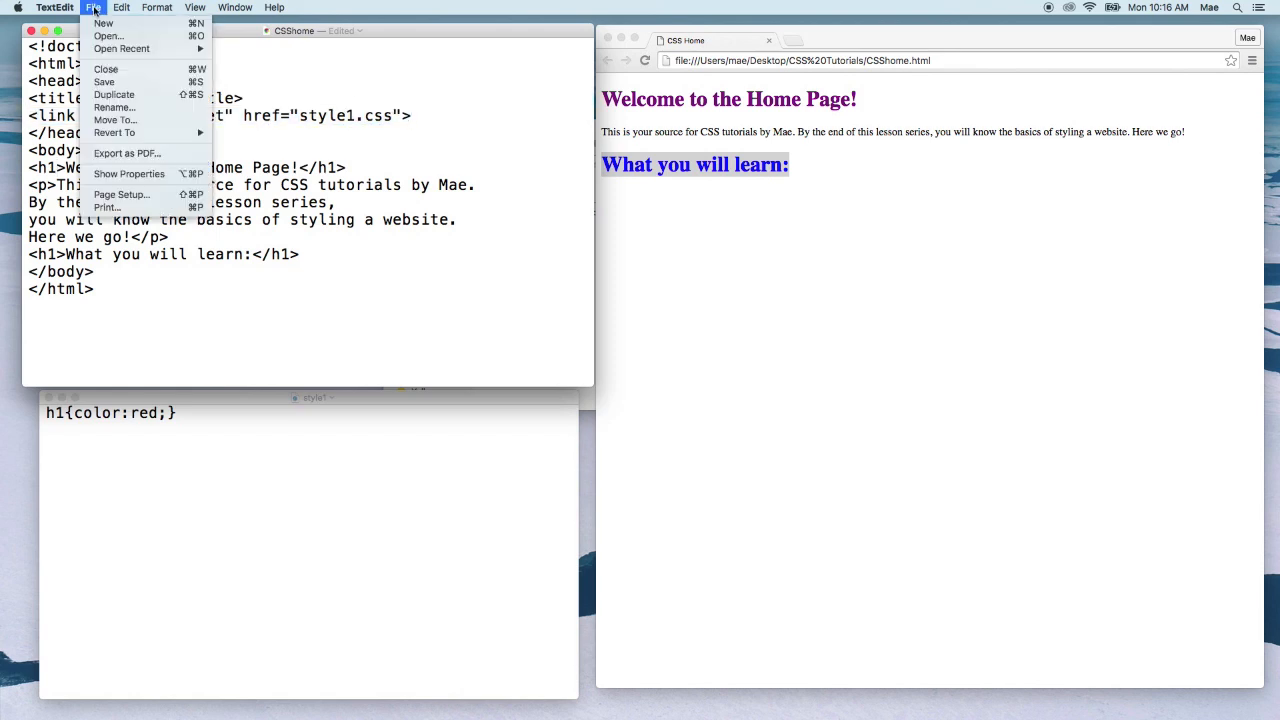